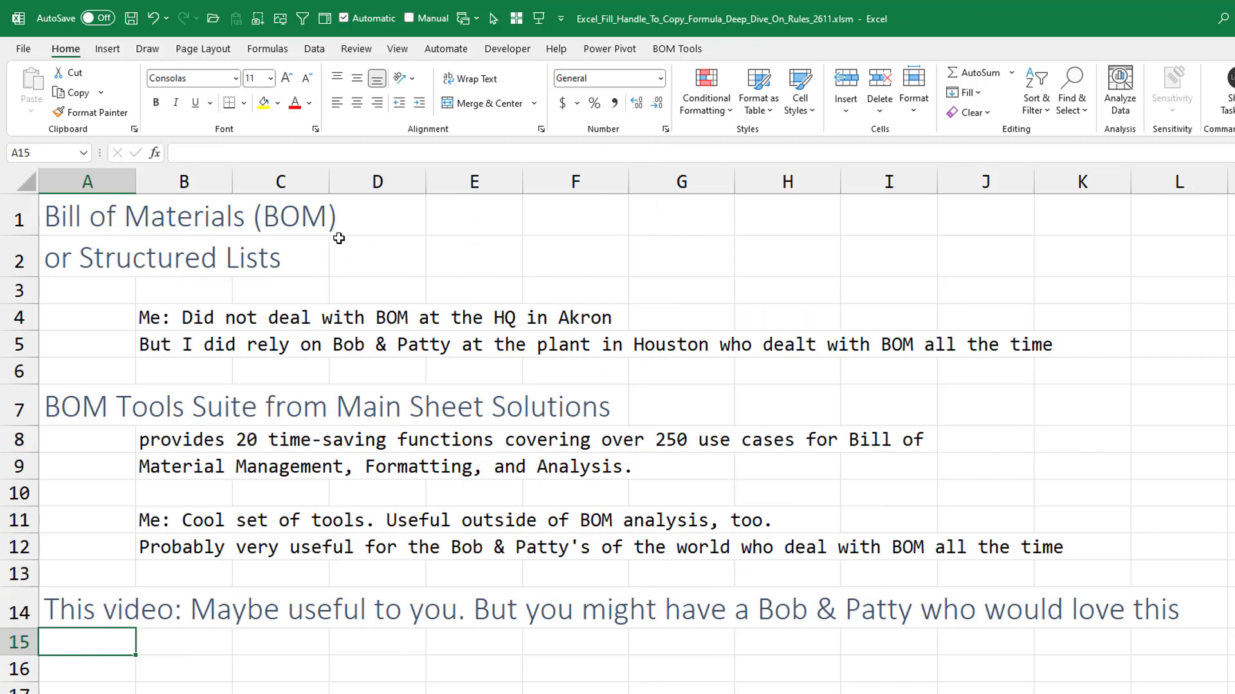
{"action": "mouse_move", "coordinate": [367, 251]}
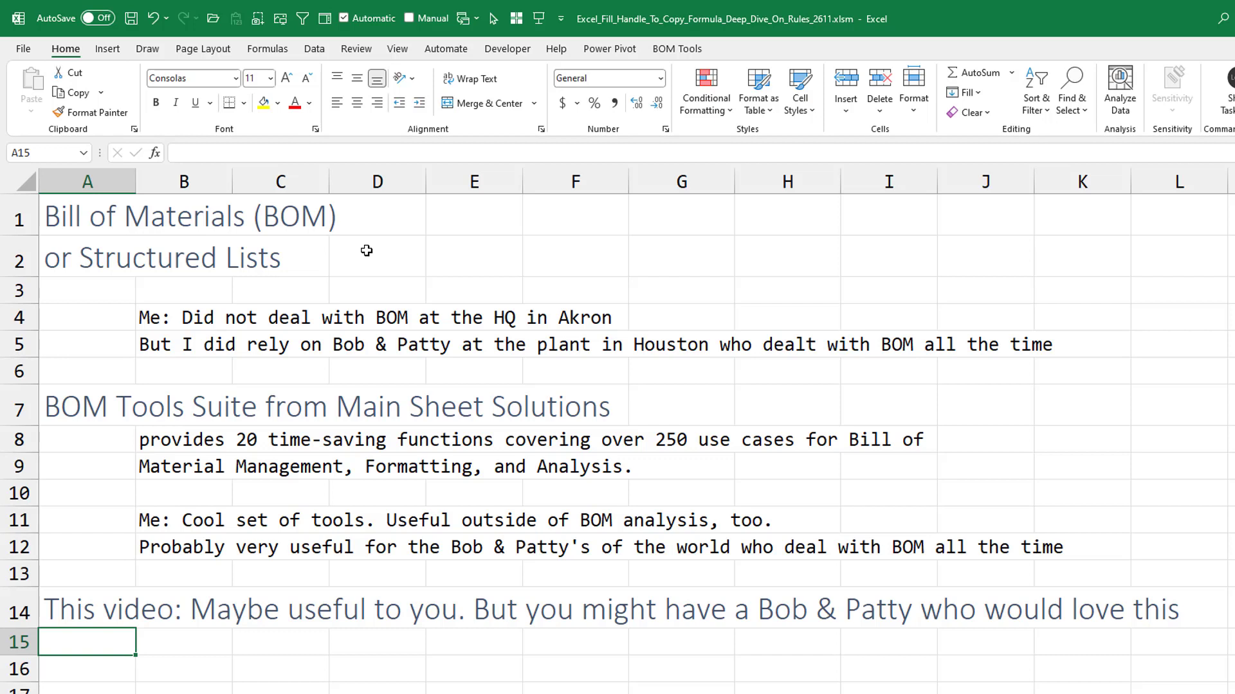
{"action": "mouse_move", "coordinate": [591, 337]}
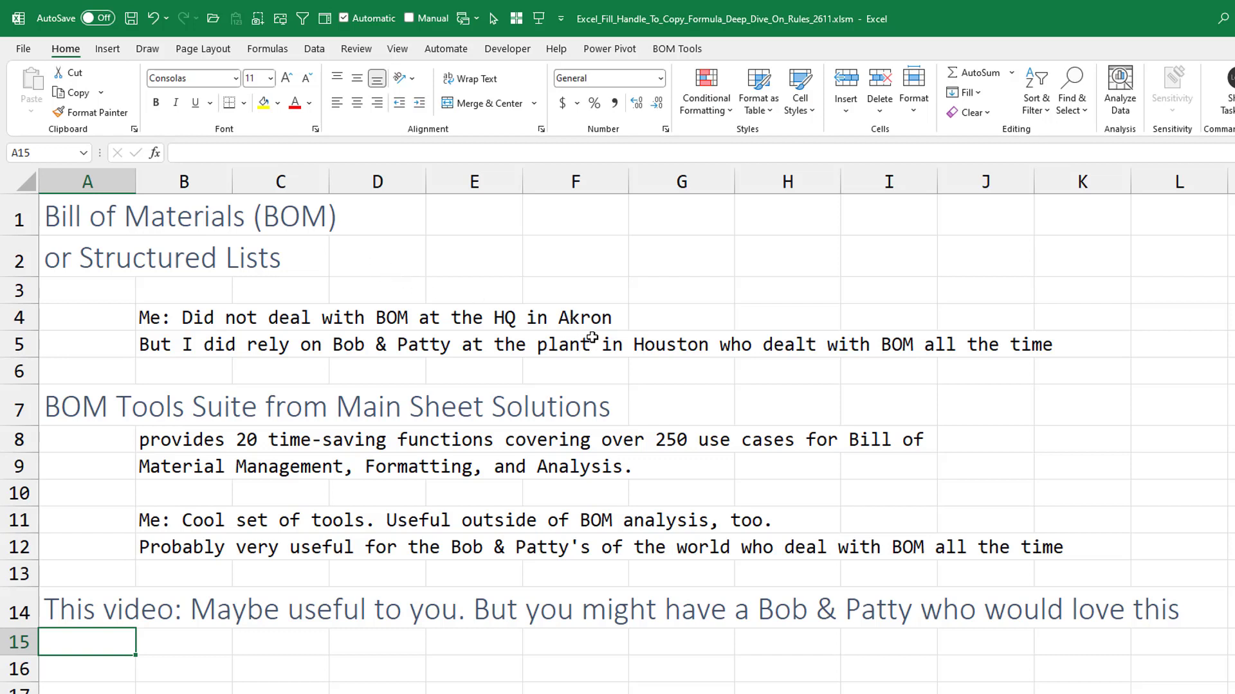
{"action": "mouse_move", "coordinate": [70, 422]}
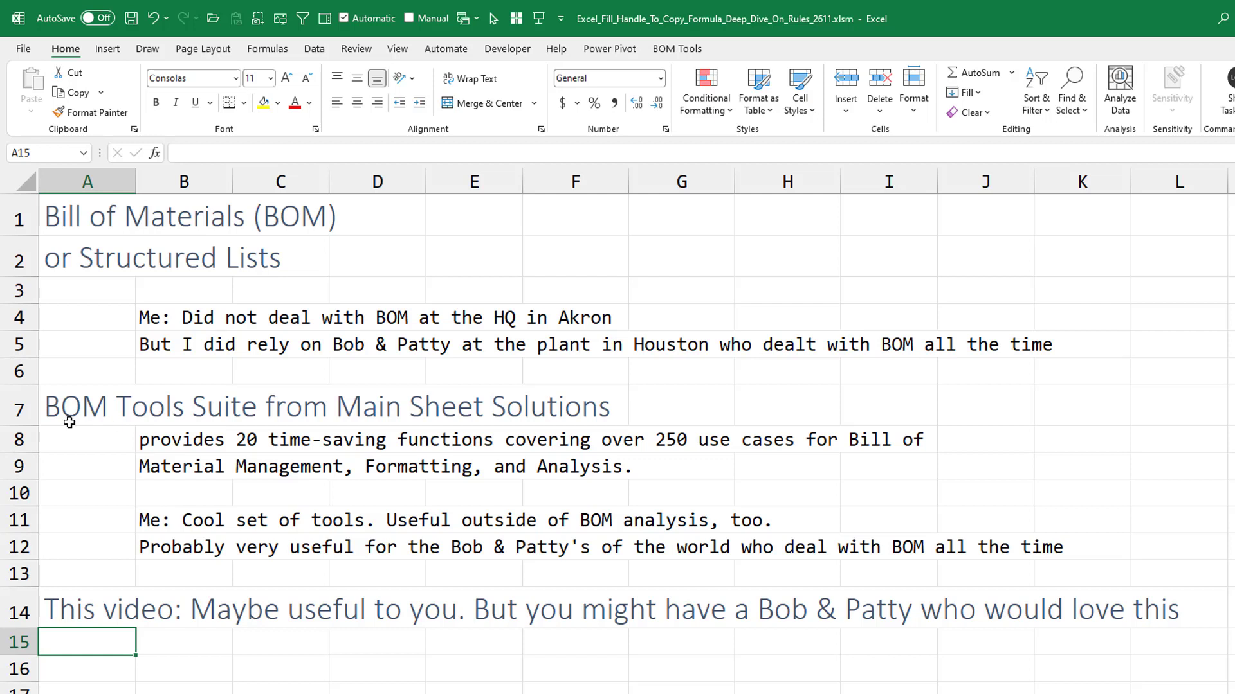
{"action": "mouse_move", "coordinate": [731, 426]}
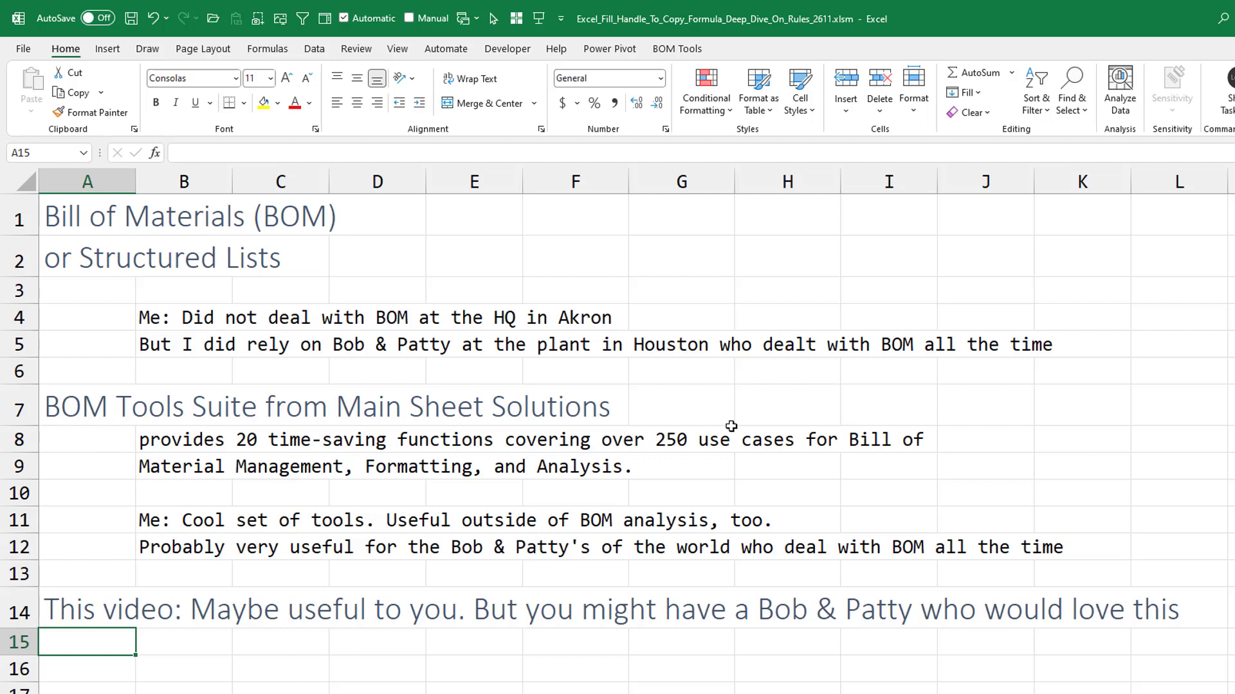
{"action": "mouse_move", "coordinate": [689, 451]}
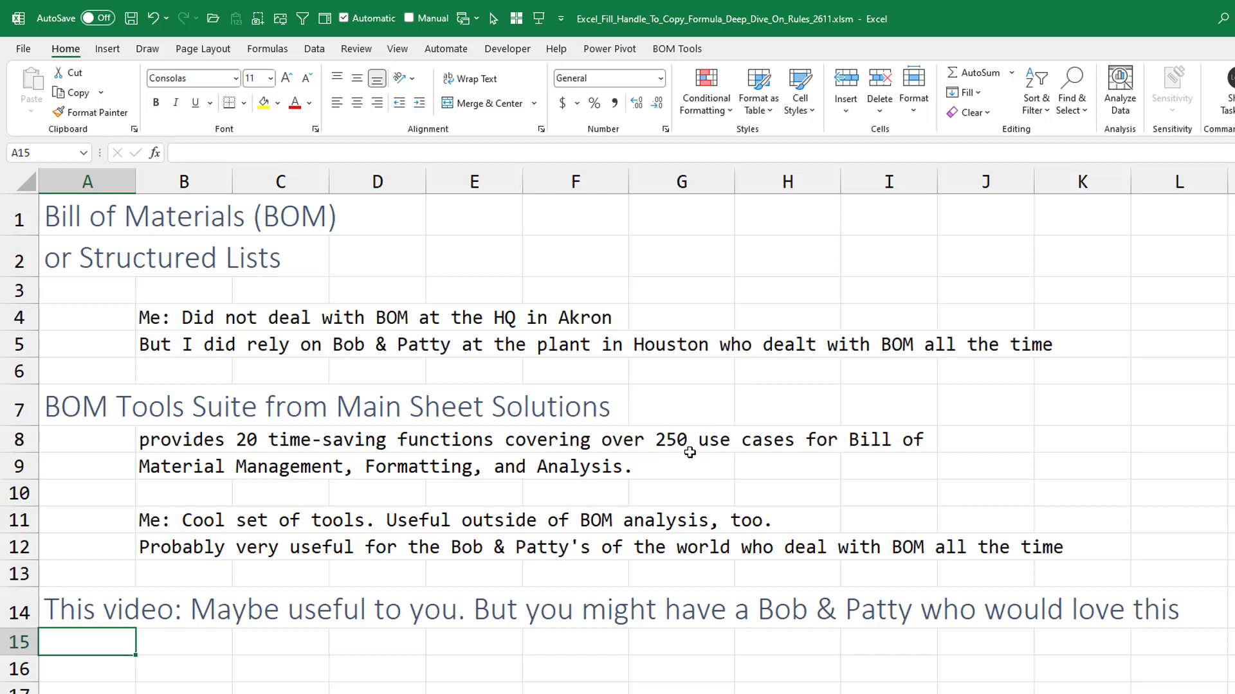
{"action": "mouse_move", "coordinate": [693, 450]}
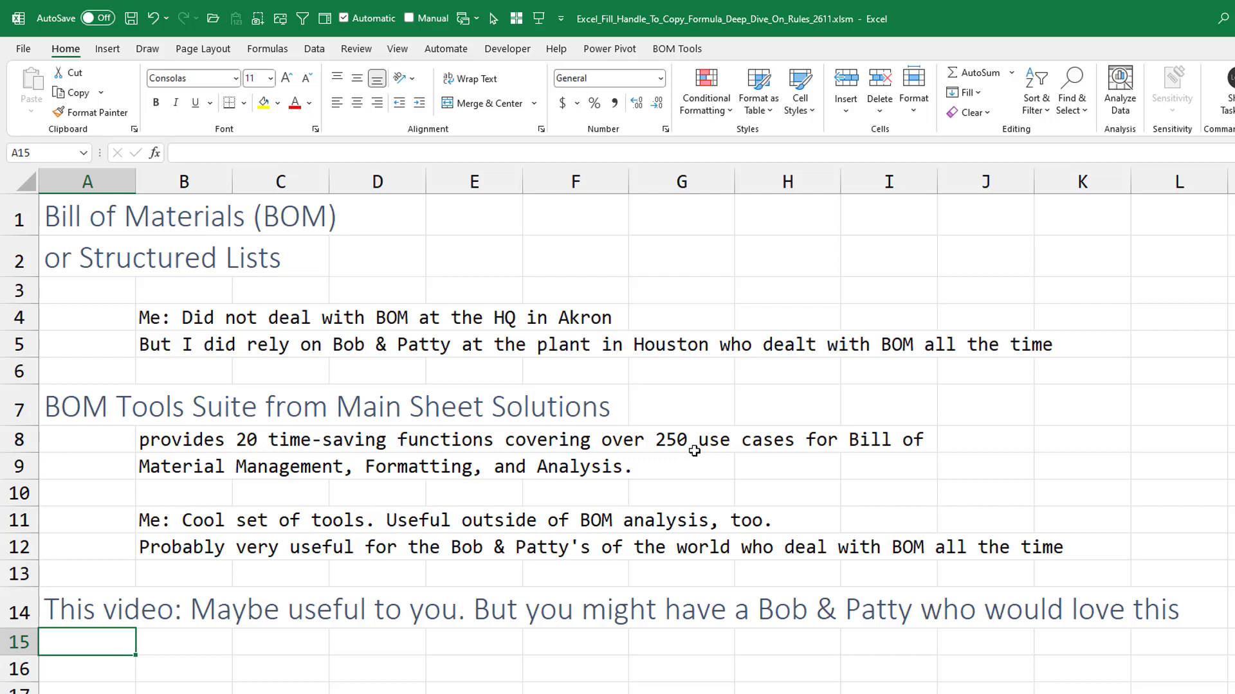
{"action": "mouse_move", "coordinate": [342, 517]}
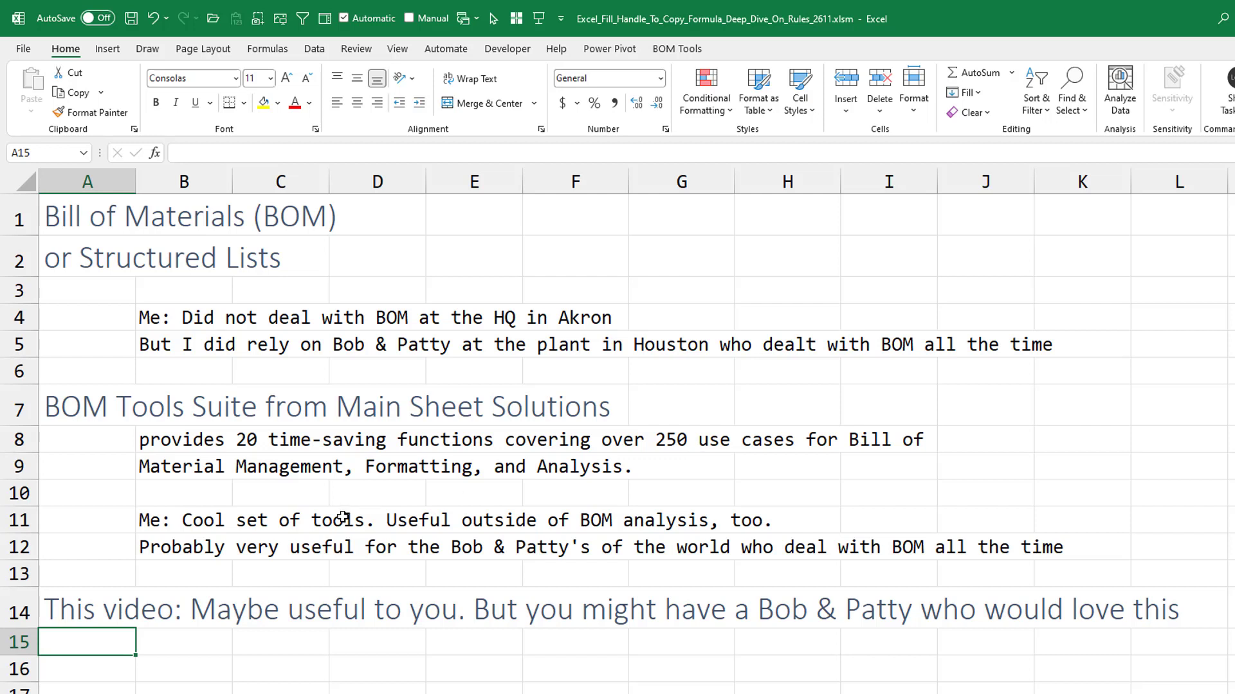
{"action": "mouse_move", "coordinate": [429, 520]}
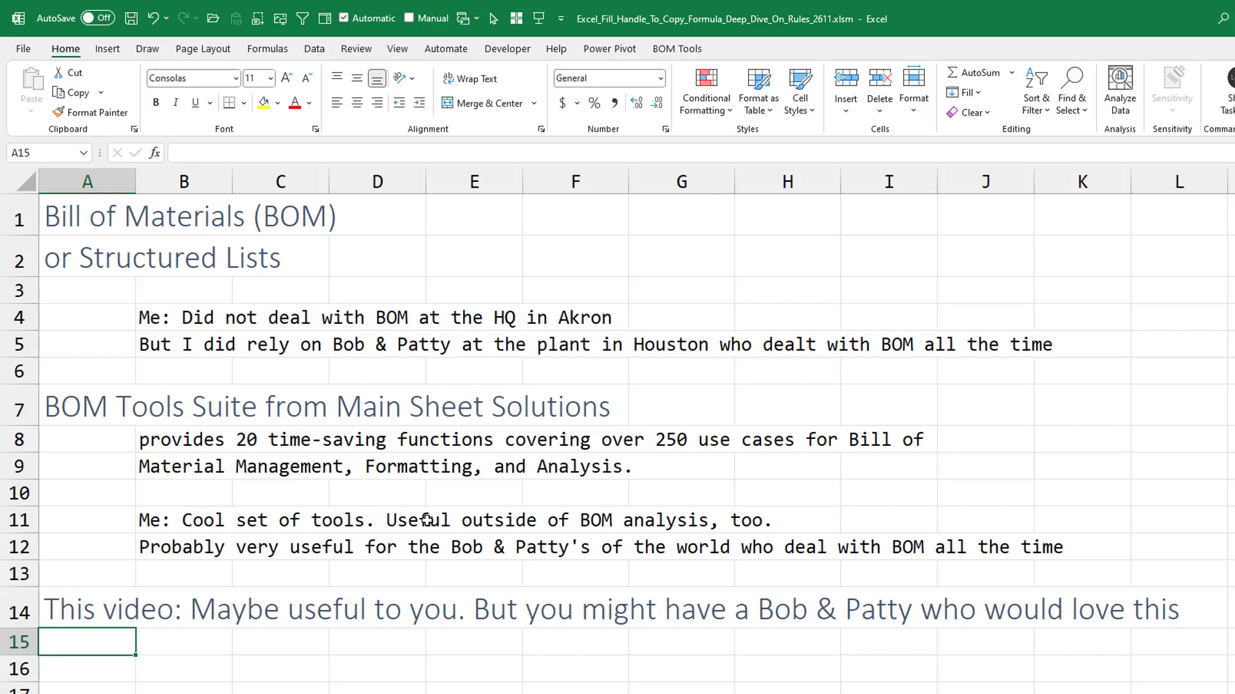
{"action": "mouse_move", "coordinate": [725, 531]}
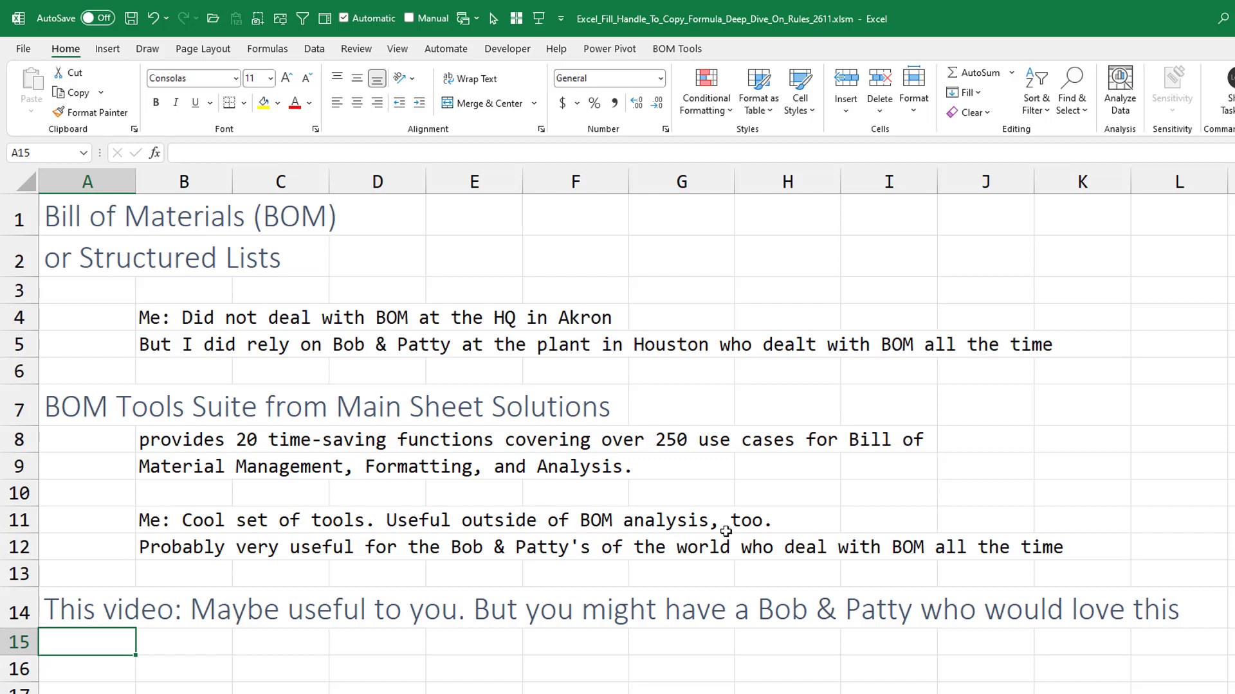
{"action": "mouse_move", "coordinate": [463, 560]}
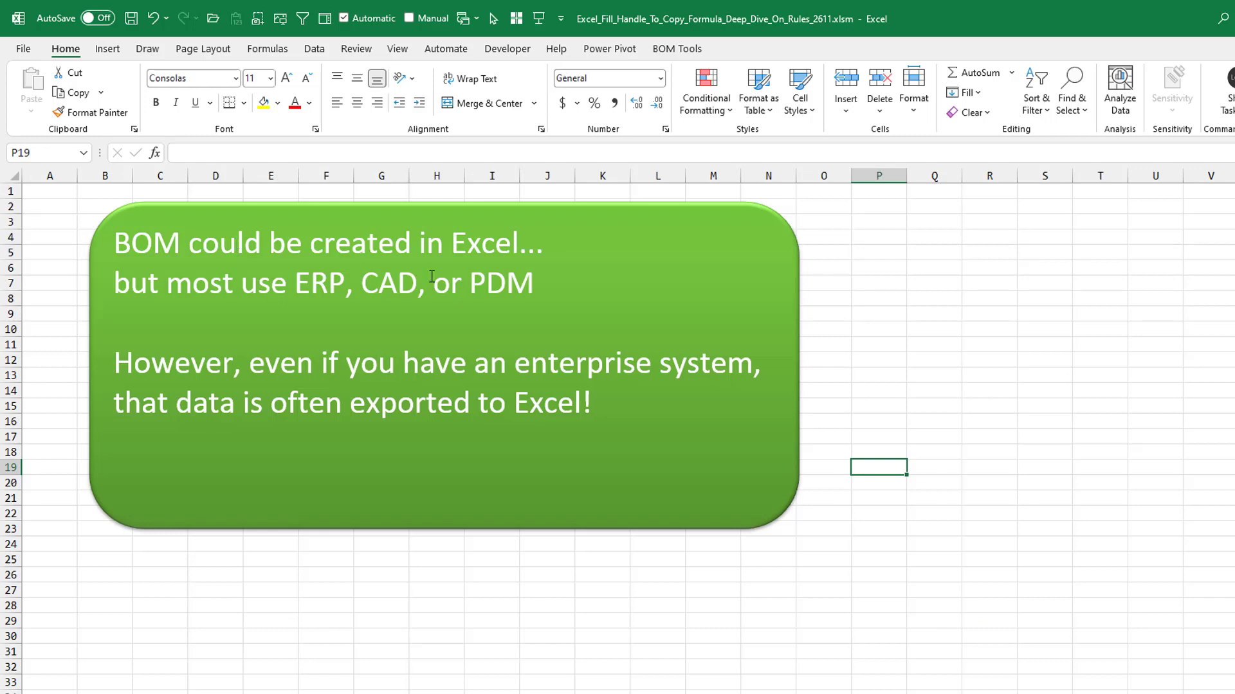
{"action": "mouse_move", "coordinate": [523, 279]}
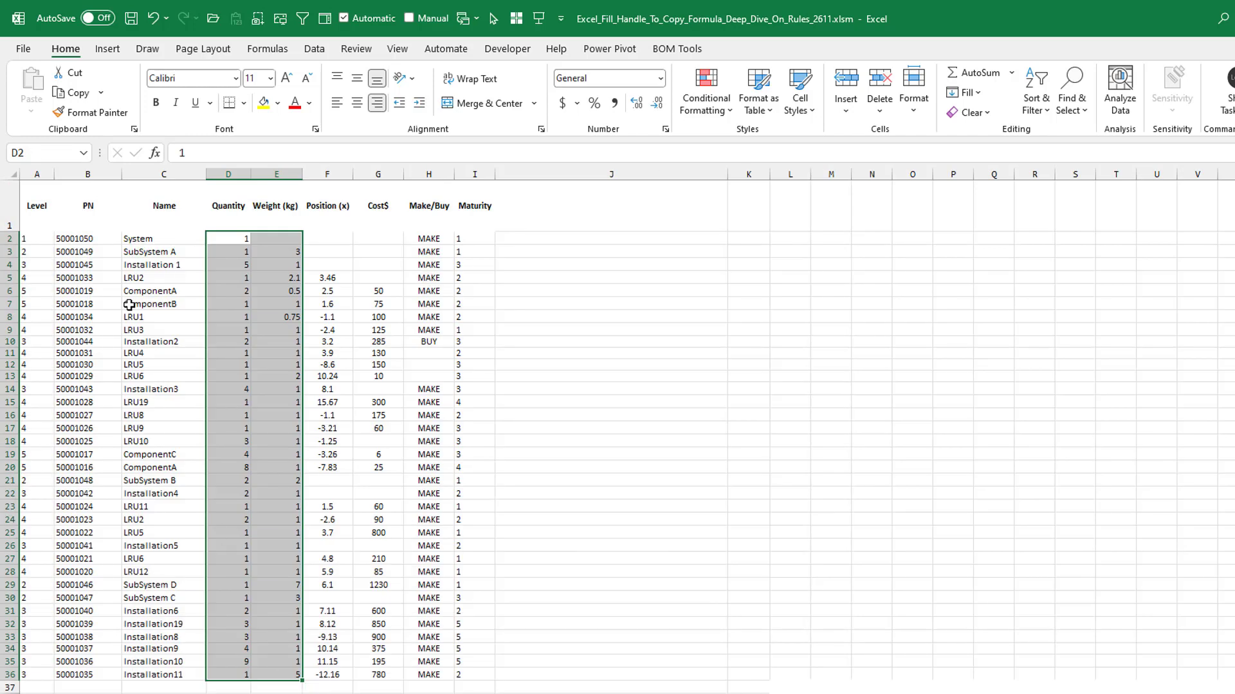
{"action": "mouse_move", "coordinate": [55, 239]}
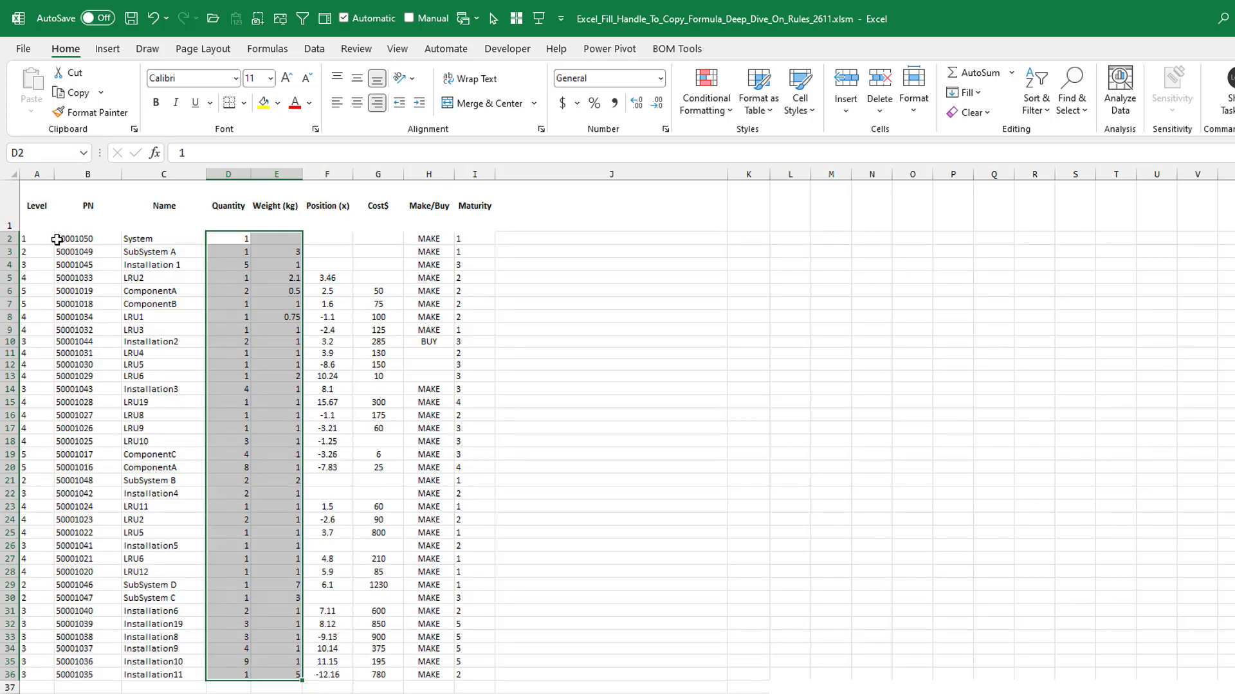
Review the BOM data sheet by selecting the System level cell and the SubSystem A name.
{"action": "left_click", "coordinate": [36, 238]}
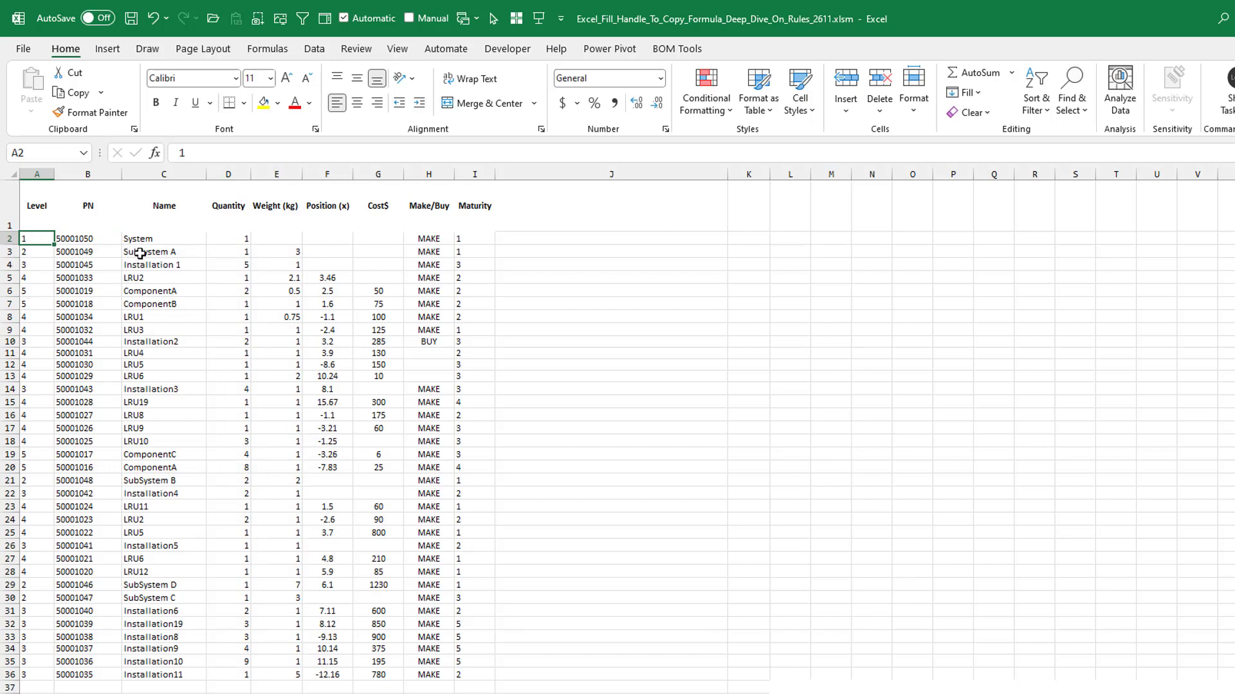
{"action": "left_click", "coordinate": [163, 251]}
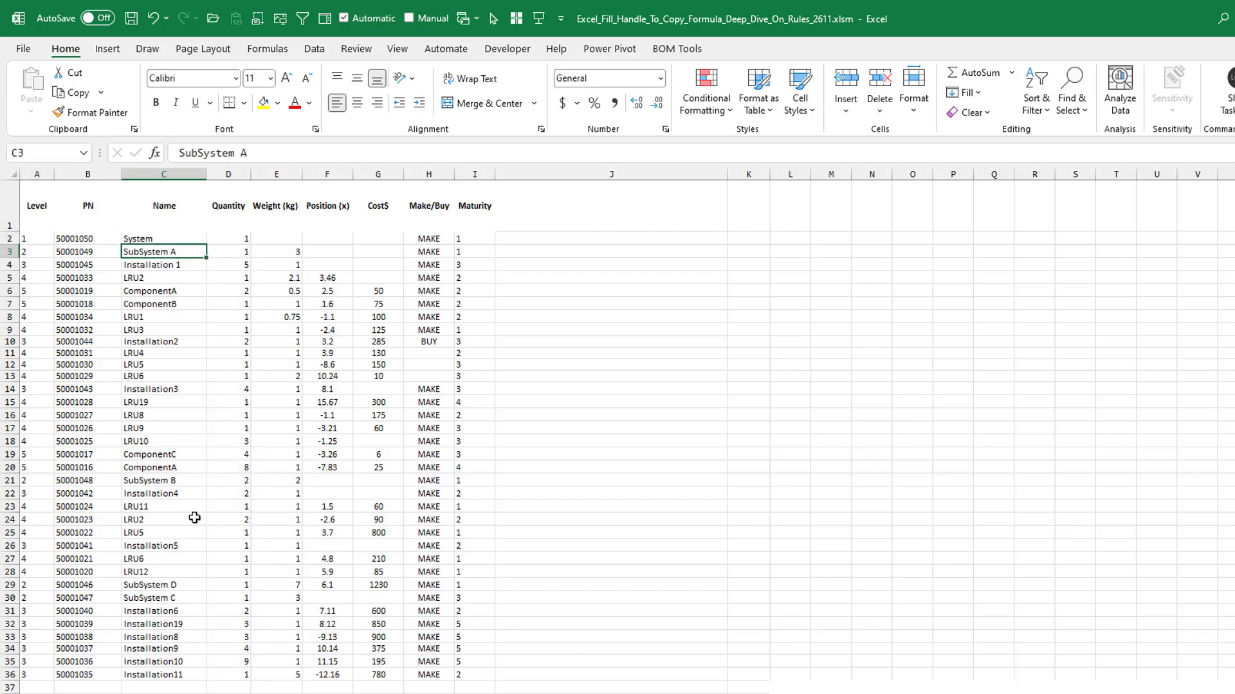
{"action": "mouse_move", "coordinate": [222, 436]}
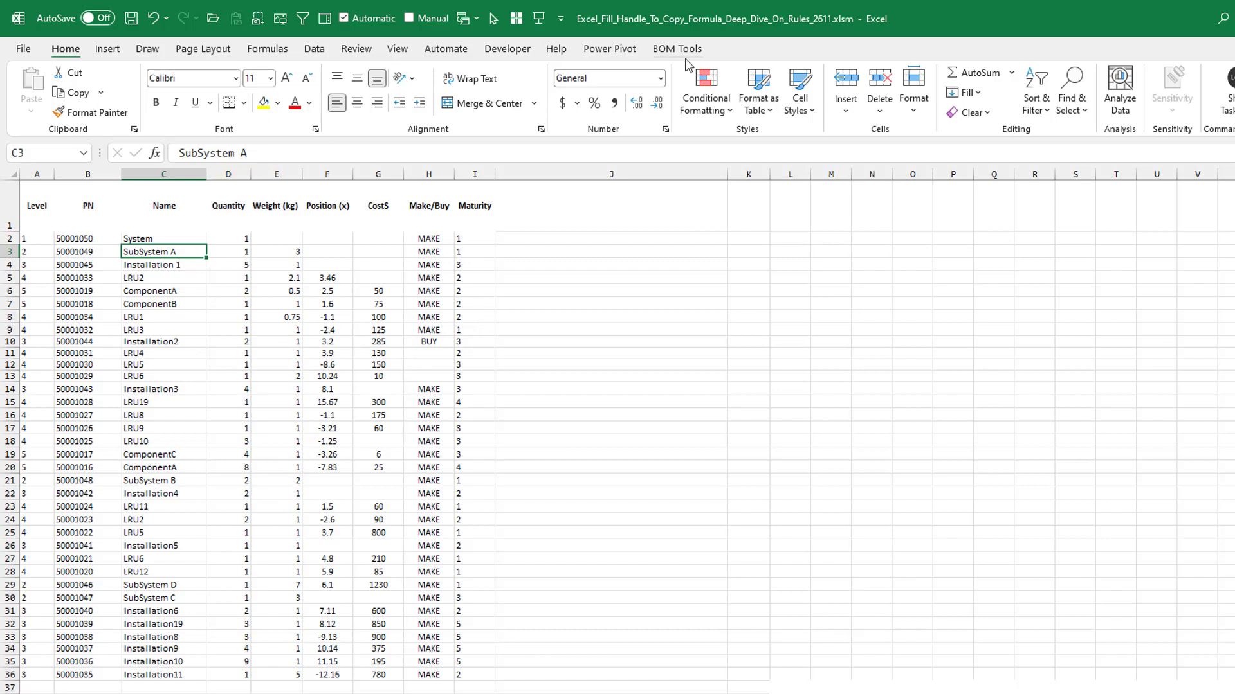
Show the BOM Tools add-in ribbon with its formatting, management and analysis commands.
{"action": "left_click", "coordinate": [675, 48]}
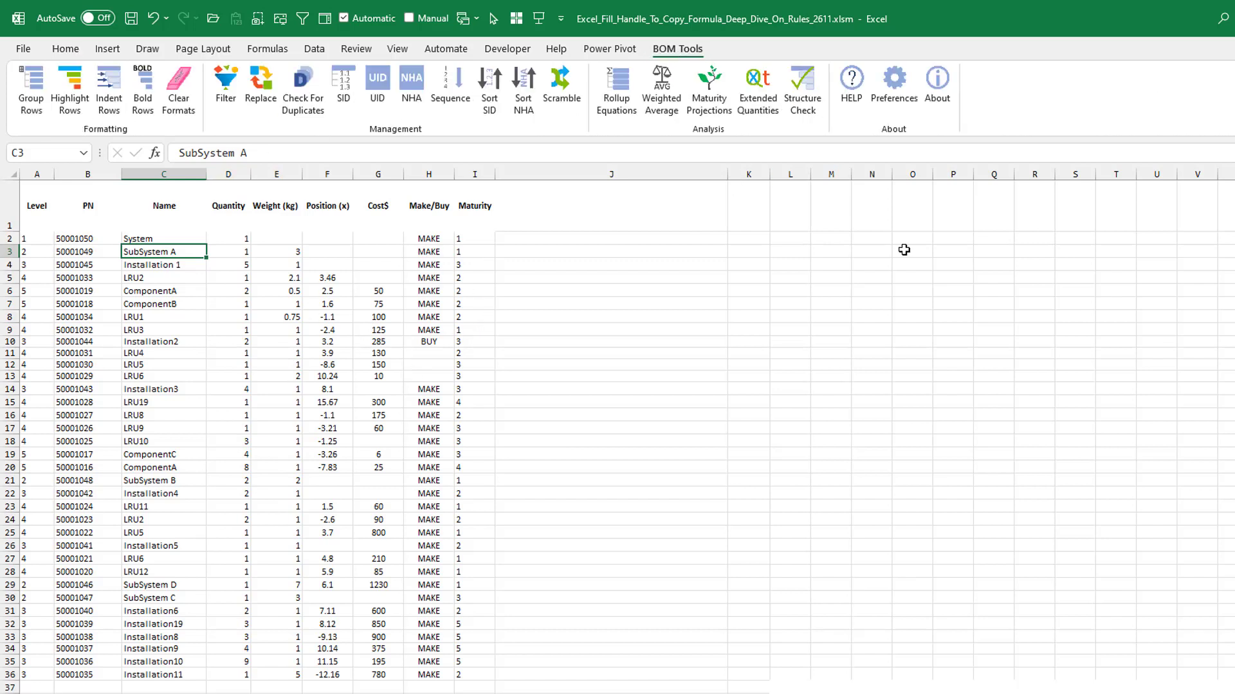
{"action": "mouse_move", "coordinate": [851, 303]}
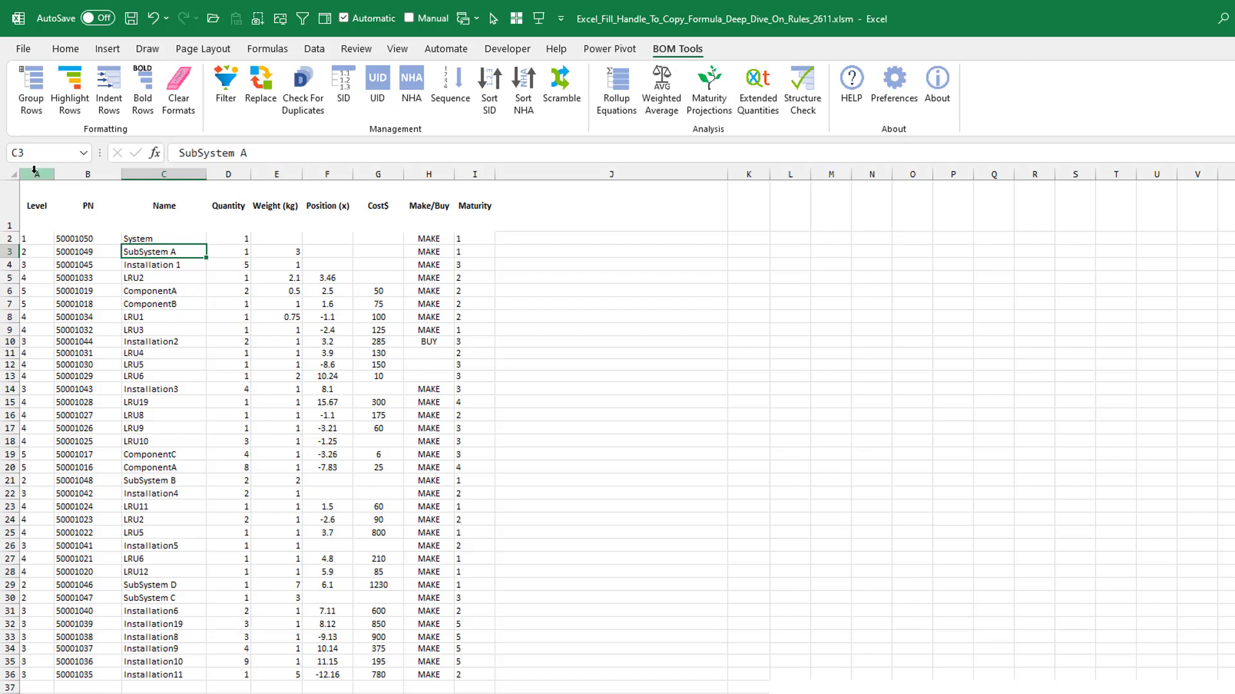
{"action": "mouse_move", "coordinate": [117, 205]}
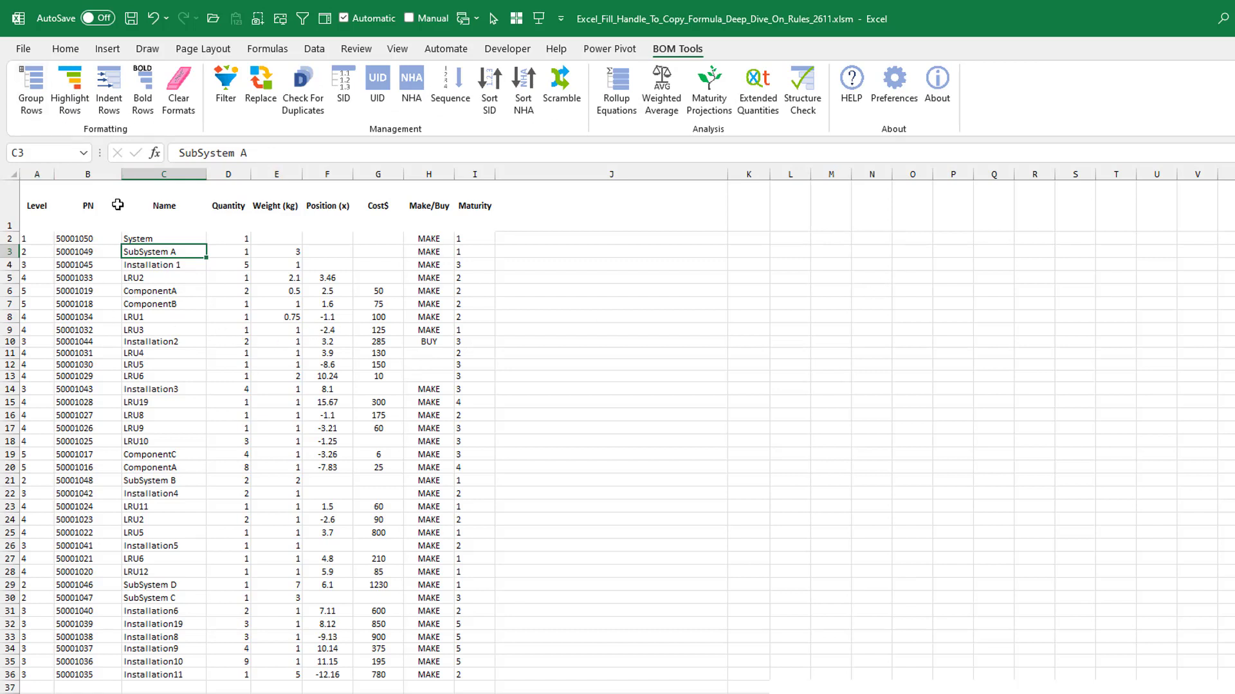
{"action": "mouse_move", "coordinate": [29, 238]}
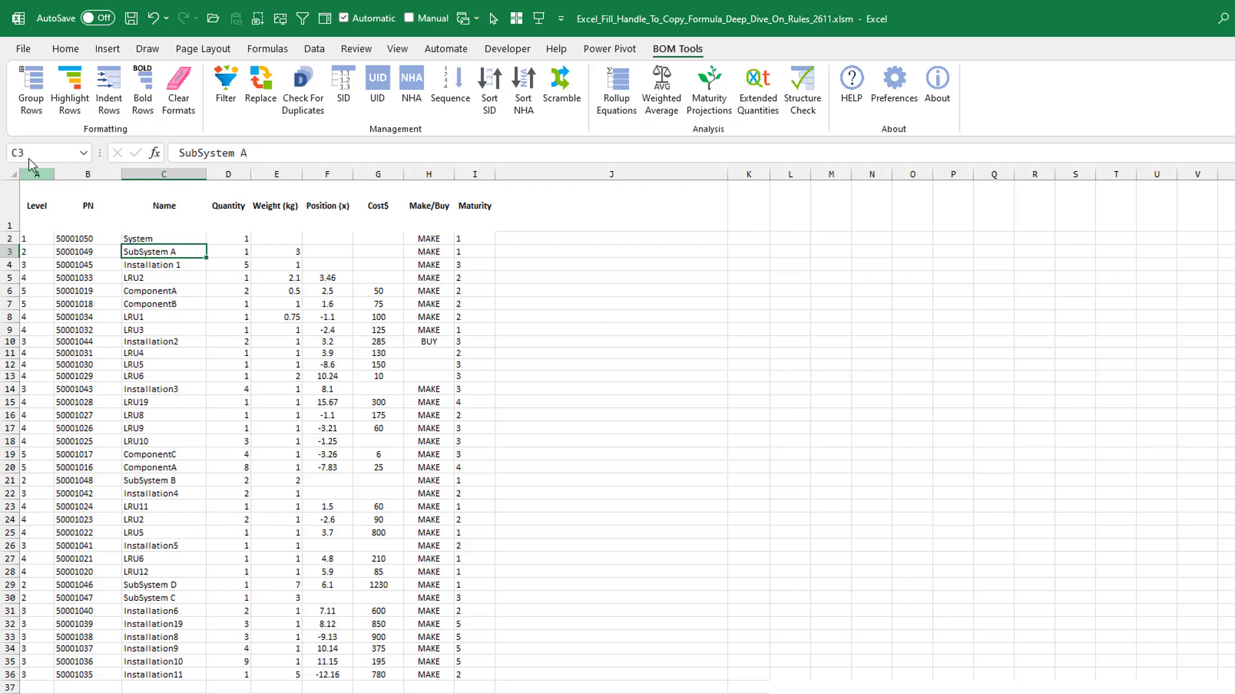
Group the BOM rows into a five-level outline by Level and expand every group.
{"action": "left_click", "coordinate": [31, 89]}
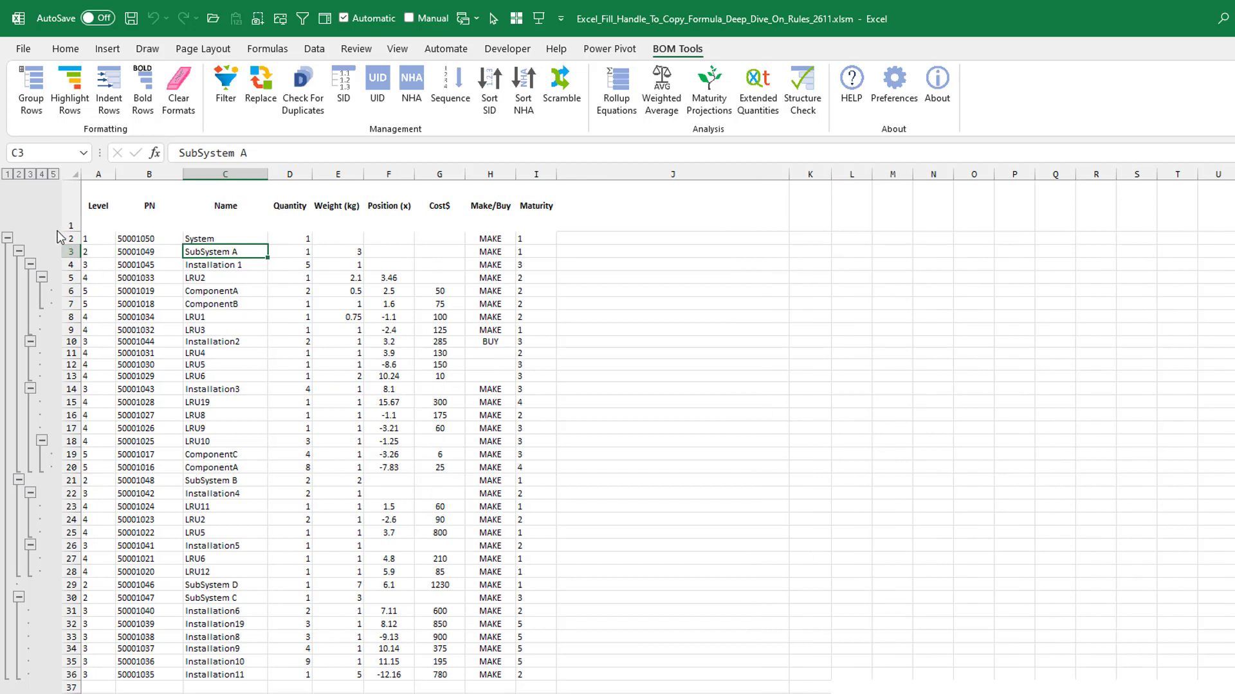
{"action": "mouse_move", "coordinate": [340, 51]}
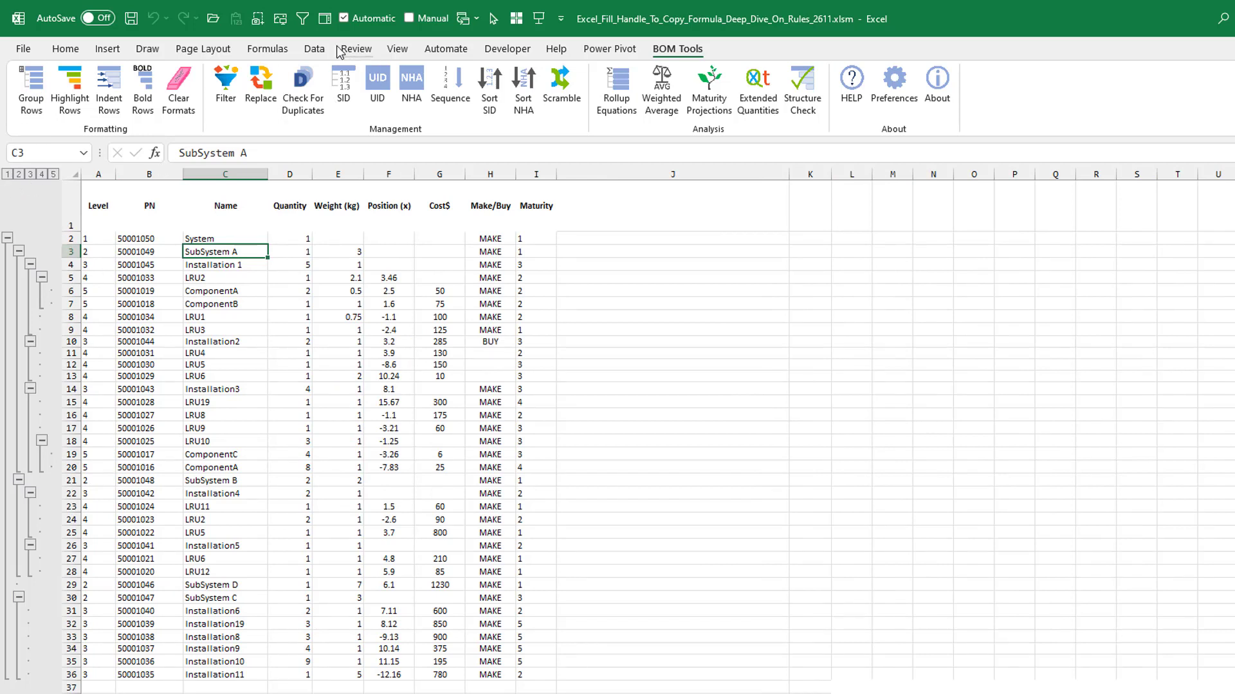
{"action": "left_click", "coordinate": [314, 49]}
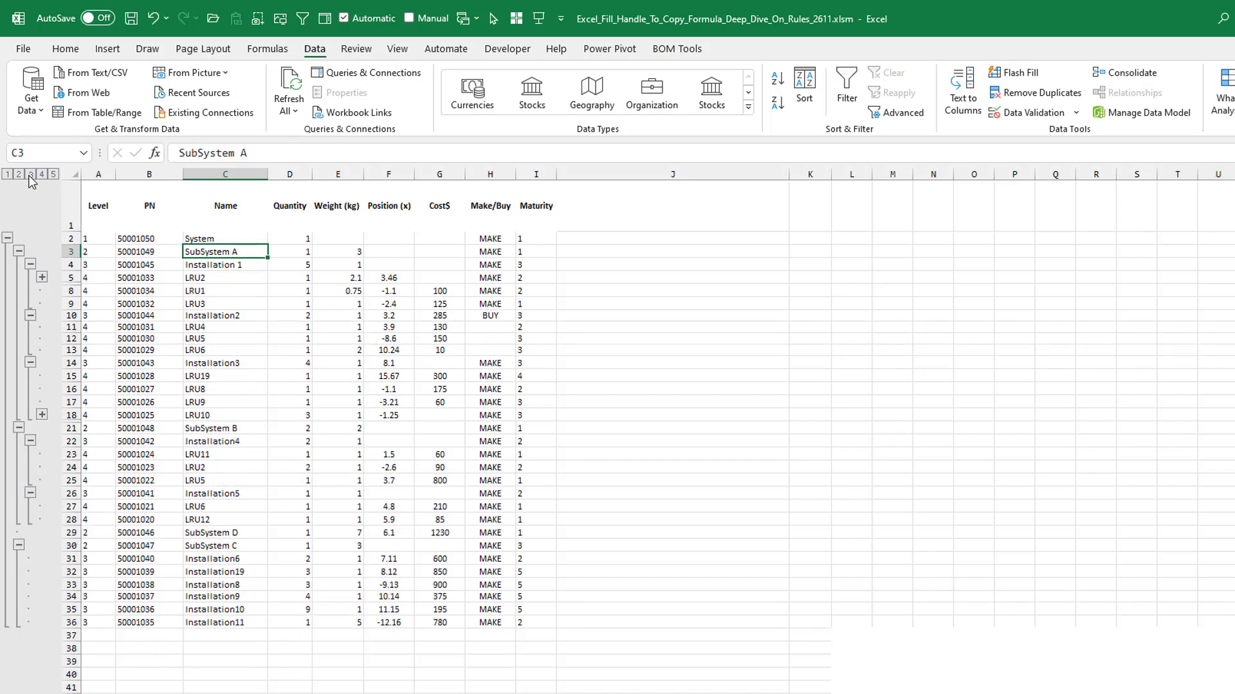
{"action": "left_click", "coordinate": [18, 174]}
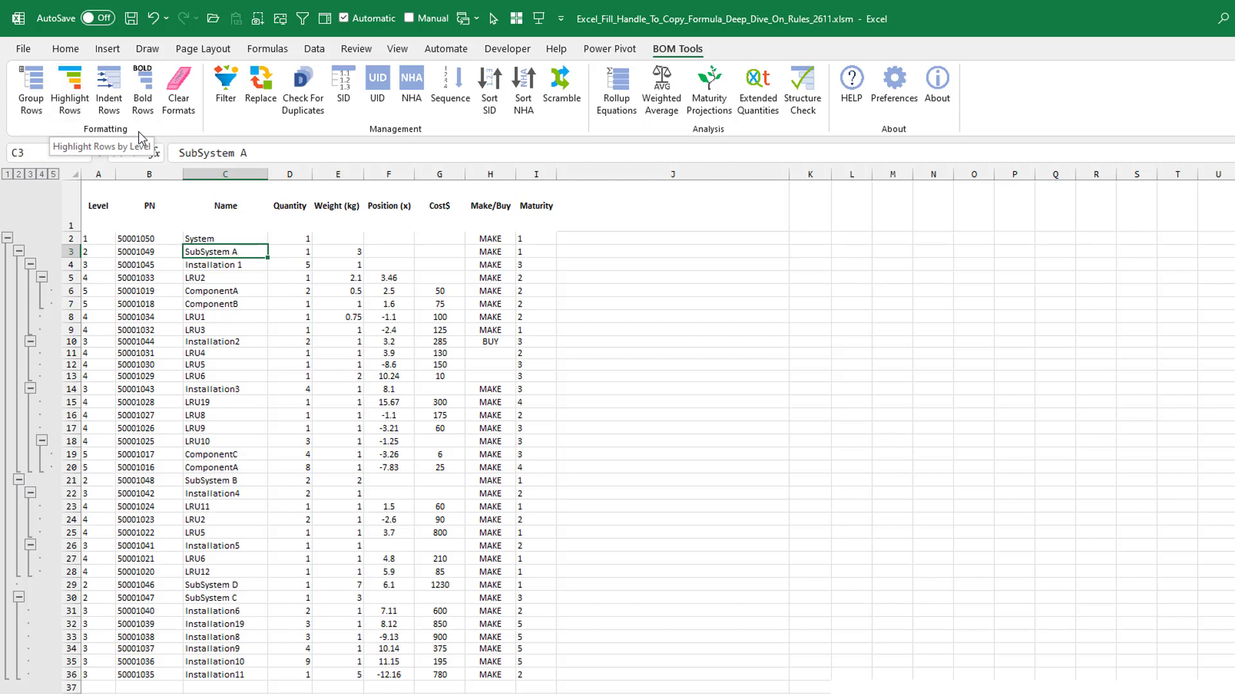
{"action": "mouse_move", "coordinate": [894, 85]}
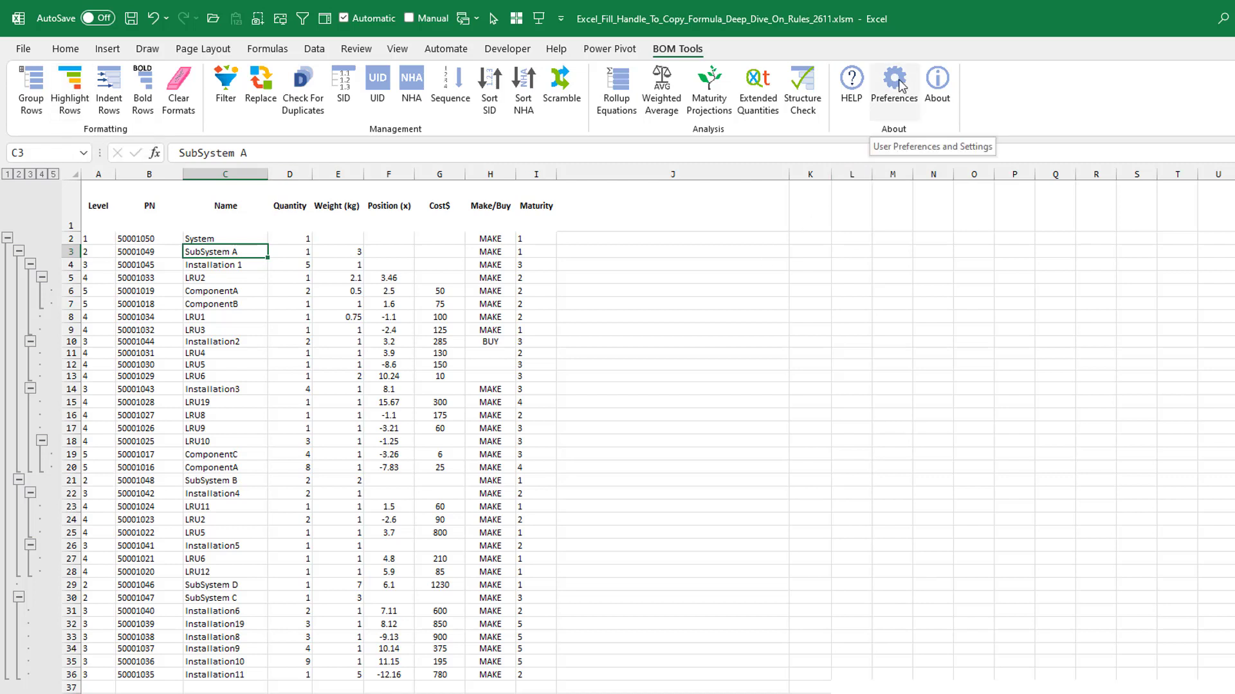
Show the per-level Color Preferences for levels 1–19 in the User Preferences dialog.
{"action": "left_click", "coordinate": [892, 85]}
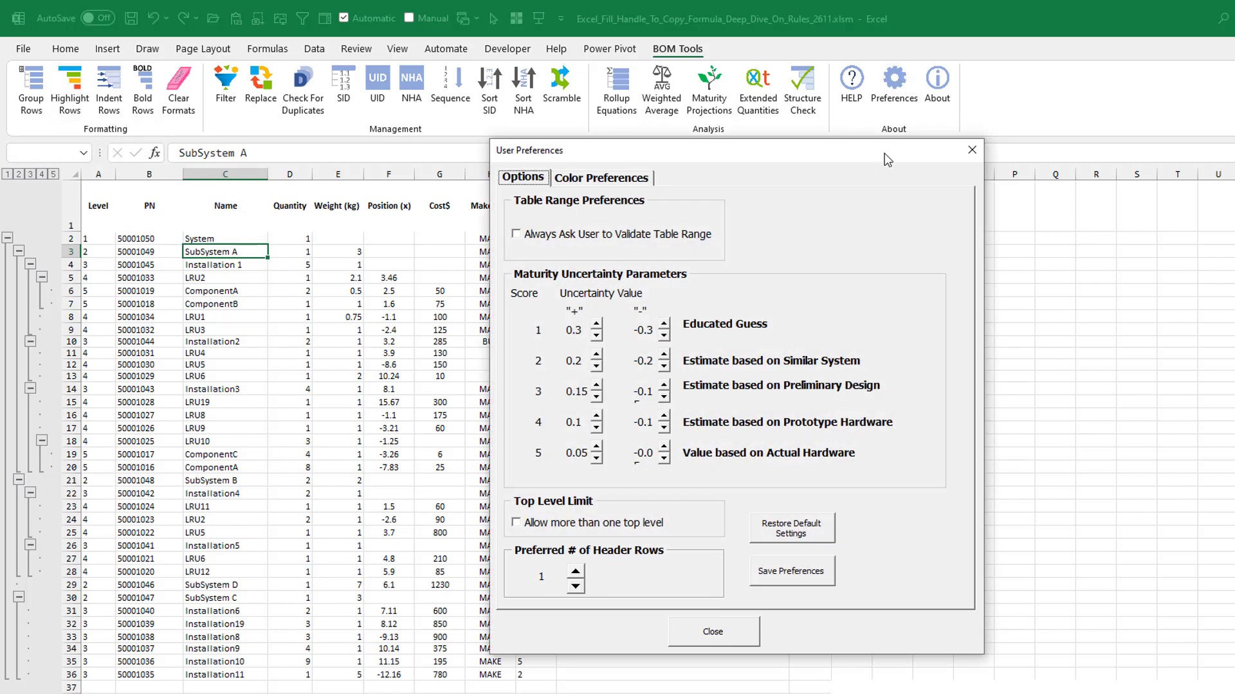
{"action": "left_click", "coordinate": [601, 177]}
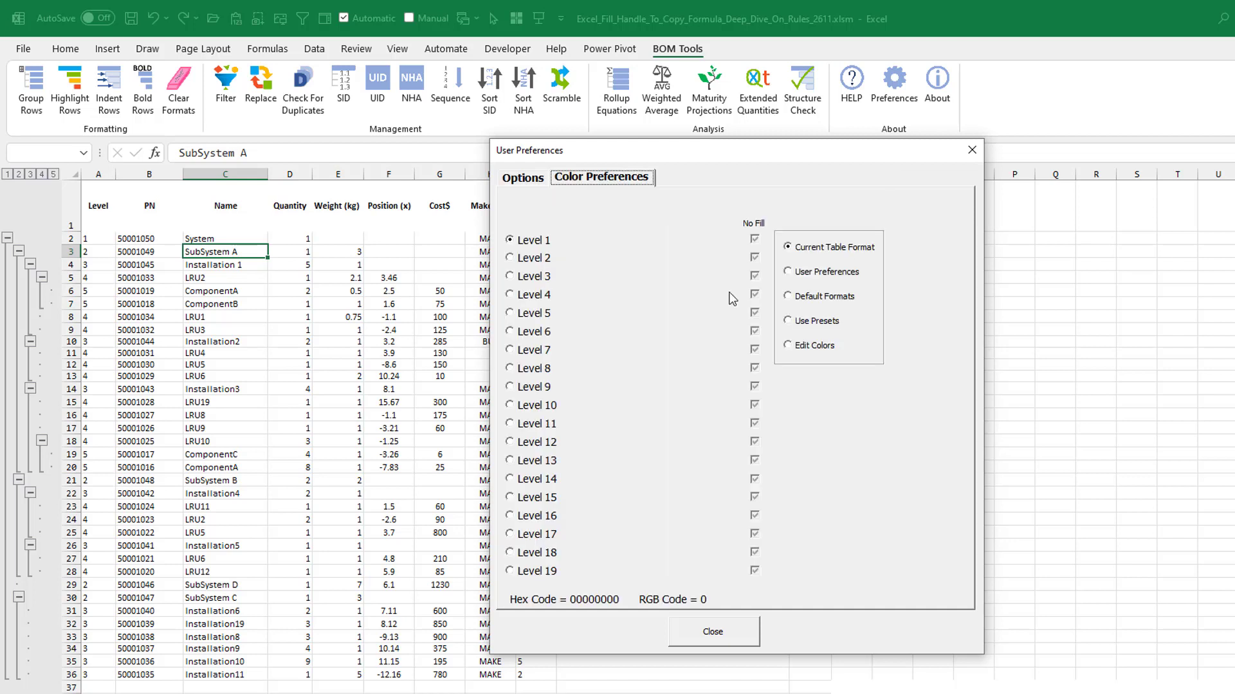
{"action": "mouse_move", "coordinate": [788, 306]}
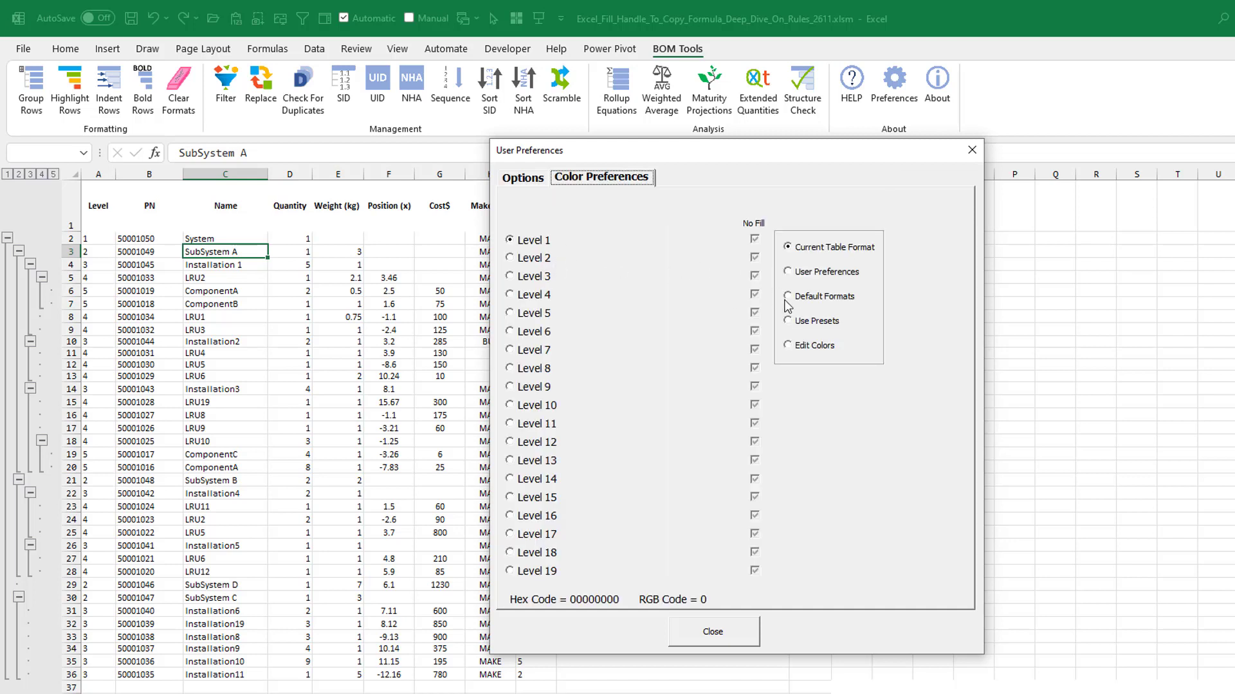
{"action": "mouse_move", "coordinate": [791, 326]}
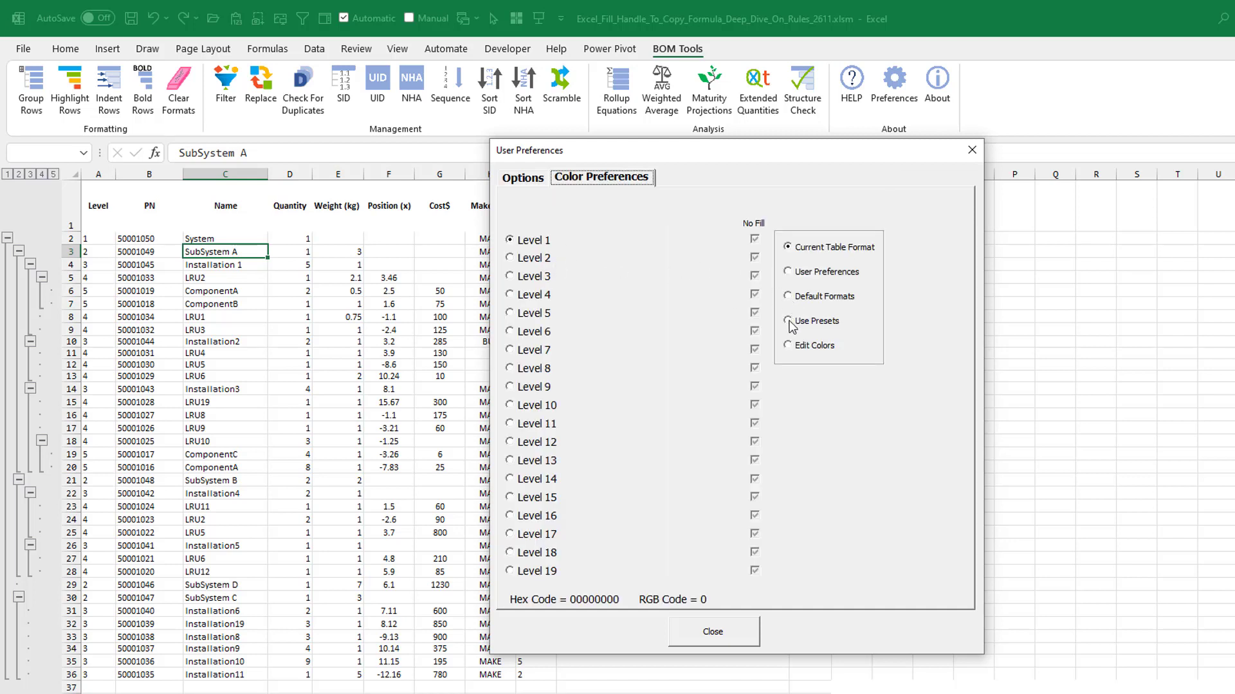
Use preset colours and choose the Slipstream colour theme for the levels.
{"action": "left_click", "coordinate": [787, 320]}
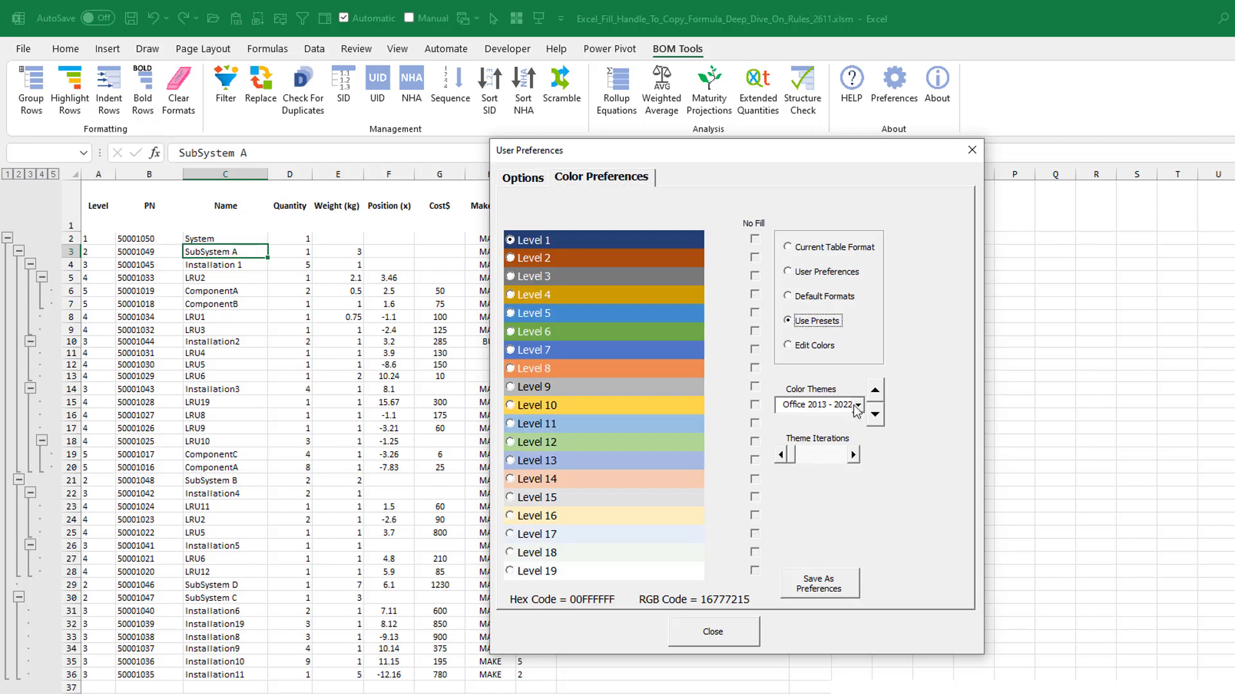
{"action": "left_click", "coordinate": [858, 404]}
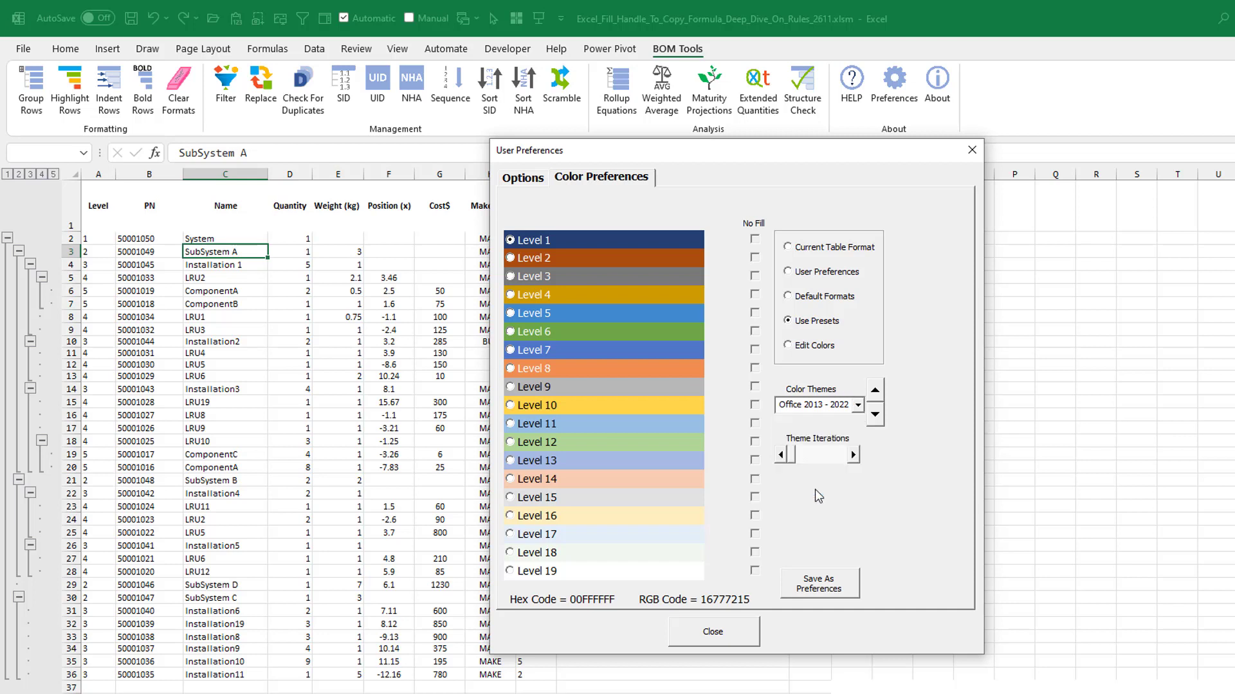
{"action": "left_click", "coordinate": [815, 404]}
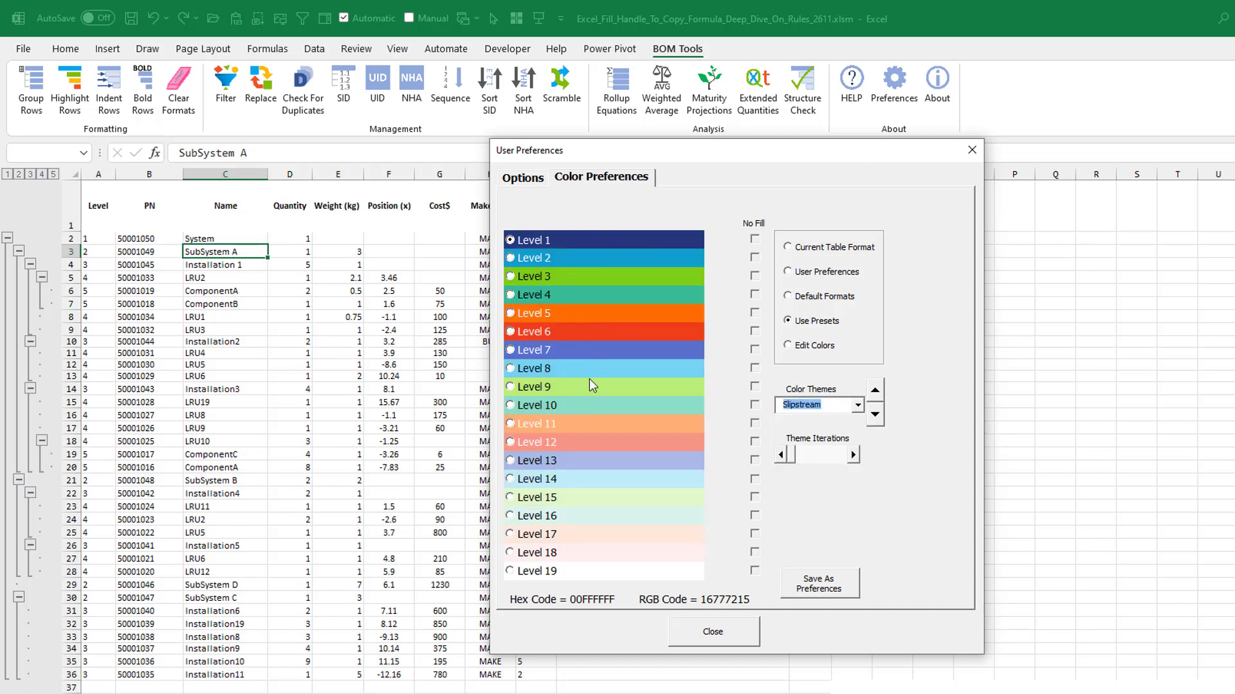
{"action": "mouse_move", "coordinate": [598, 273]}
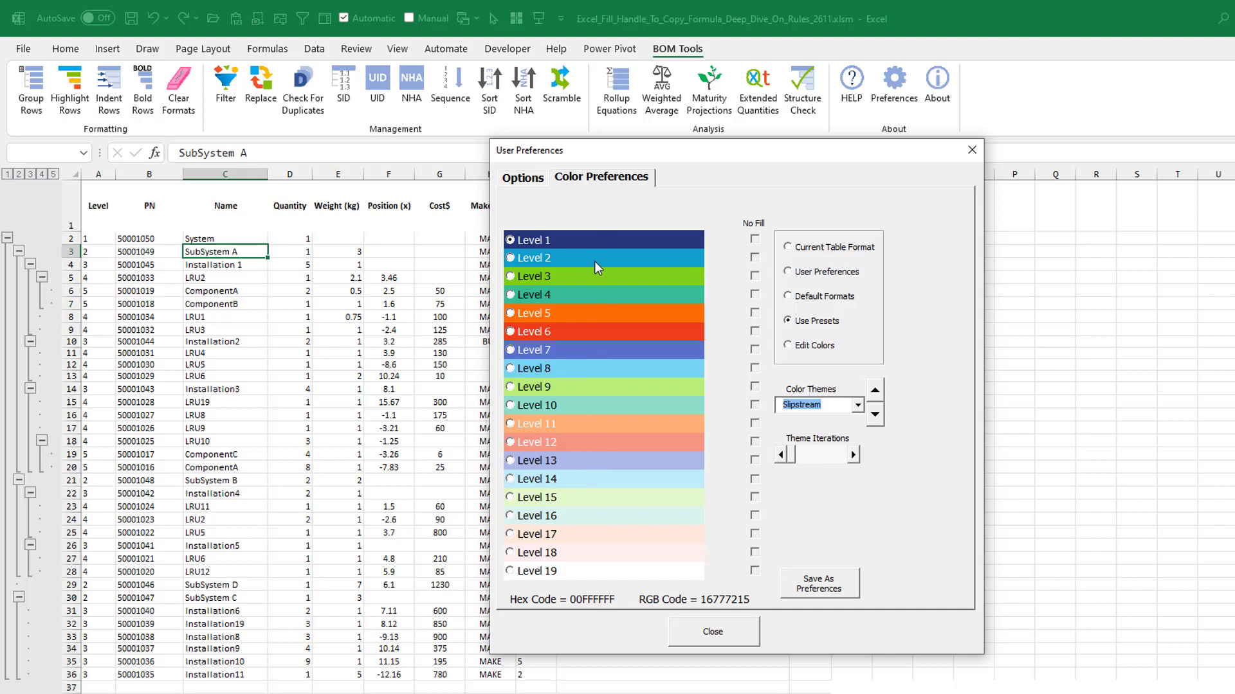
Save the Slipstream colours as preferences and highlight all 35 rows by level.
{"action": "left_click", "coordinate": [816, 583]}
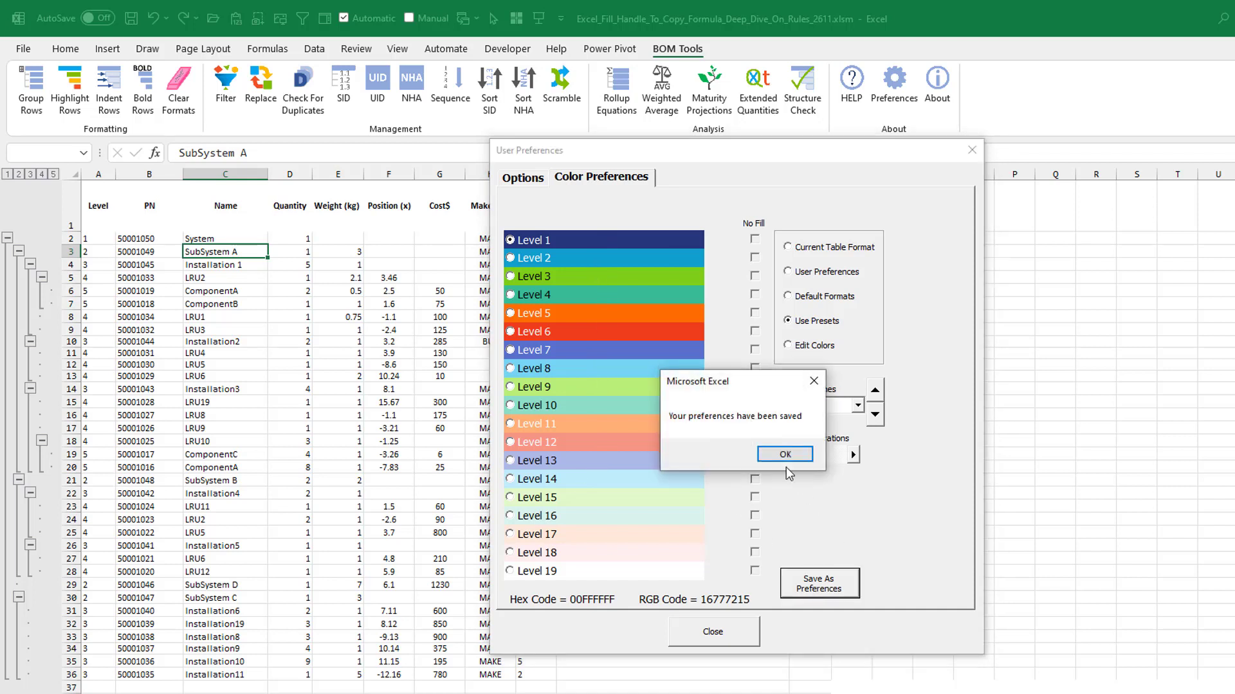
{"action": "left_click", "coordinate": [783, 454]}
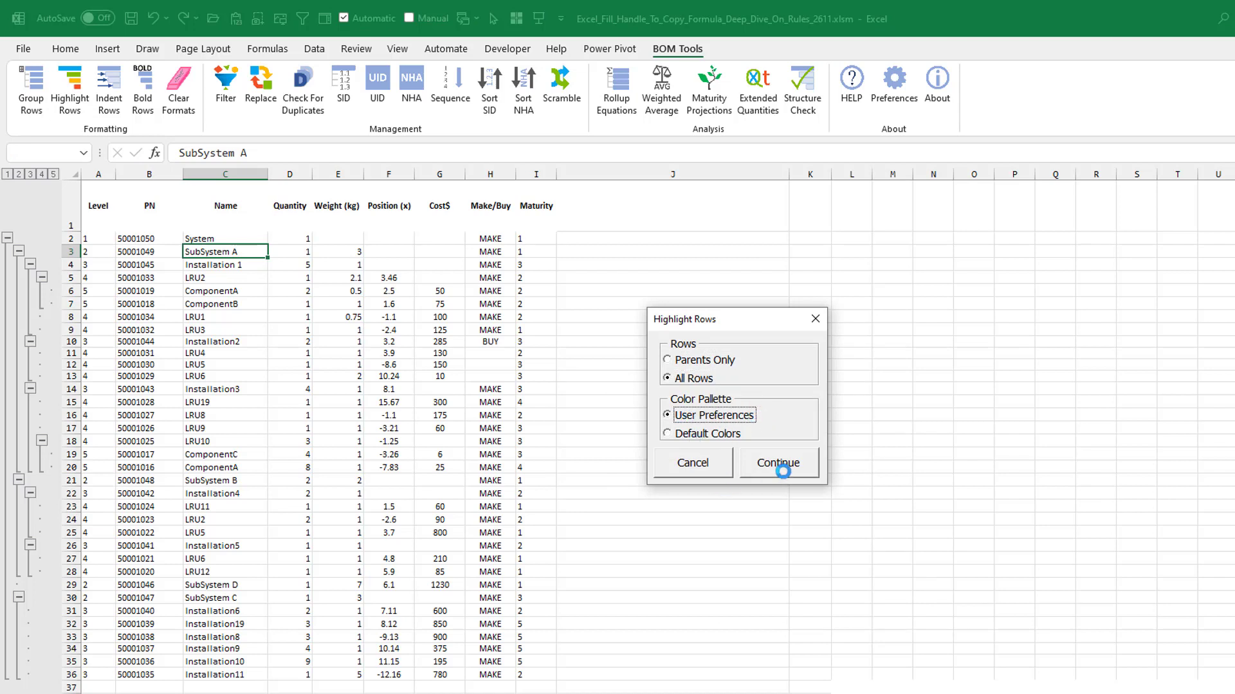
{"action": "left_click", "coordinate": [777, 461]}
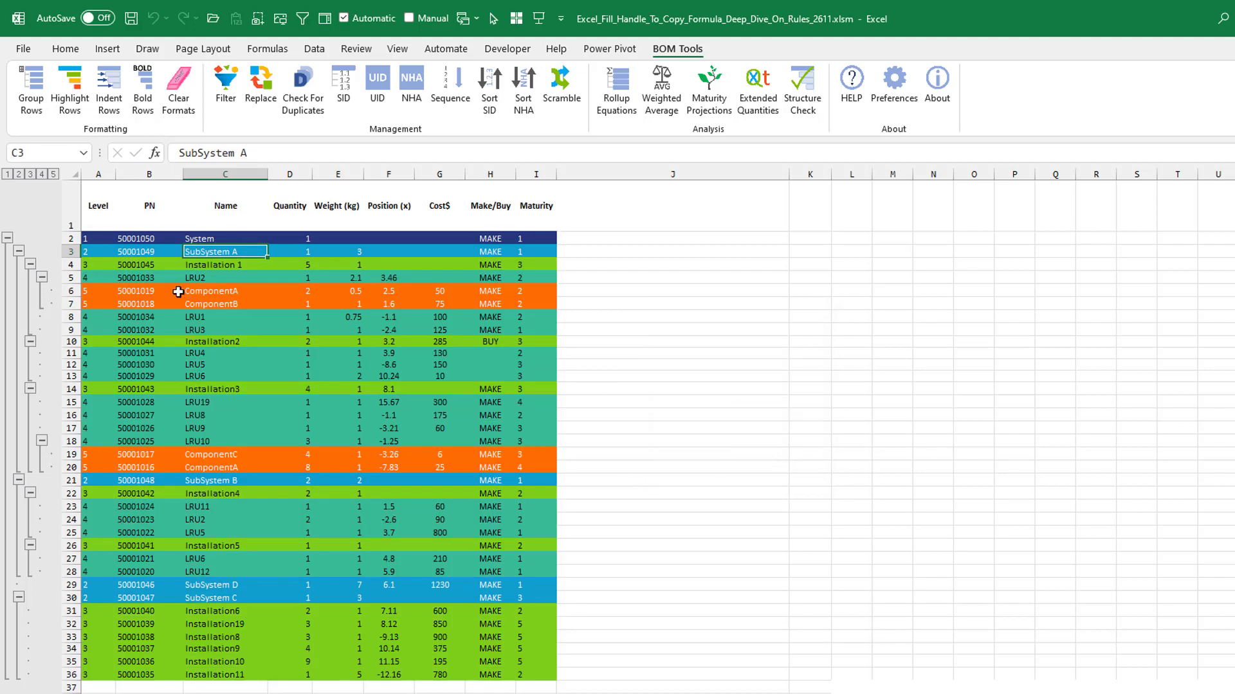
{"action": "mouse_move", "coordinate": [90, 239]}
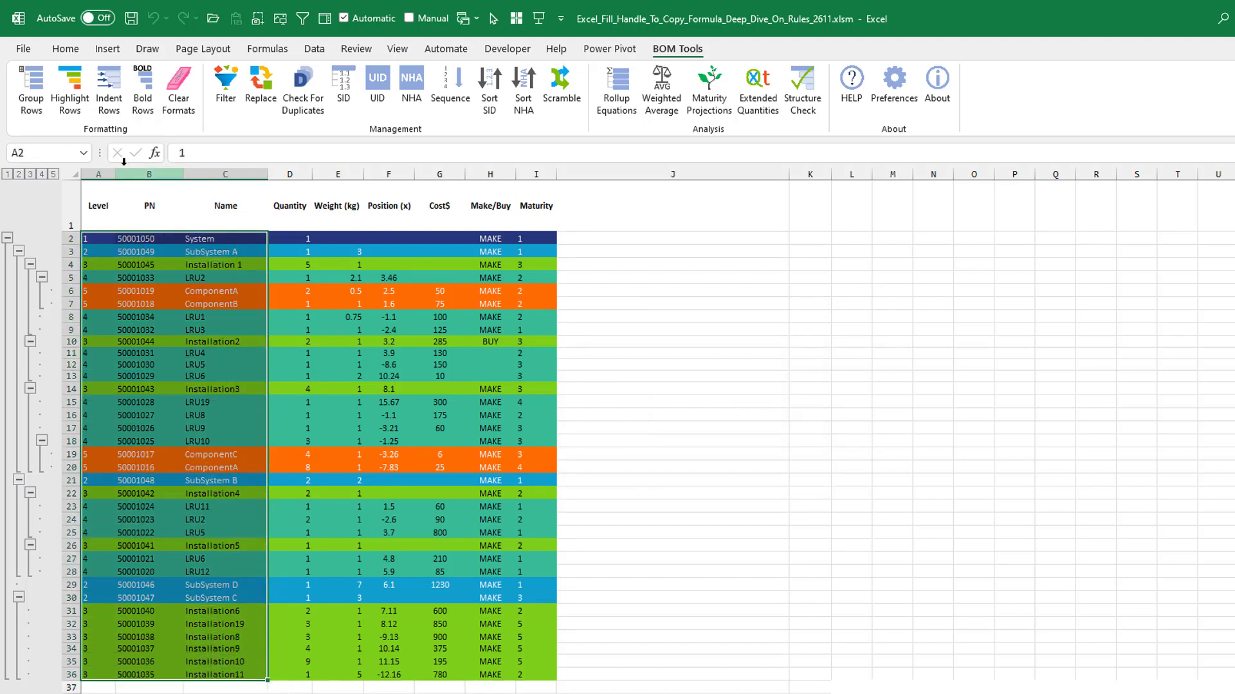
Indent the Level, PN and Name columns according to each part's level.
{"action": "left_click", "coordinate": [108, 89]}
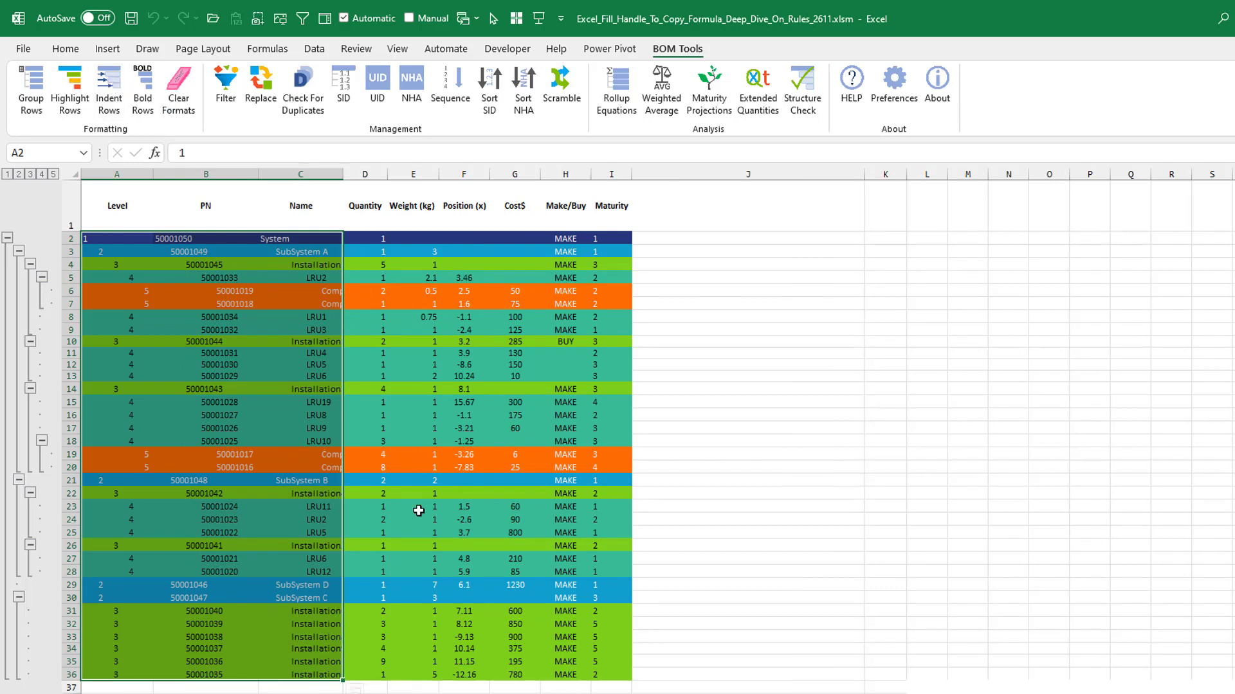
{"action": "mouse_move", "coordinate": [409, 237]}
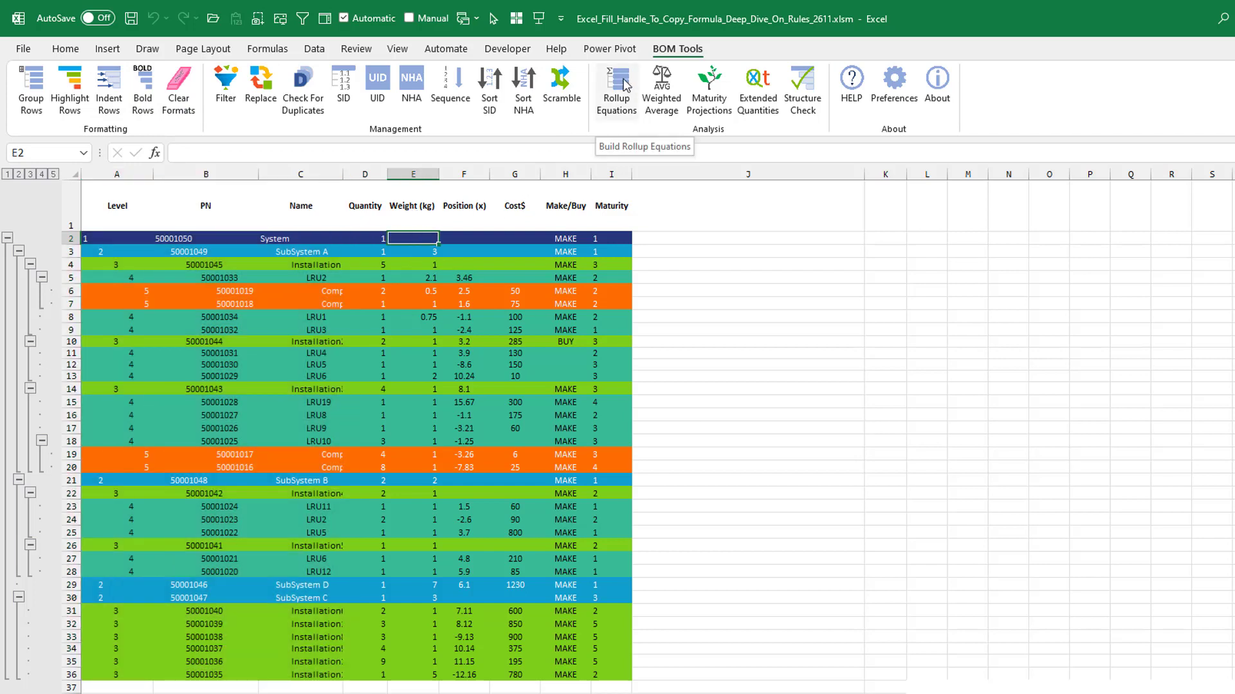
Insert Weight (kg) rollup equations into column J, totalling 235.75 for the System row.
{"action": "left_click", "coordinate": [616, 89]}
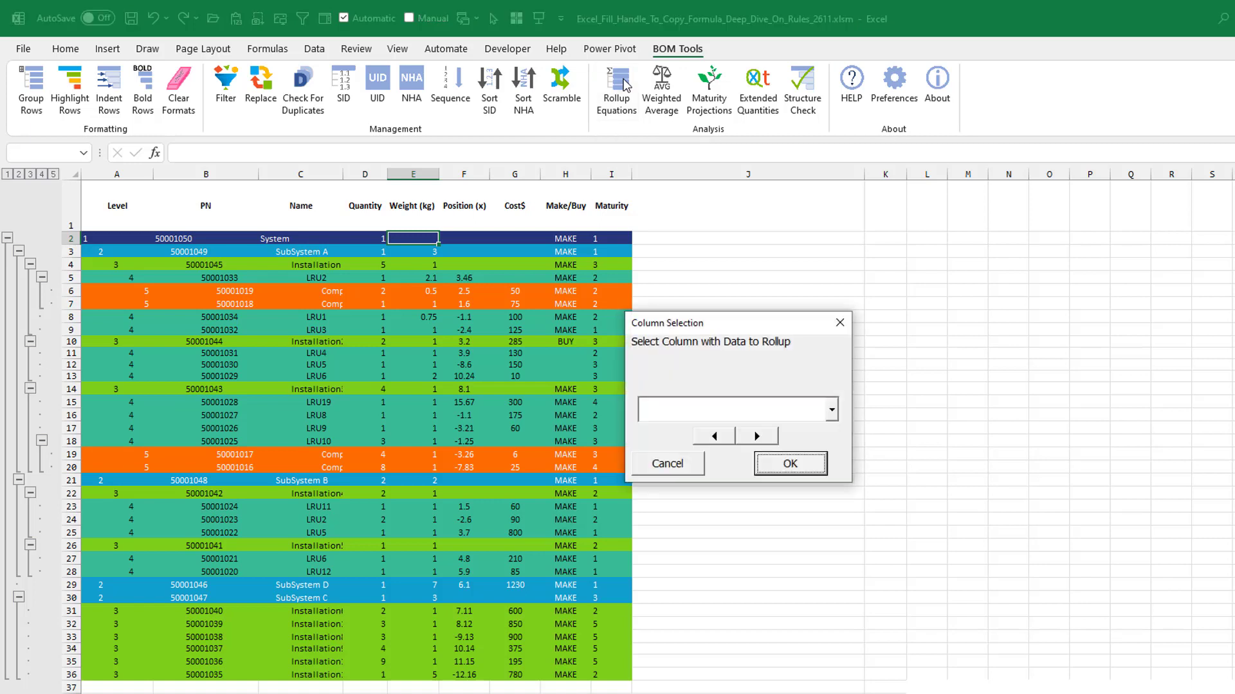
{"action": "mouse_move", "coordinate": [833, 418]}
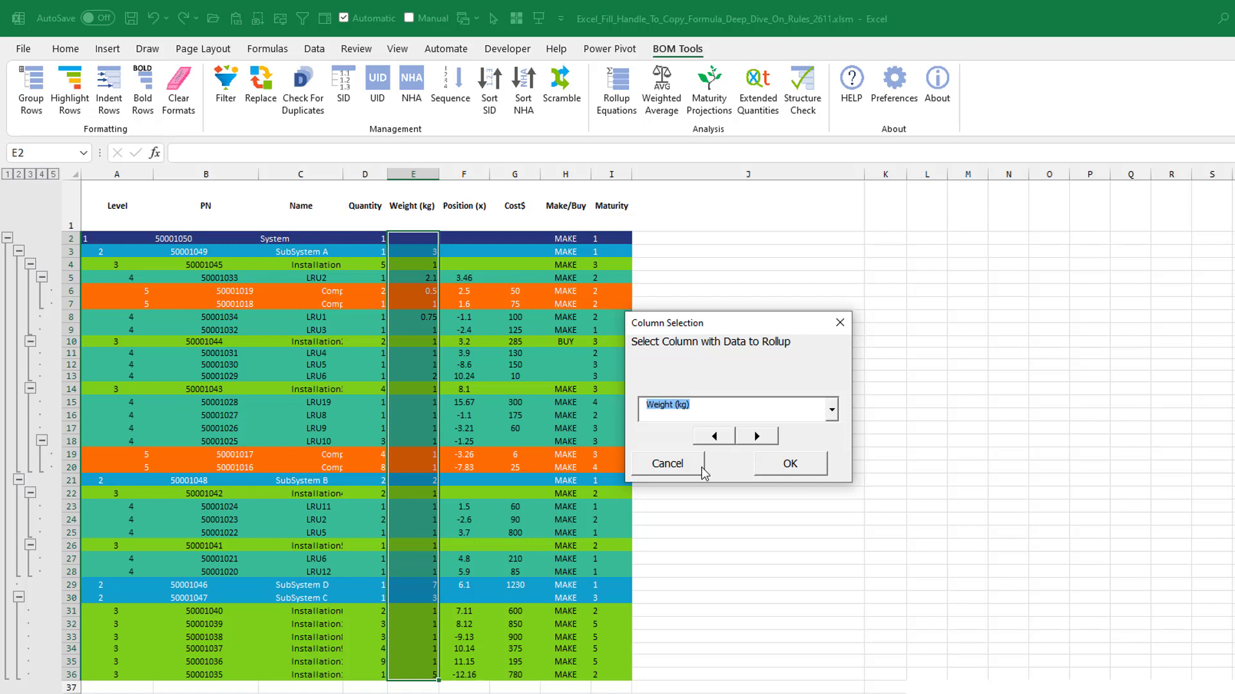
{"action": "left_click", "coordinate": [788, 463]}
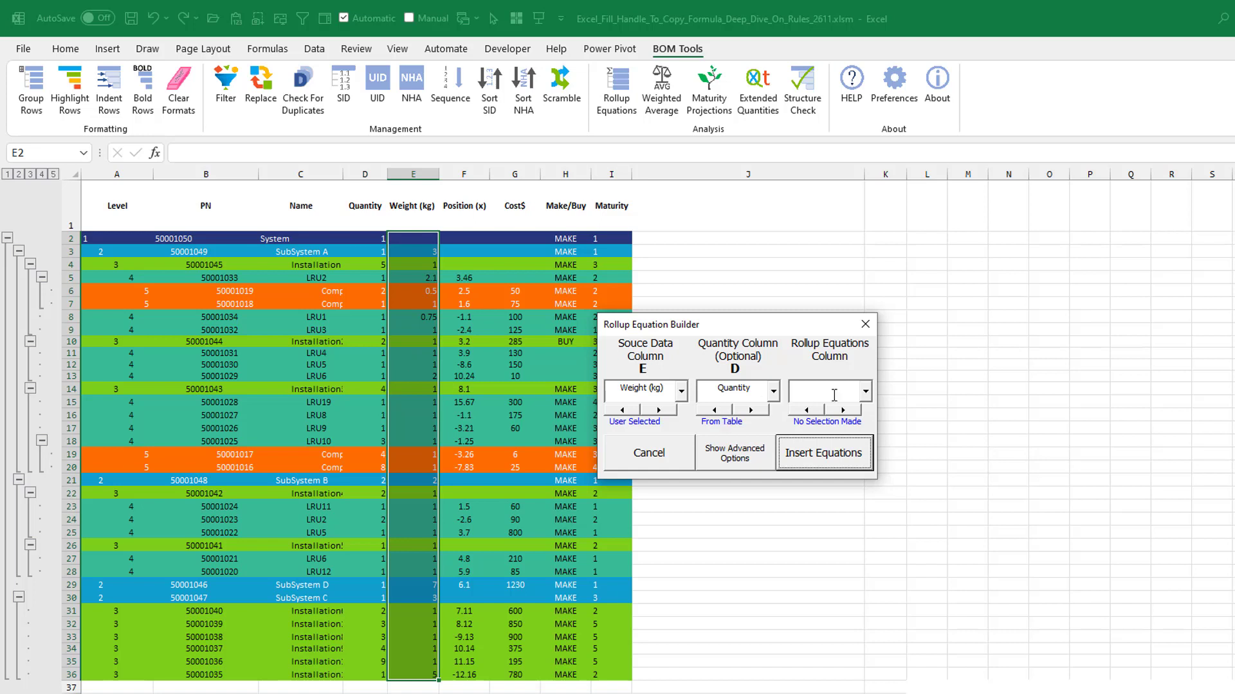
{"action": "mouse_move", "coordinate": [784, 331]}
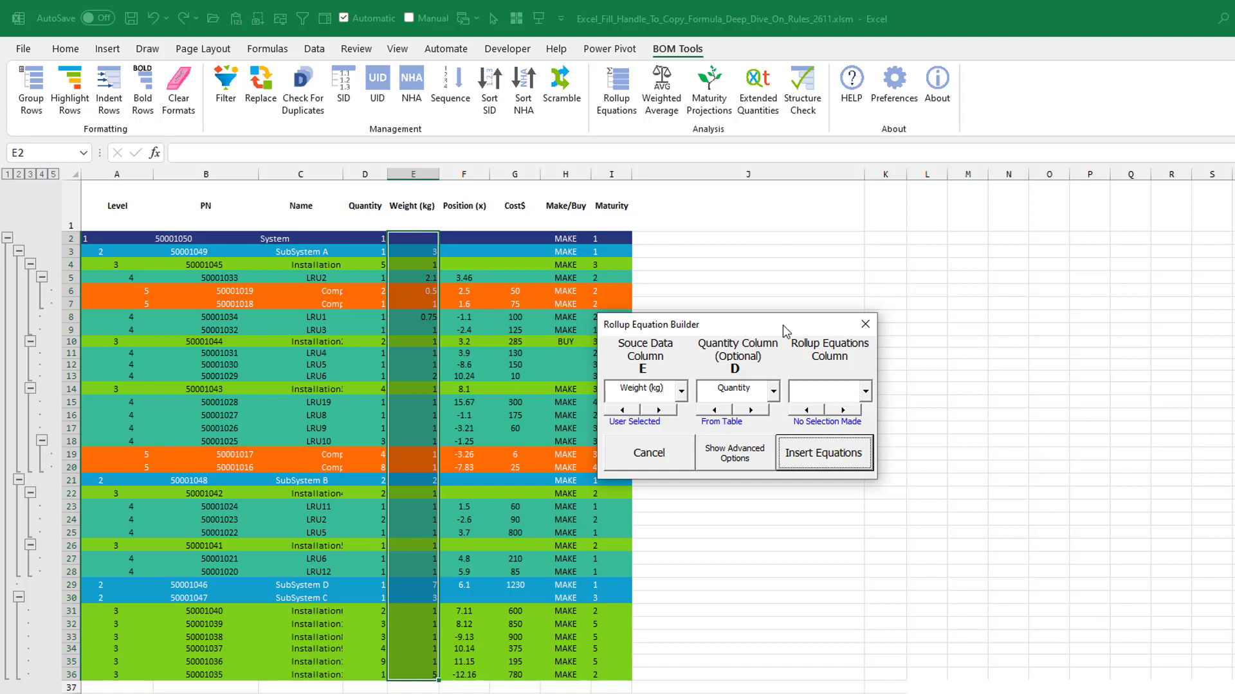
{"action": "left_click", "coordinate": [842, 410]}
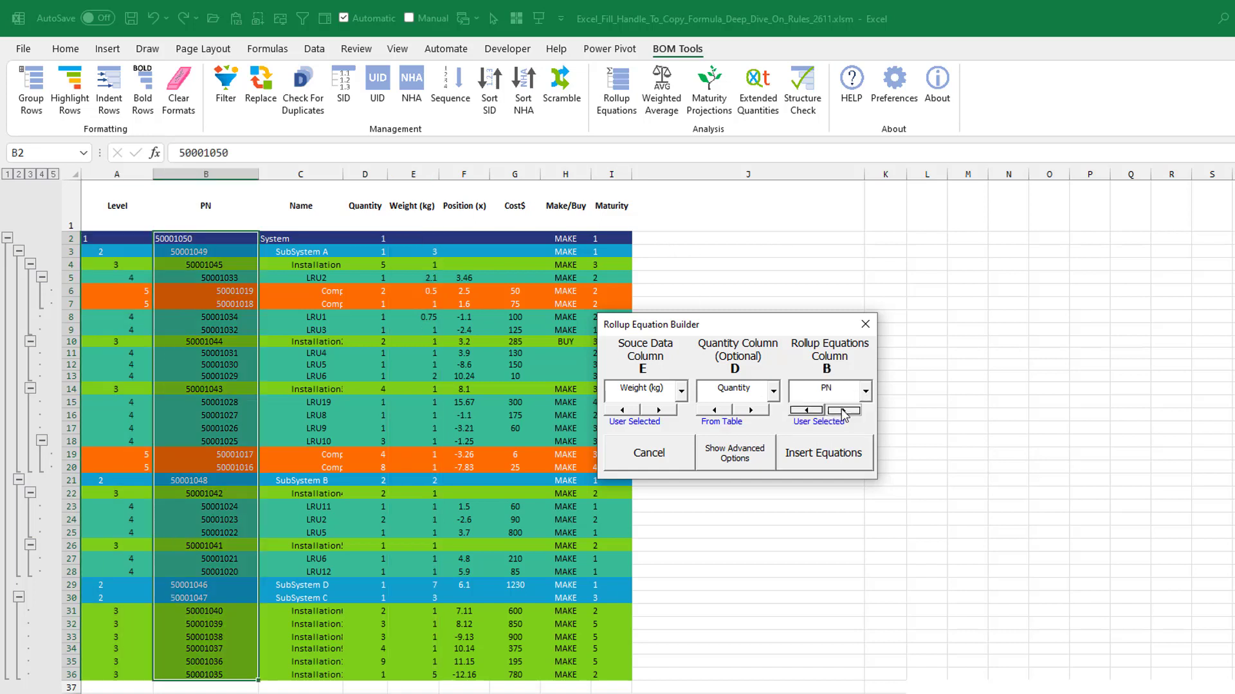
{"action": "left_click", "coordinate": [841, 410]}
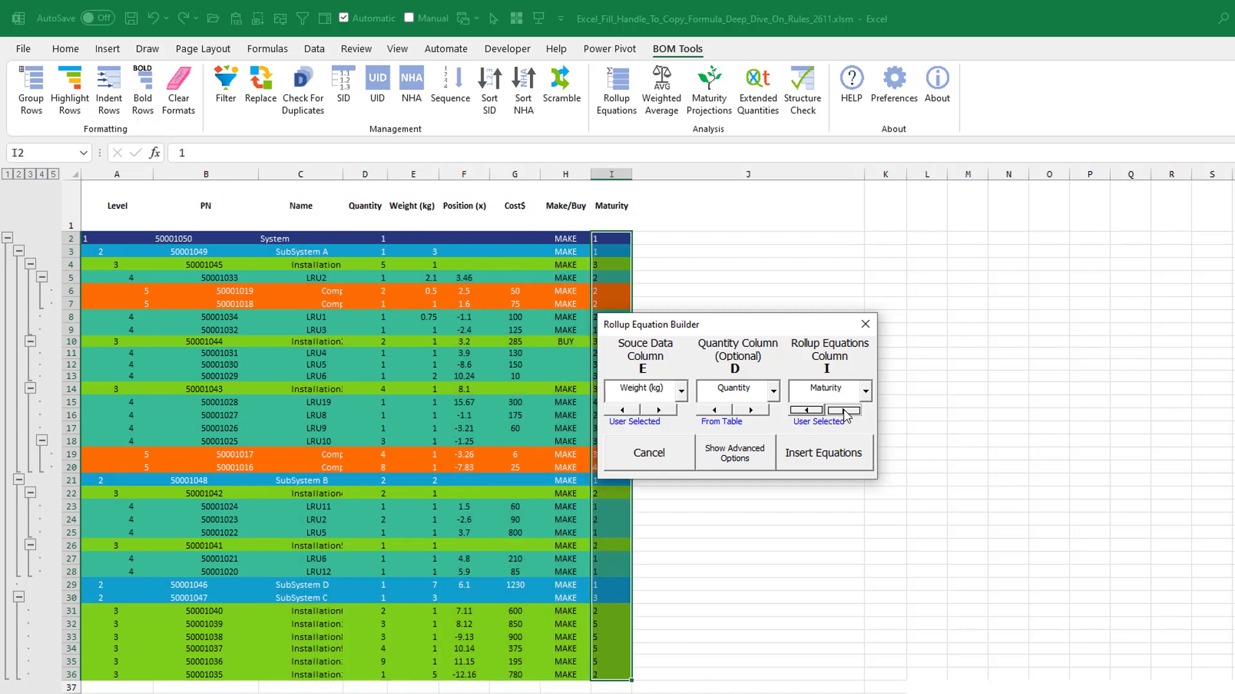
{"action": "left_click", "coordinate": [847, 411]}
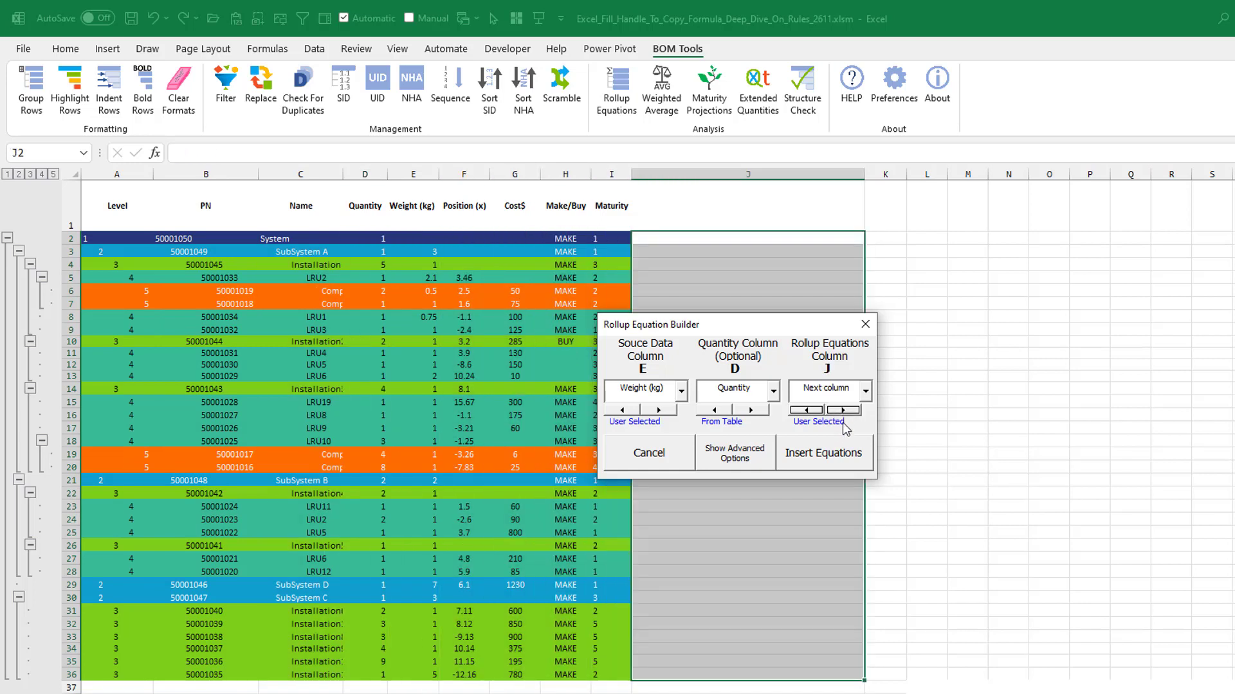
{"action": "left_click", "coordinate": [823, 453]}
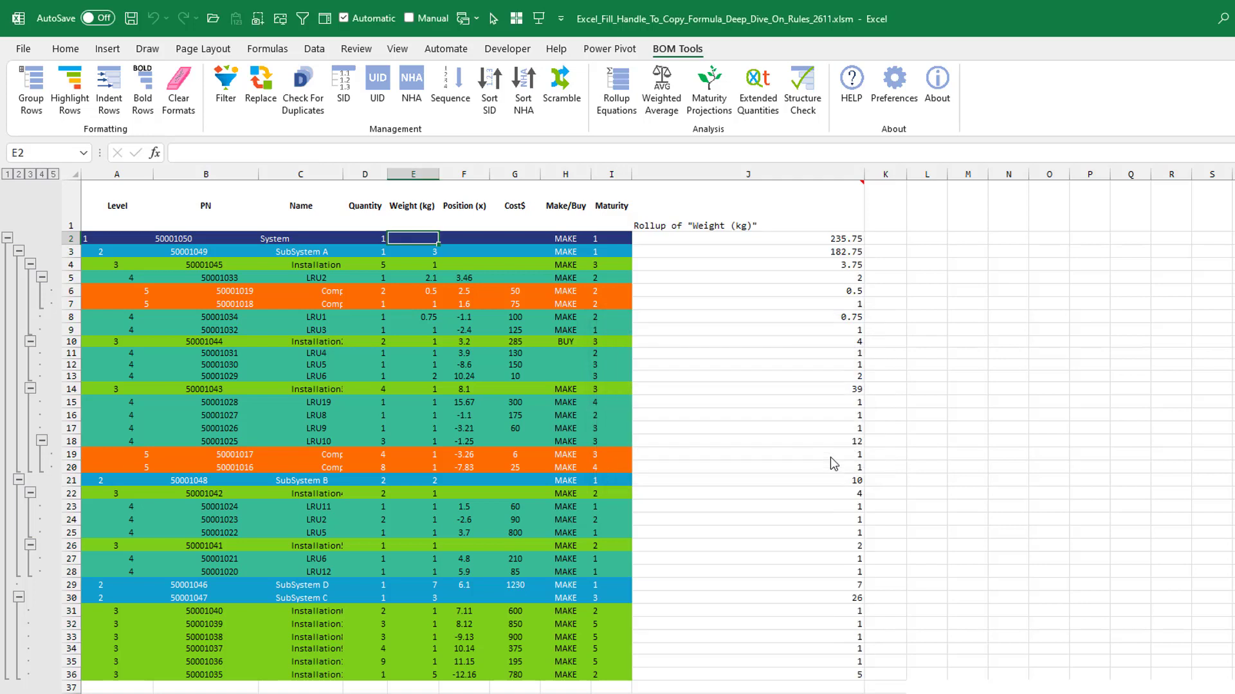
{"action": "mouse_move", "coordinate": [766, 240]}
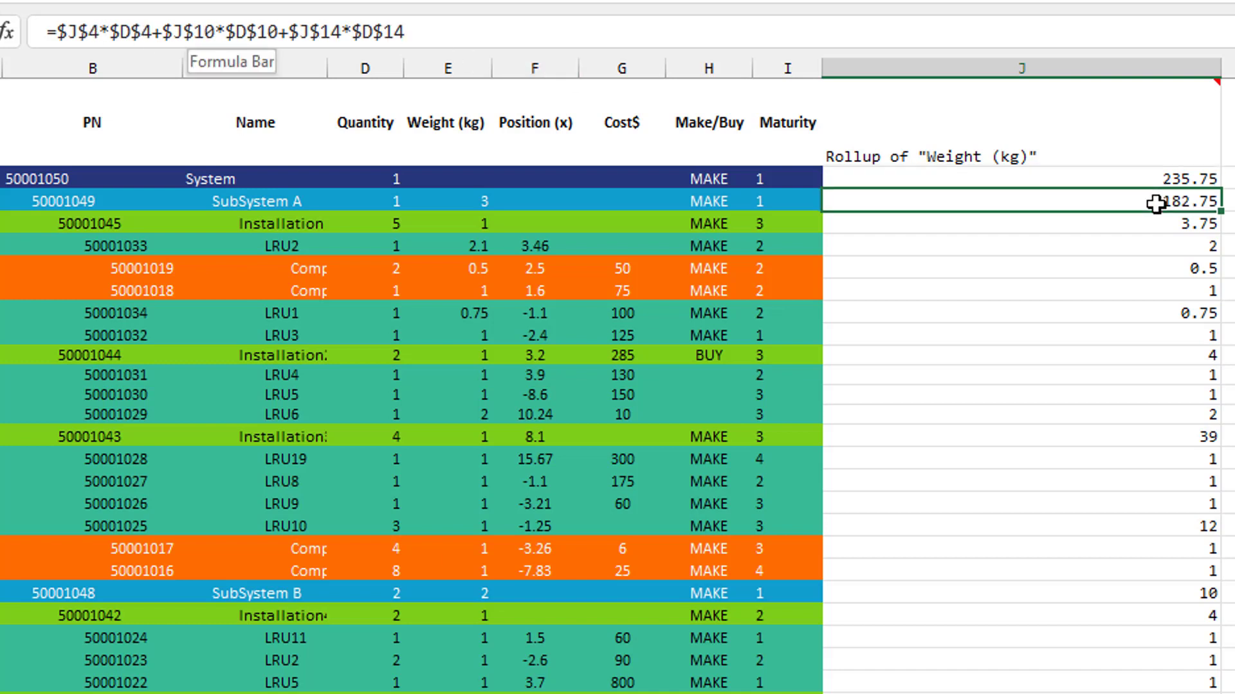
{"action": "left_click", "coordinate": [1024, 223]}
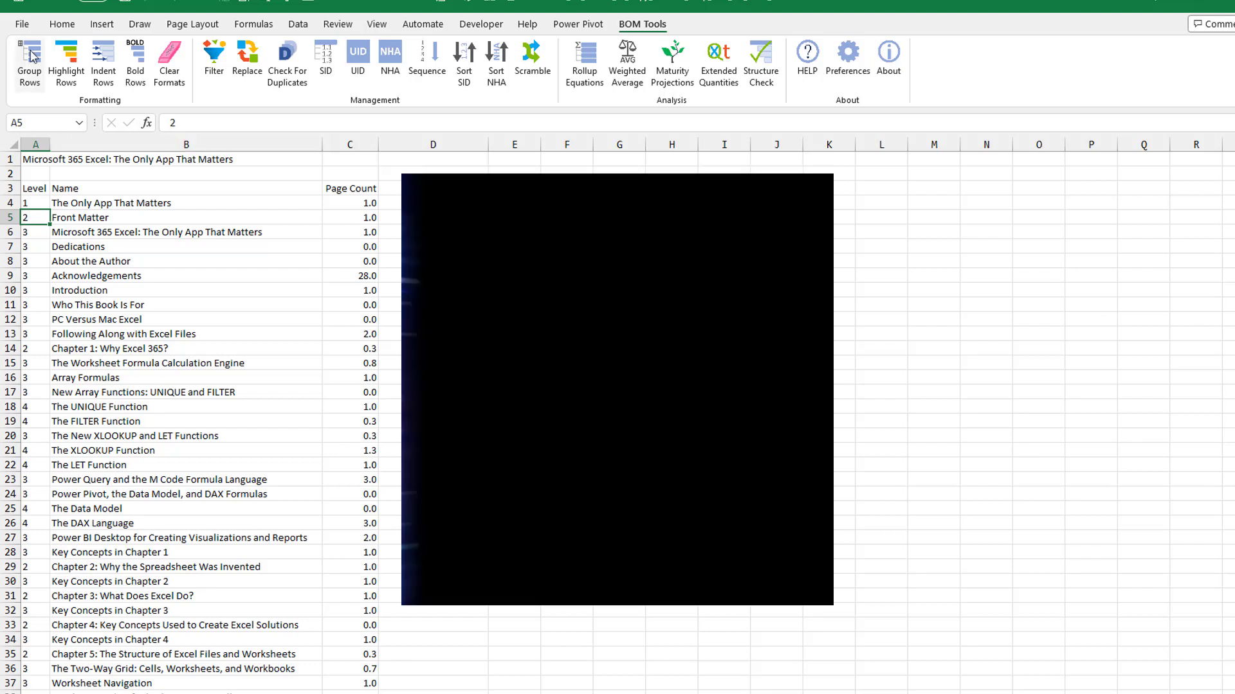
Group the TOC rows by level and collapse the level-4 subsections with the outline buttons.
{"action": "left_click", "coordinate": [30, 63]}
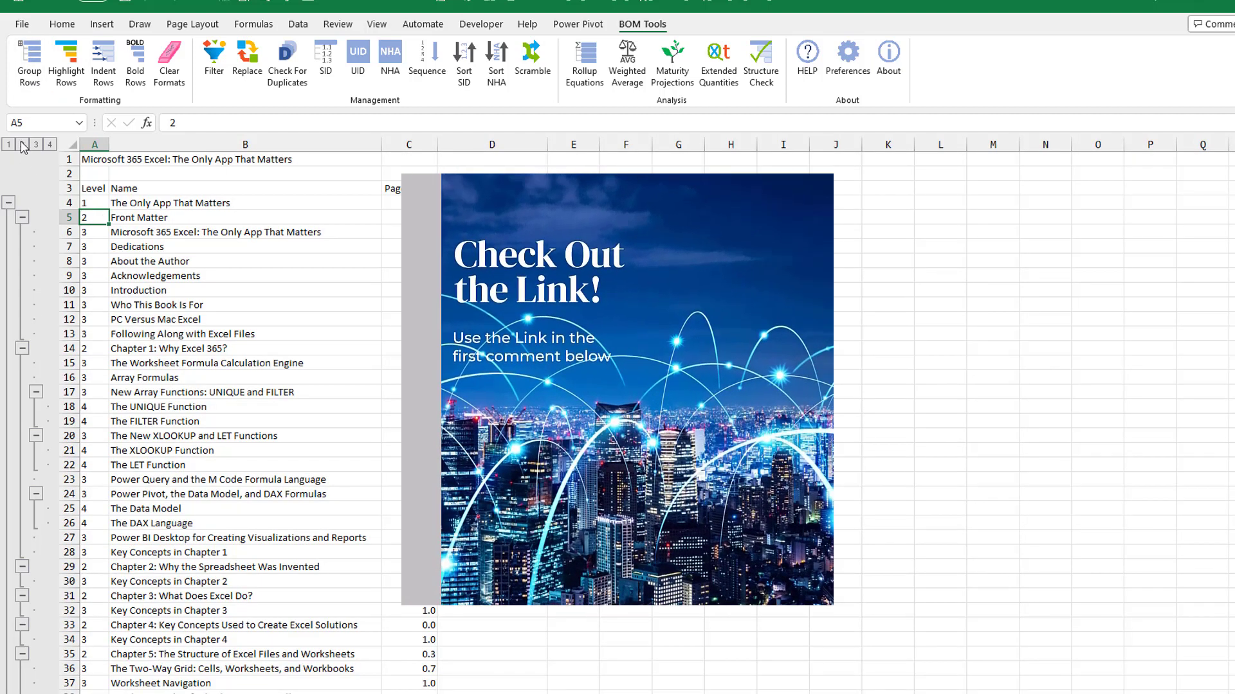
{"action": "left_click", "coordinate": [22, 144]}
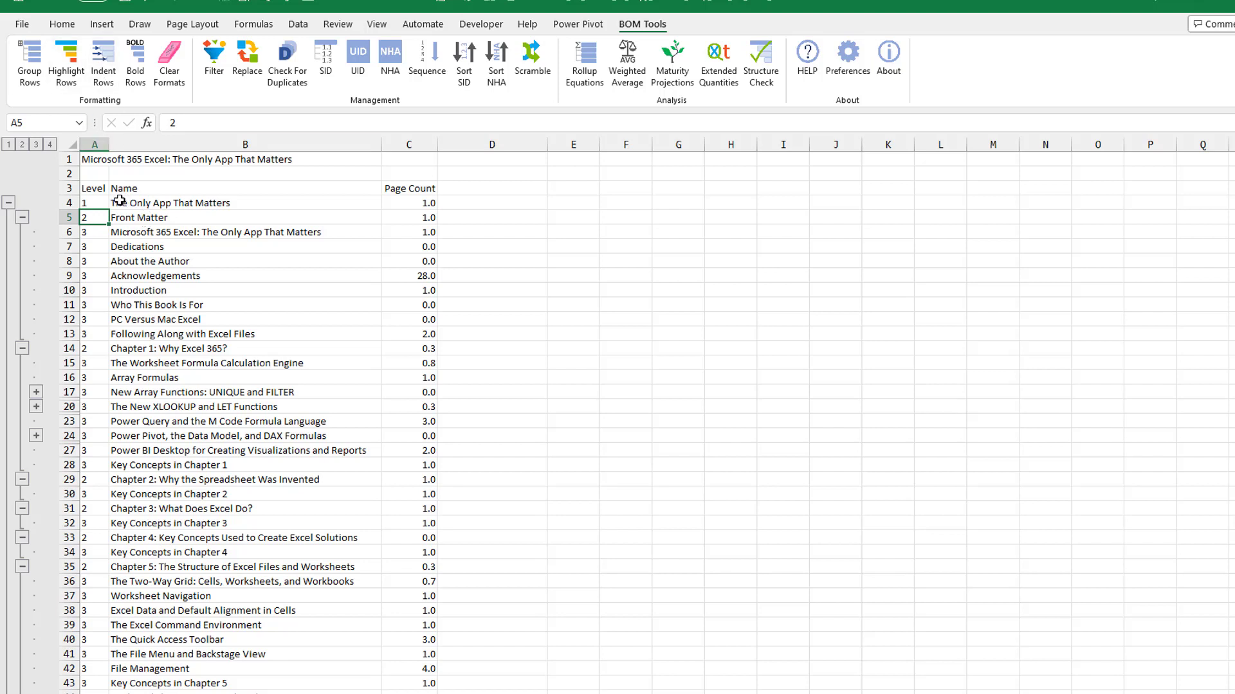
Review the indented book outline and select the book title cell B4.
{"action": "scroll", "scroll_direction": "down", "scroll_amount": 3}
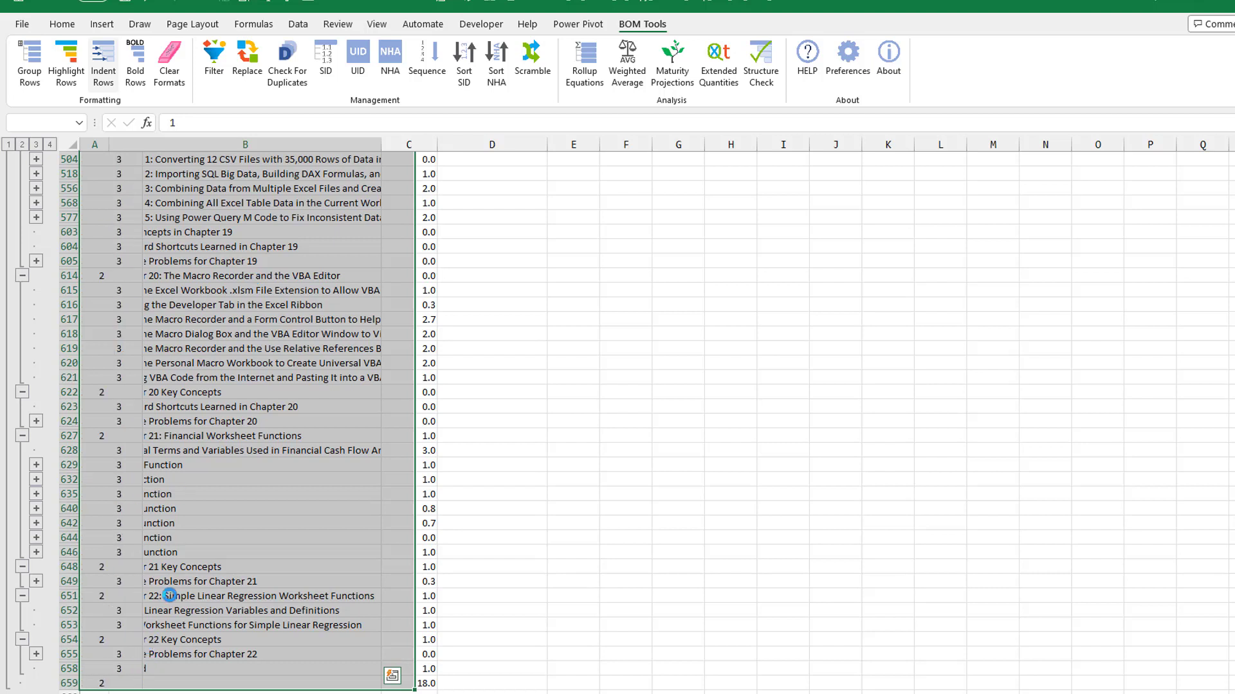
{"action": "scroll", "scroll_direction": "up", "scroll_amount": 3}
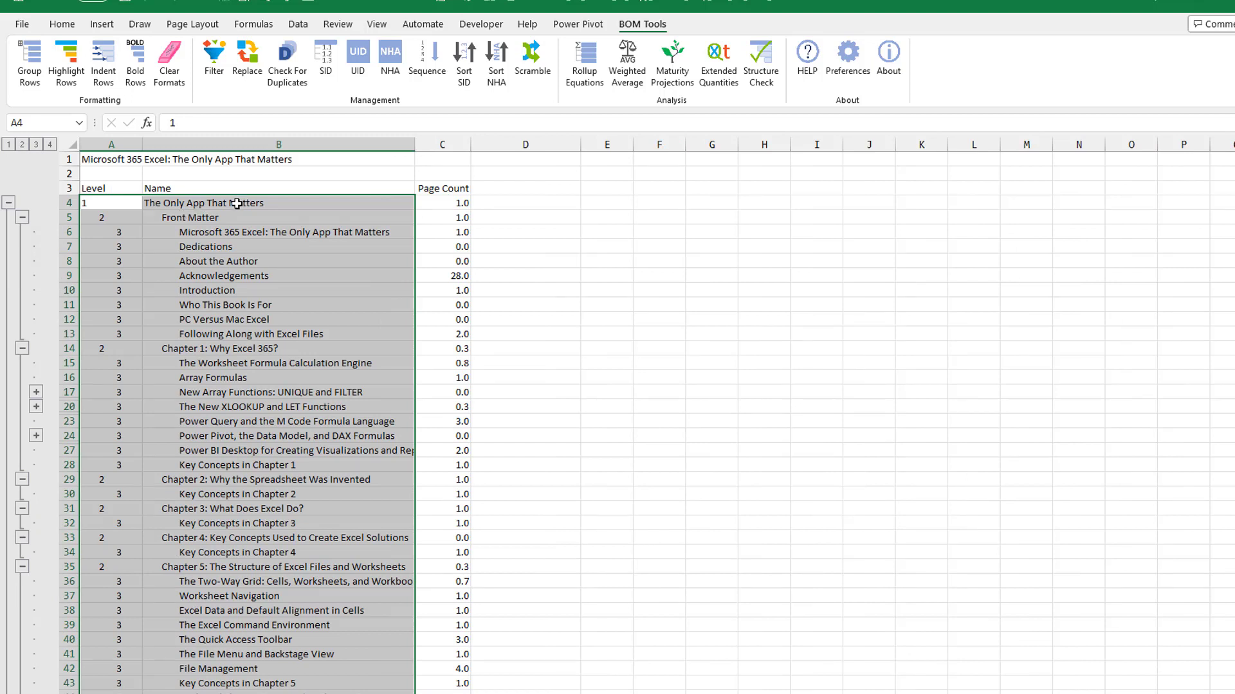
{"action": "left_click", "coordinate": [278, 203]}
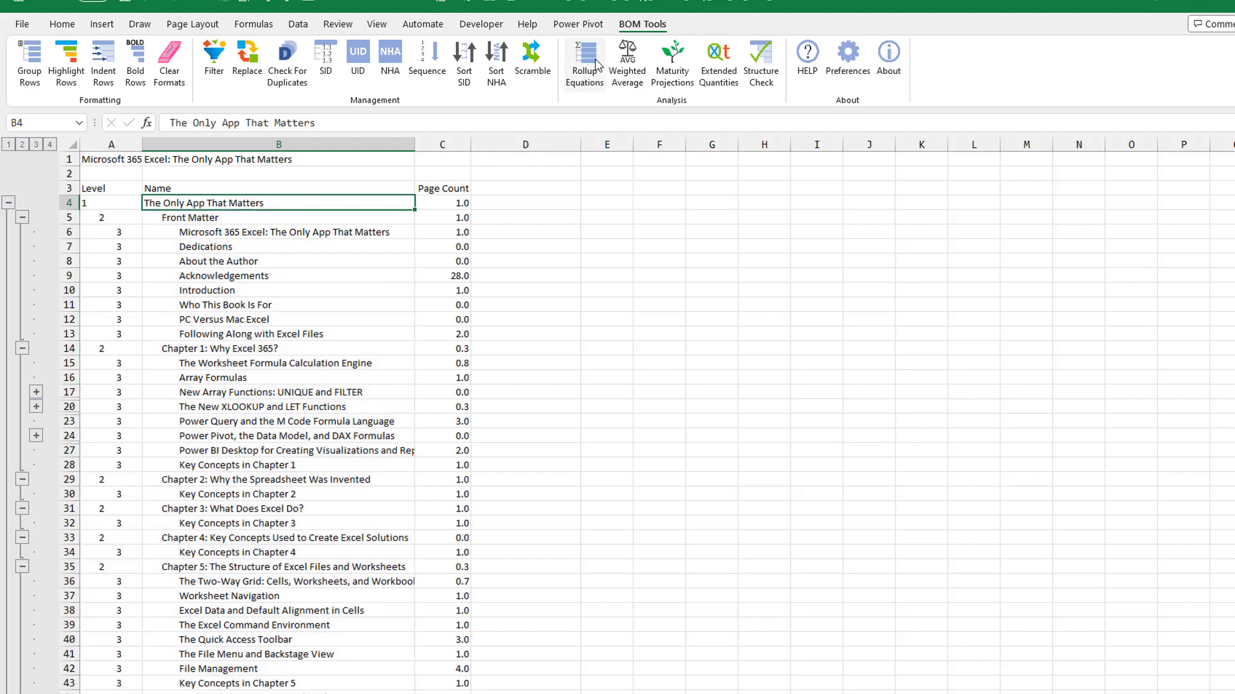
Set up a Rollup Equation on Page Count with results placed in the next column.
{"action": "left_click", "coordinate": [584, 63]}
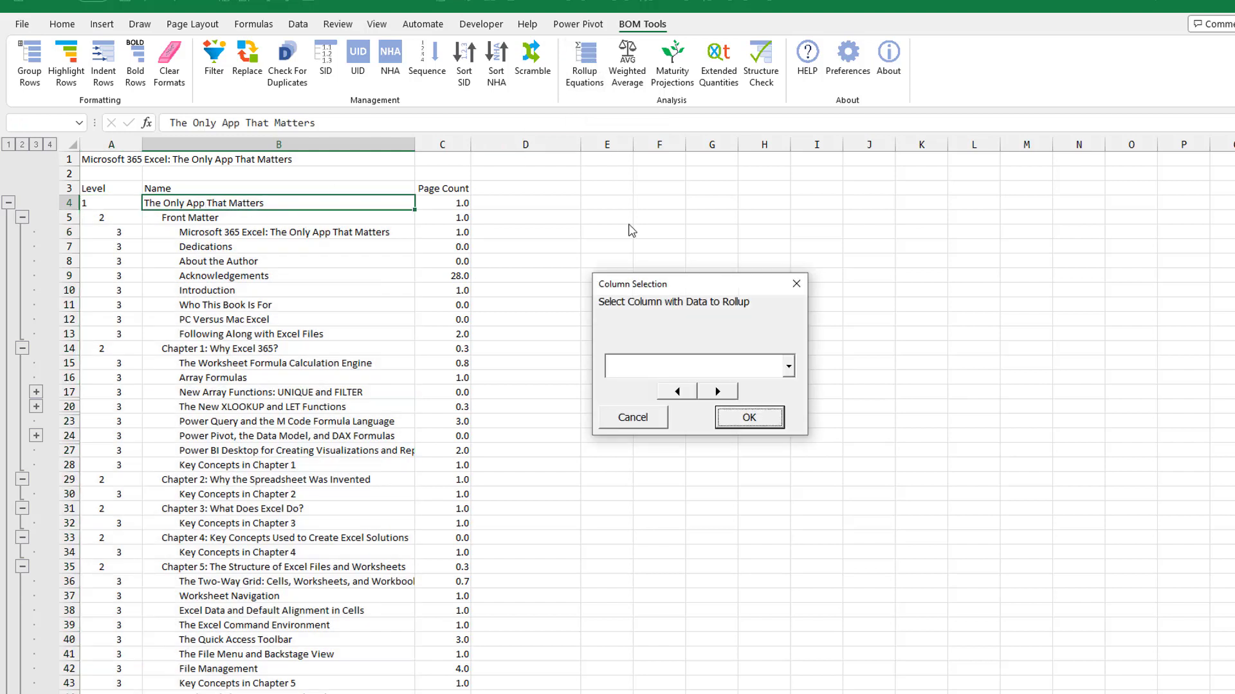
{"action": "left_click", "coordinate": [787, 365]}
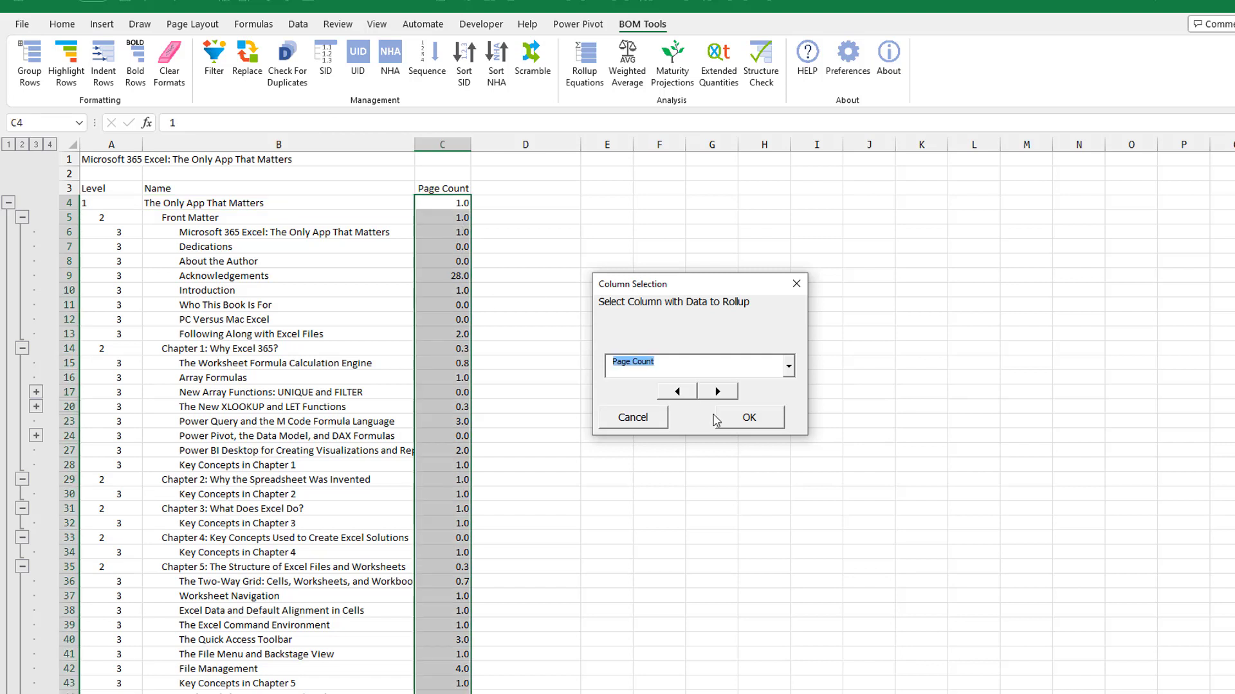
{"action": "left_click", "coordinate": [746, 417]}
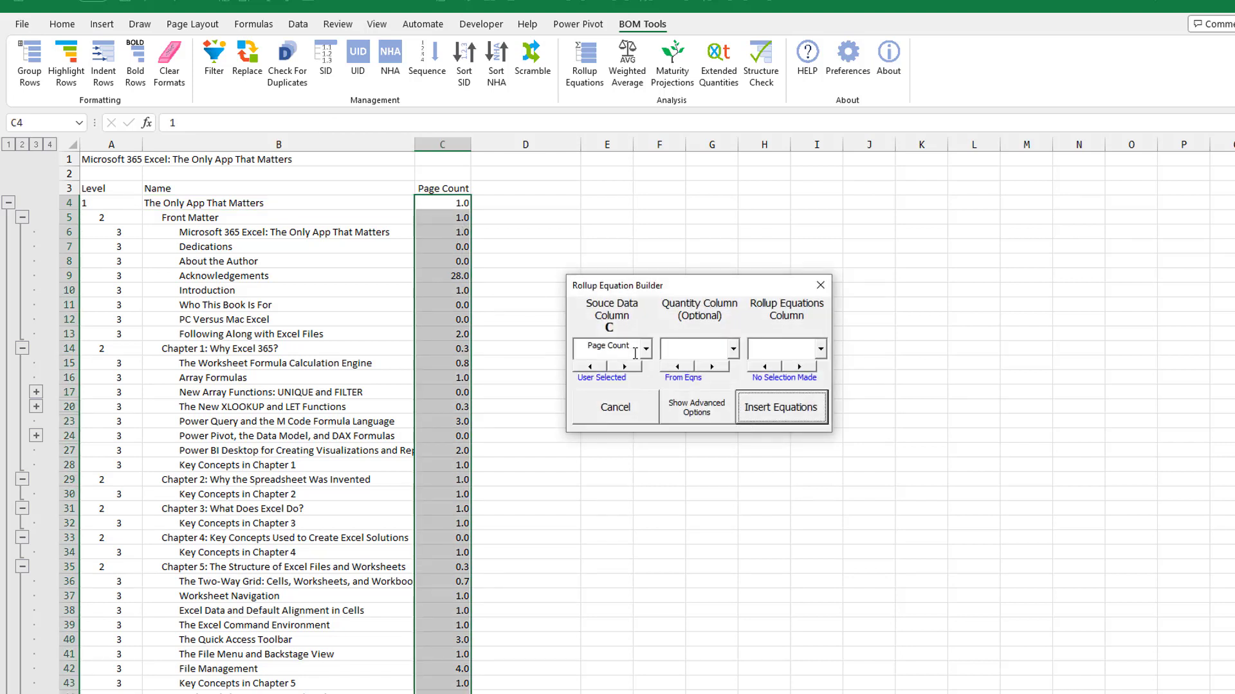
{"action": "left_click", "coordinate": [819, 348]}
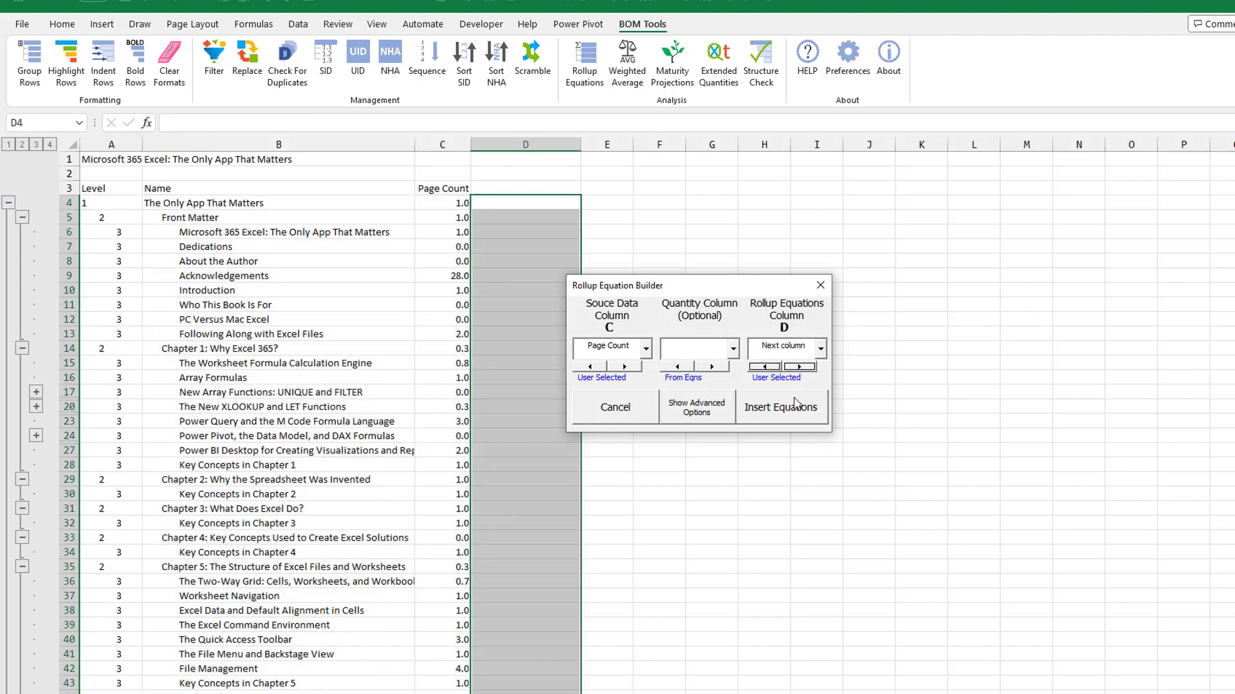
Insert the rollup formulas without a quantity column after dismissing the warning.
{"action": "left_click", "coordinate": [780, 408]}
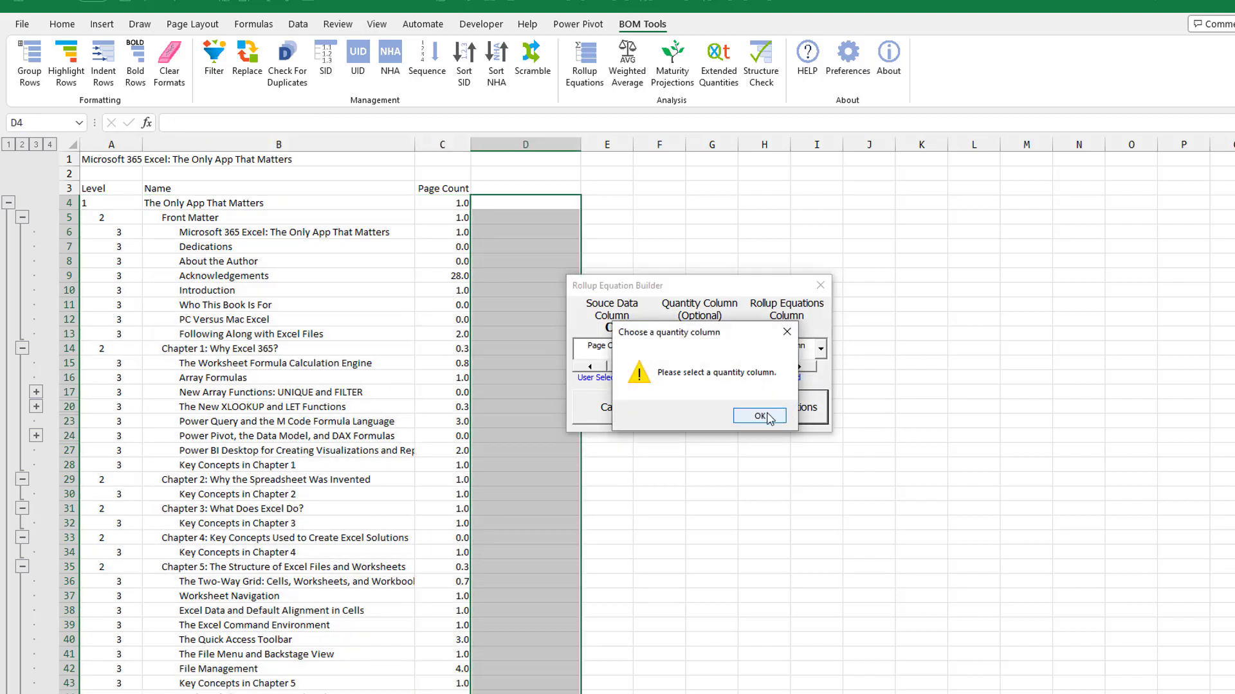
{"action": "left_click", "coordinate": [757, 415]}
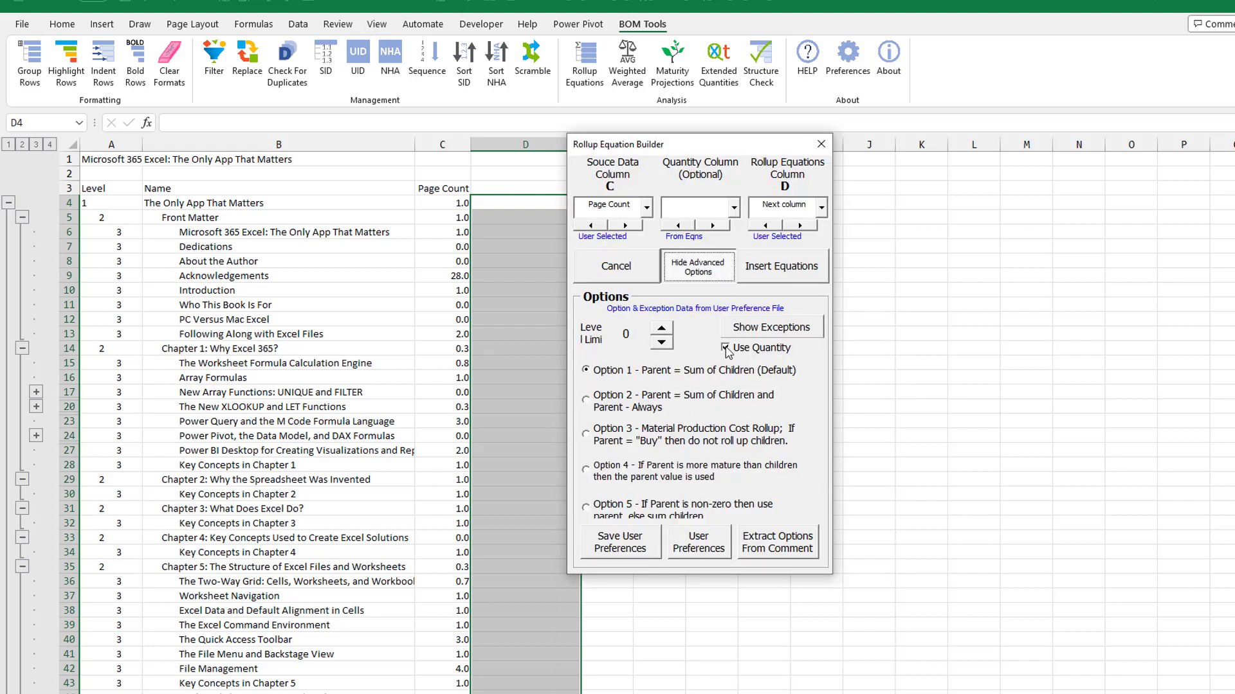
{"action": "left_click", "coordinate": [725, 347]}
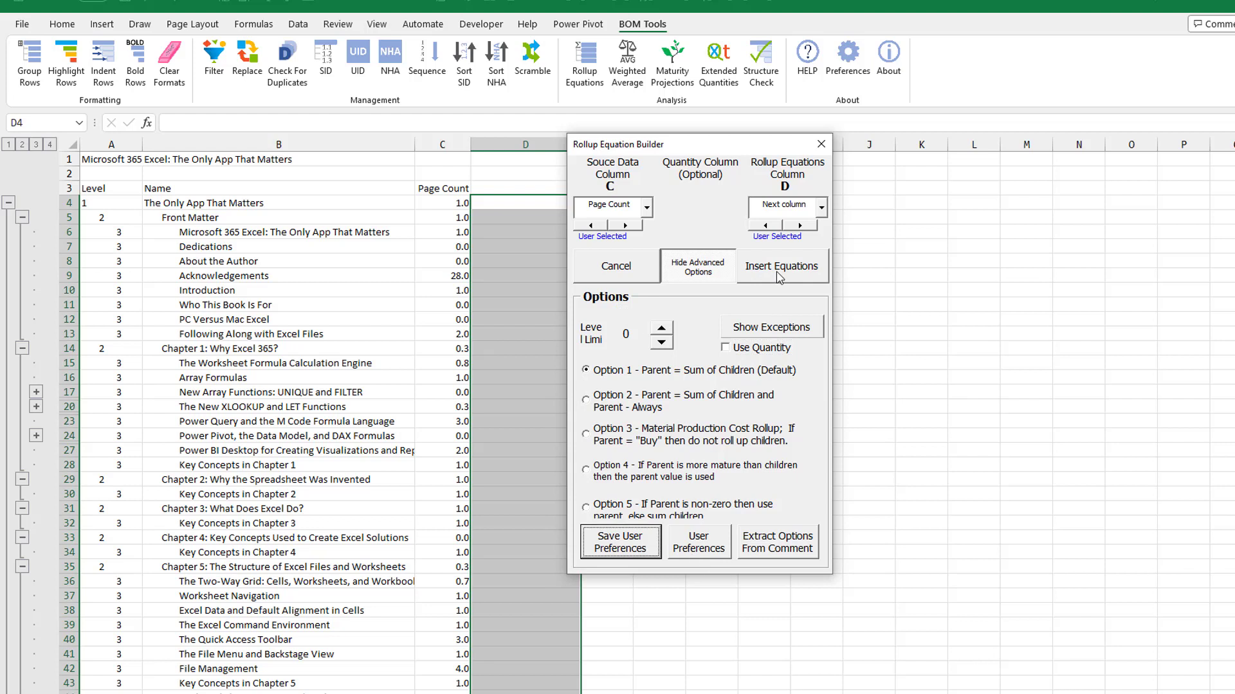
{"action": "left_click", "coordinate": [780, 265]}
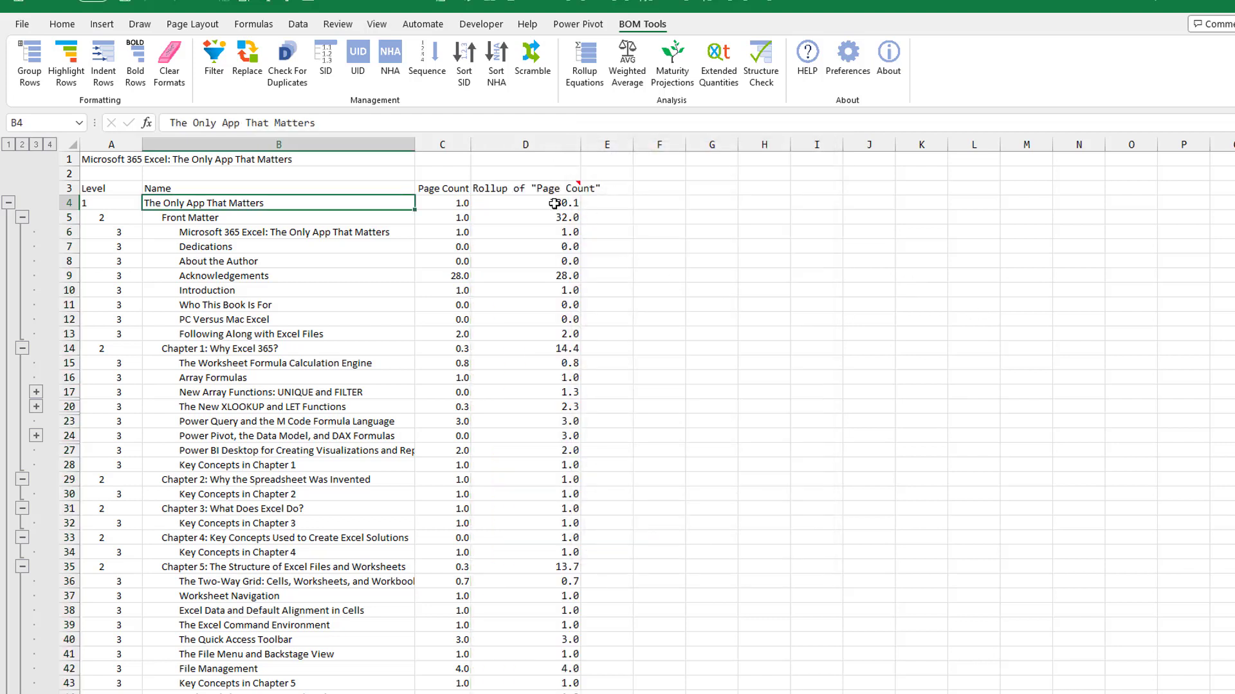
Expand the outline to level 4 and insert hierarchical Structure IDs via SID.
{"action": "left_click", "coordinate": [525, 201]}
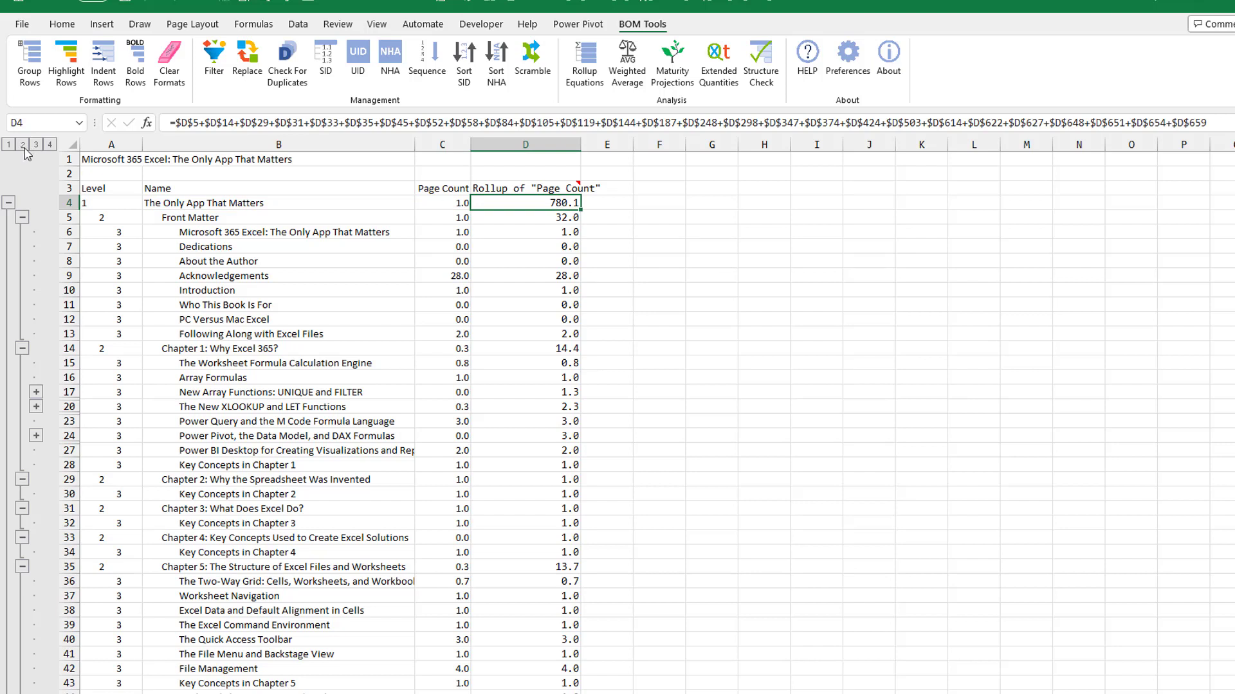
{"action": "left_click", "coordinate": [21, 144]}
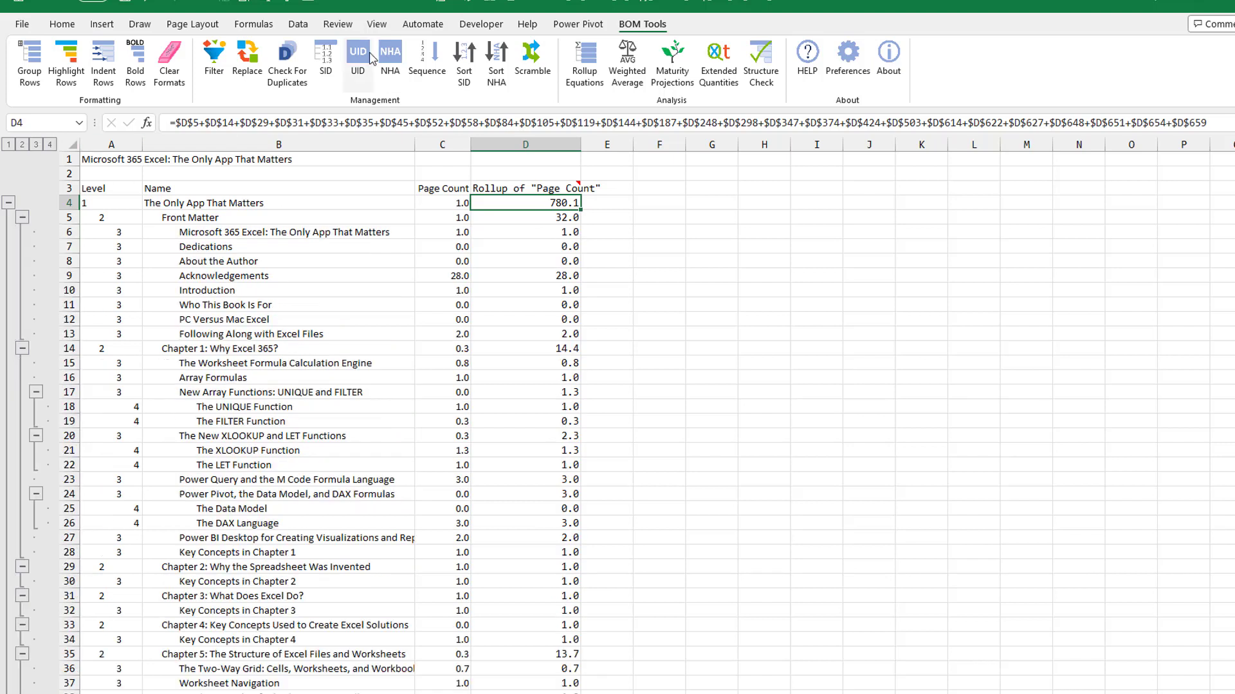
{"action": "mouse_move", "coordinate": [107, 278]}
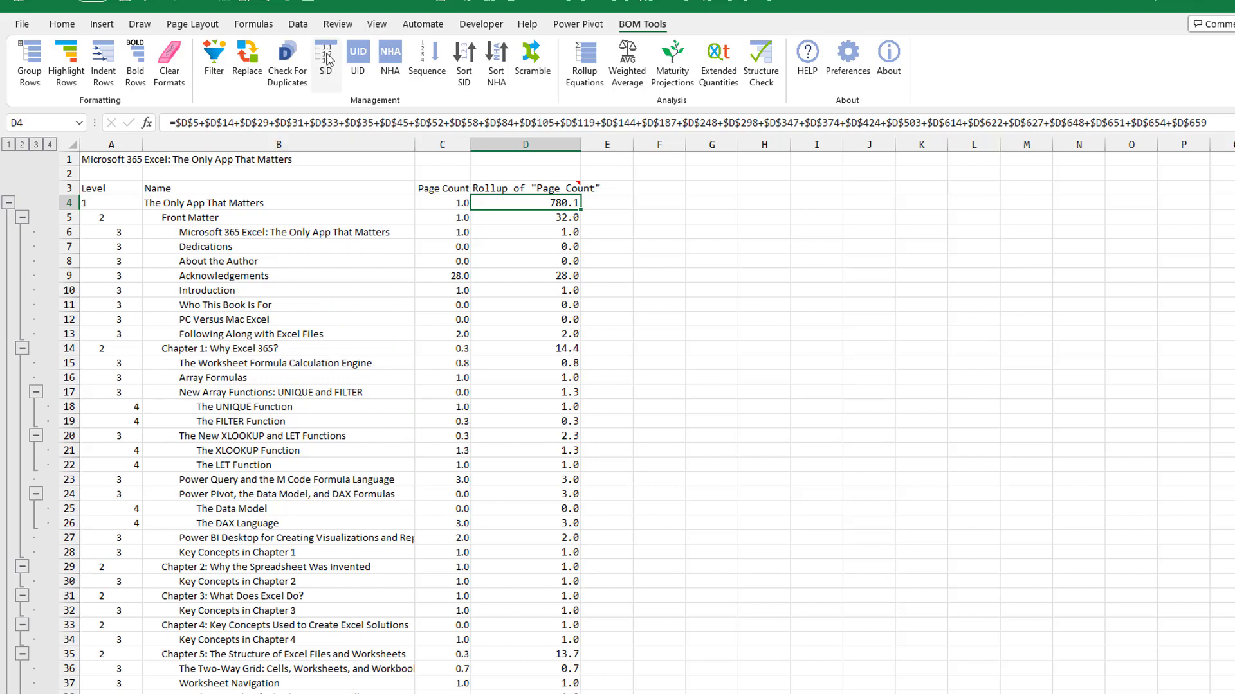
{"action": "left_click", "coordinate": [326, 61]}
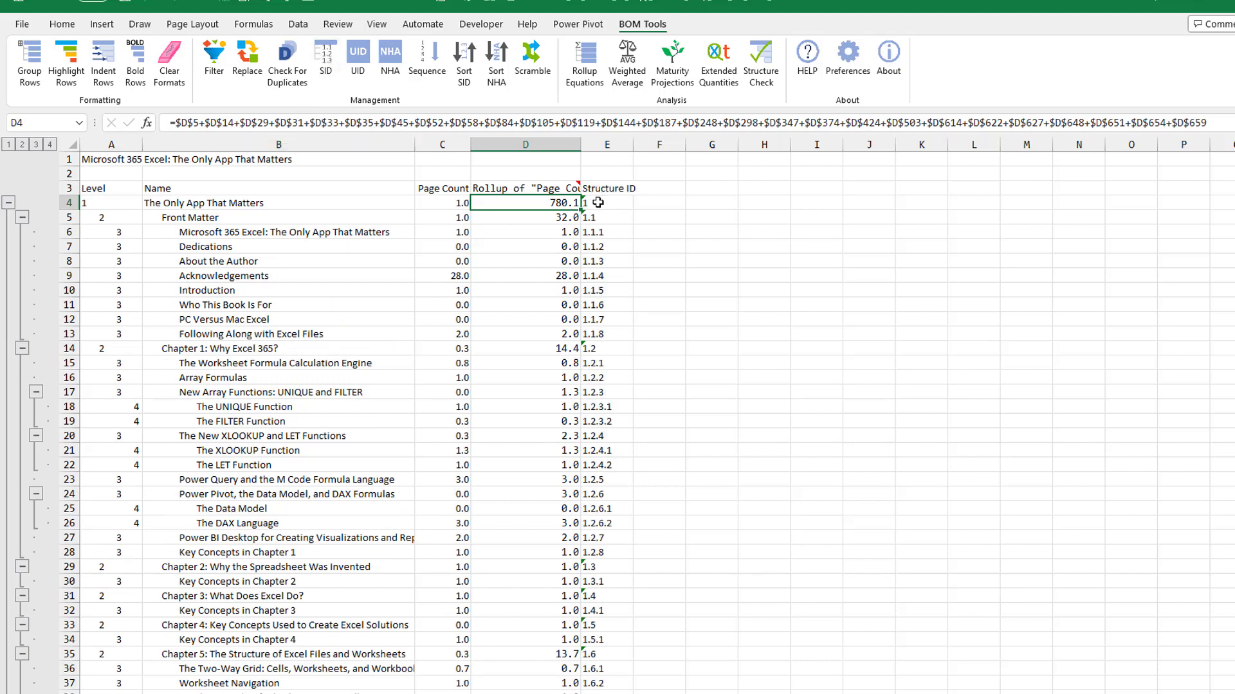
{"action": "mouse_move", "coordinate": [604, 327]}
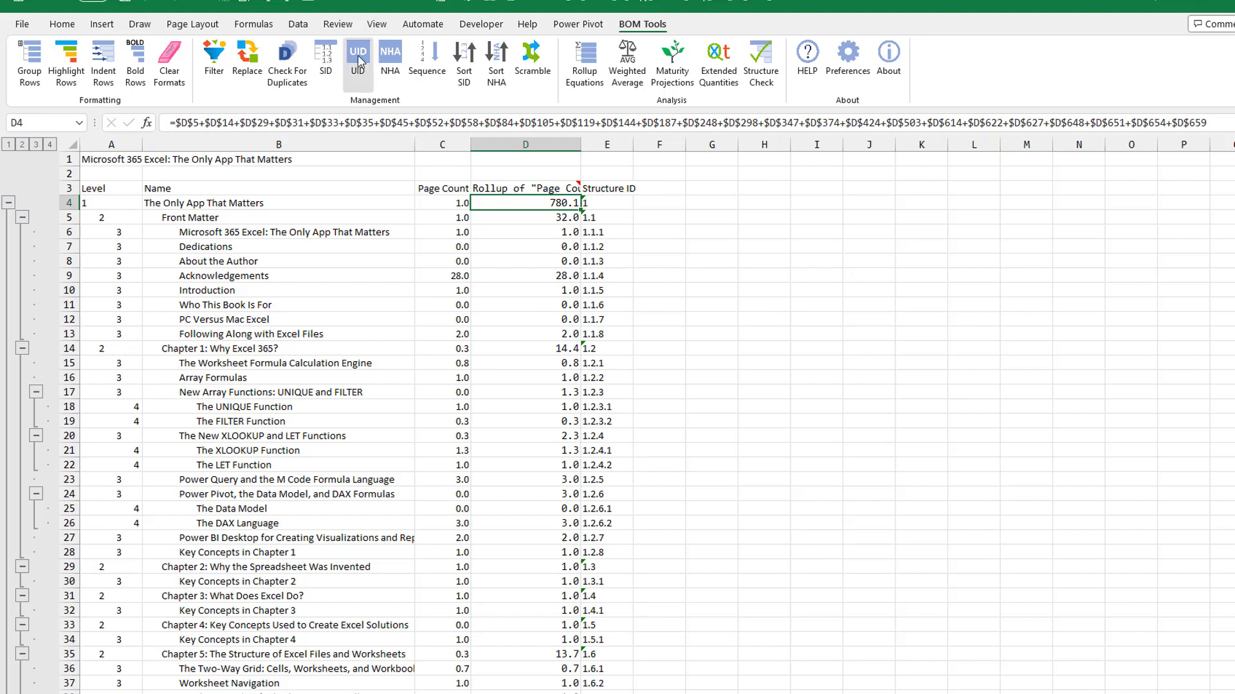
Generate UID paths from the Name column and acknowledge the packed BOM notice.
{"action": "left_click", "coordinate": [357, 54]}
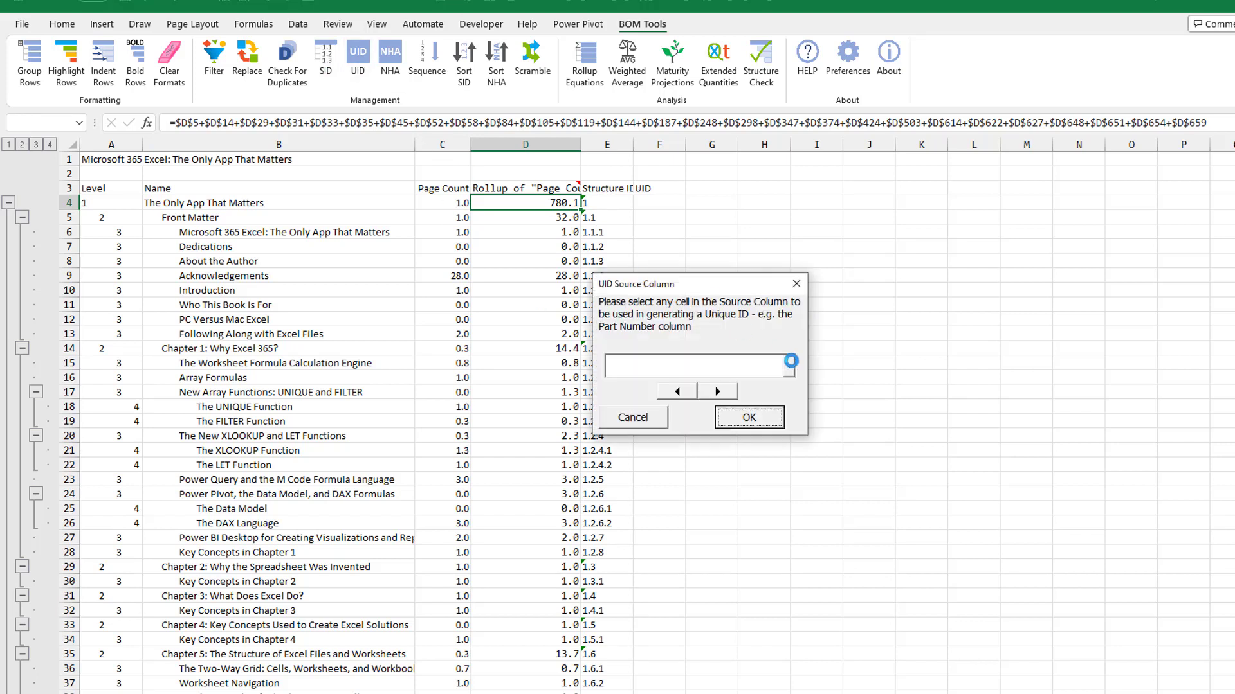
{"action": "left_click", "coordinate": [788, 367]}
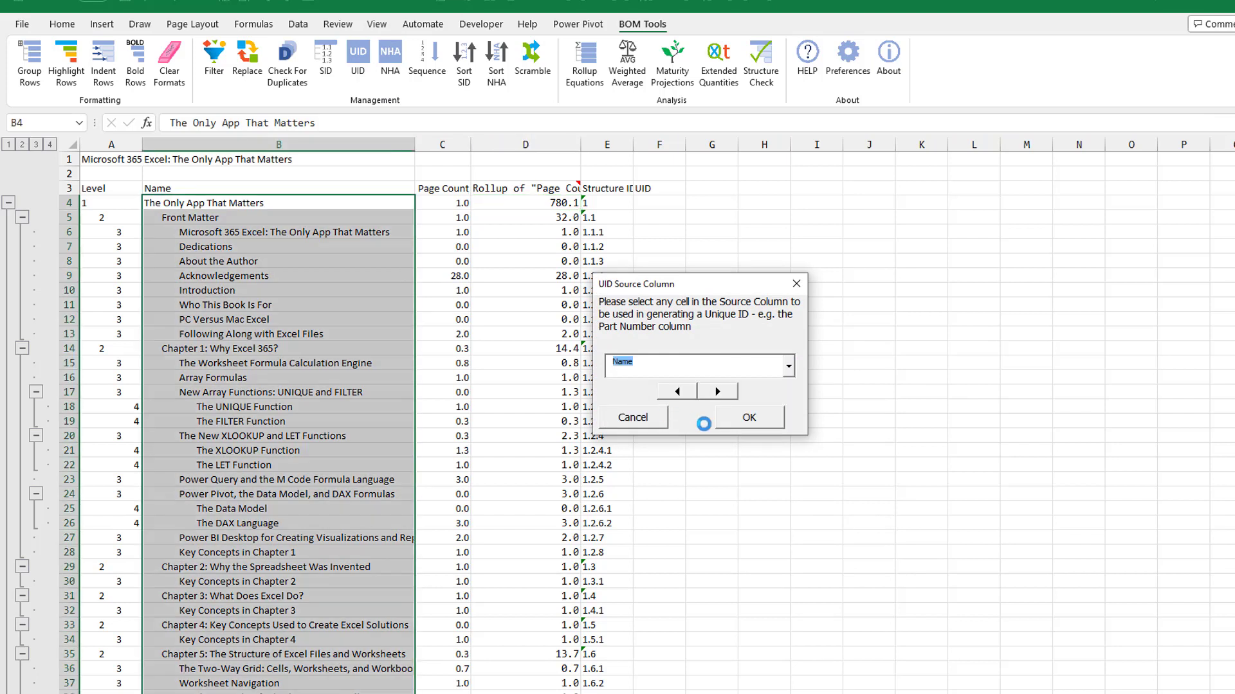
{"action": "left_click", "coordinate": [746, 417]}
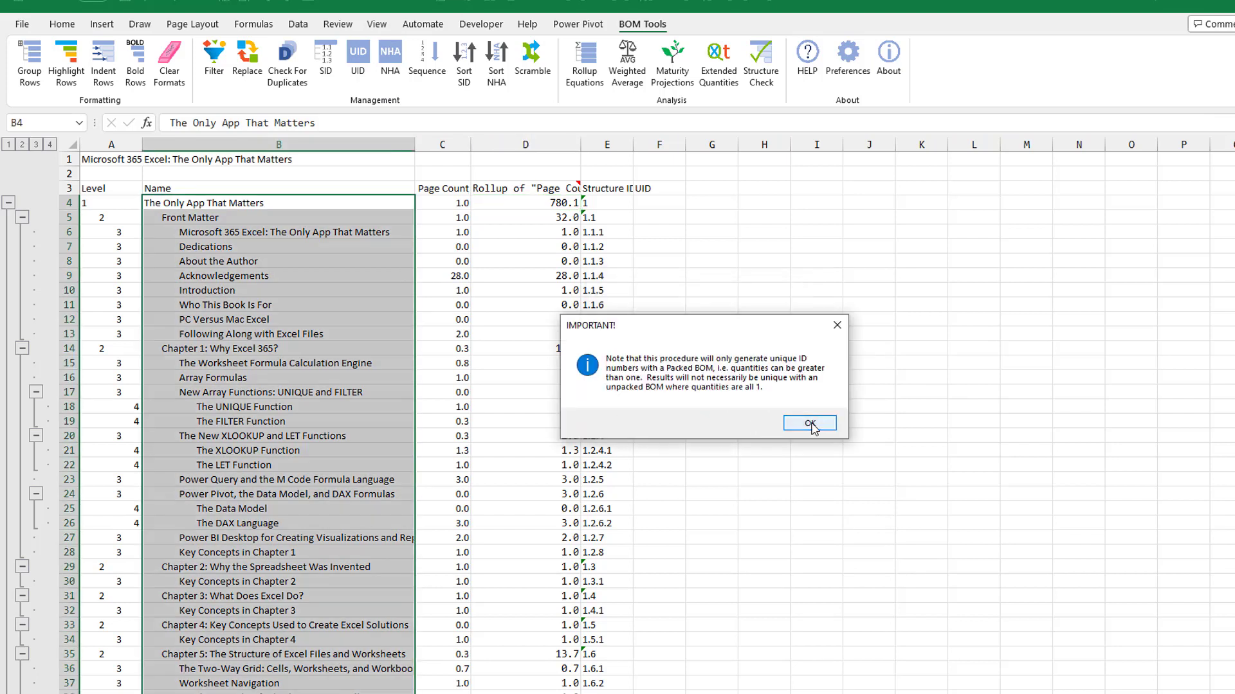
{"action": "left_click", "coordinate": [809, 423]}
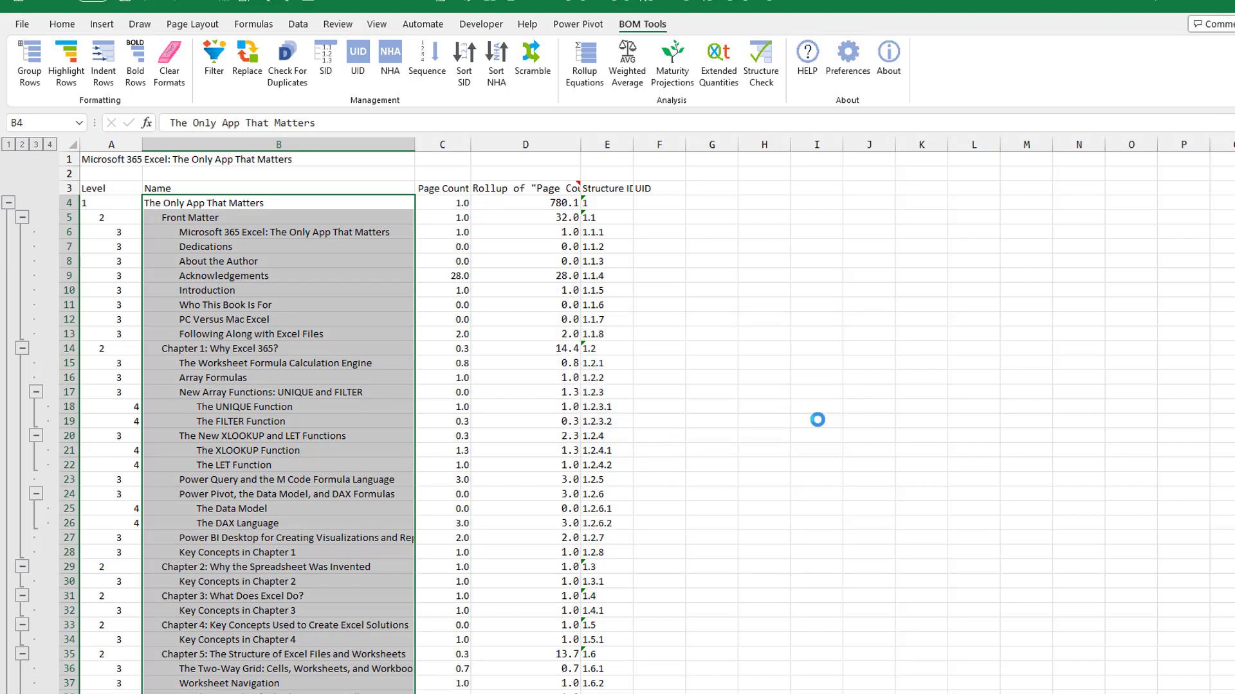
{"action": "left_click", "coordinate": [524, 201]}
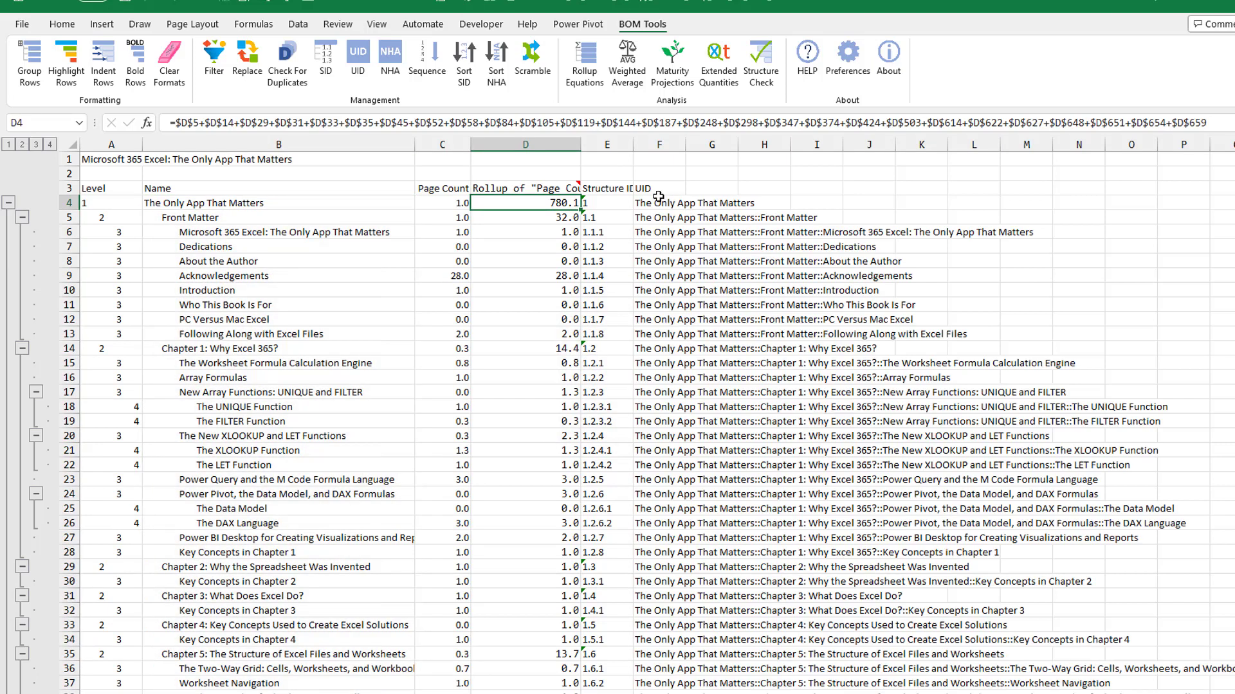
{"action": "mouse_move", "coordinate": [794, 215]}
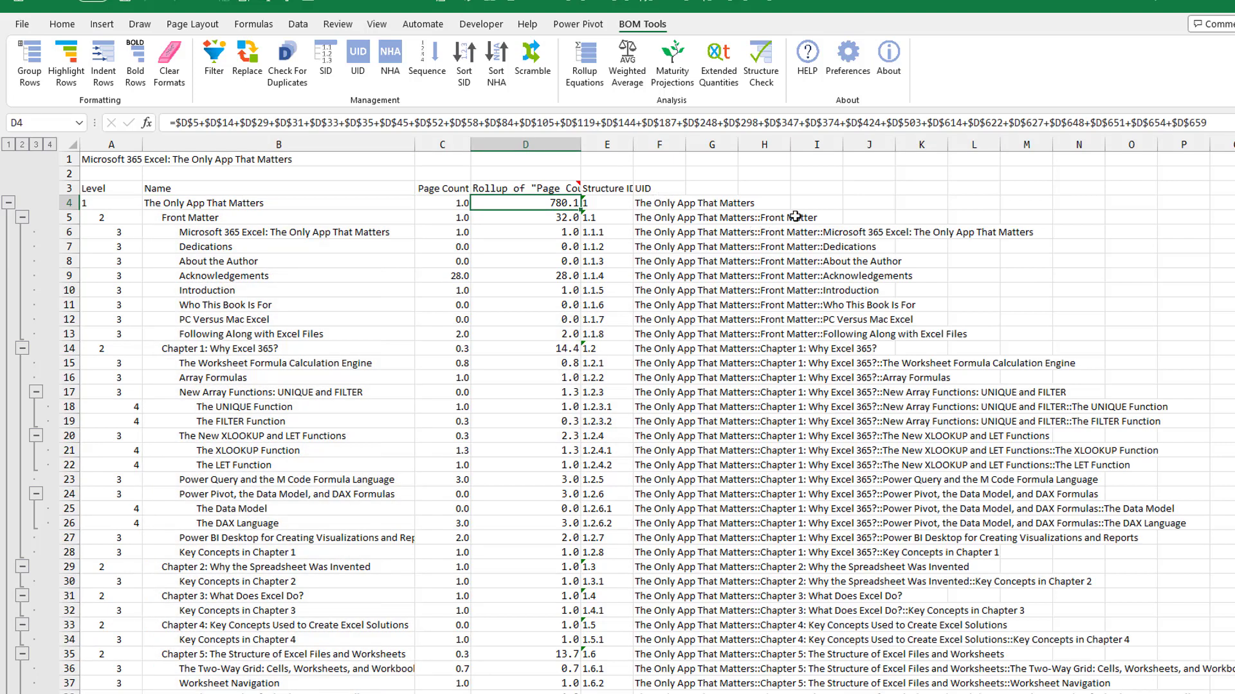
{"action": "mouse_move", "coordinate": [972, 415]}
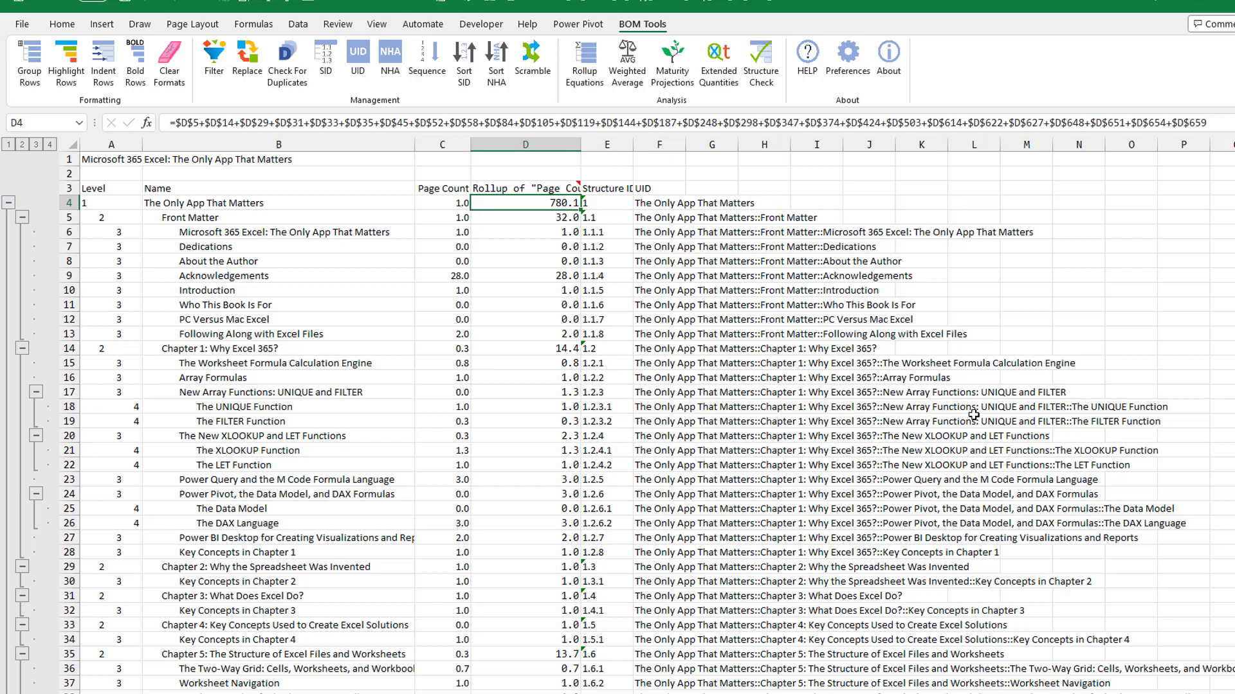
{"action": "mouse_move", "coordinate": [501, 258]}
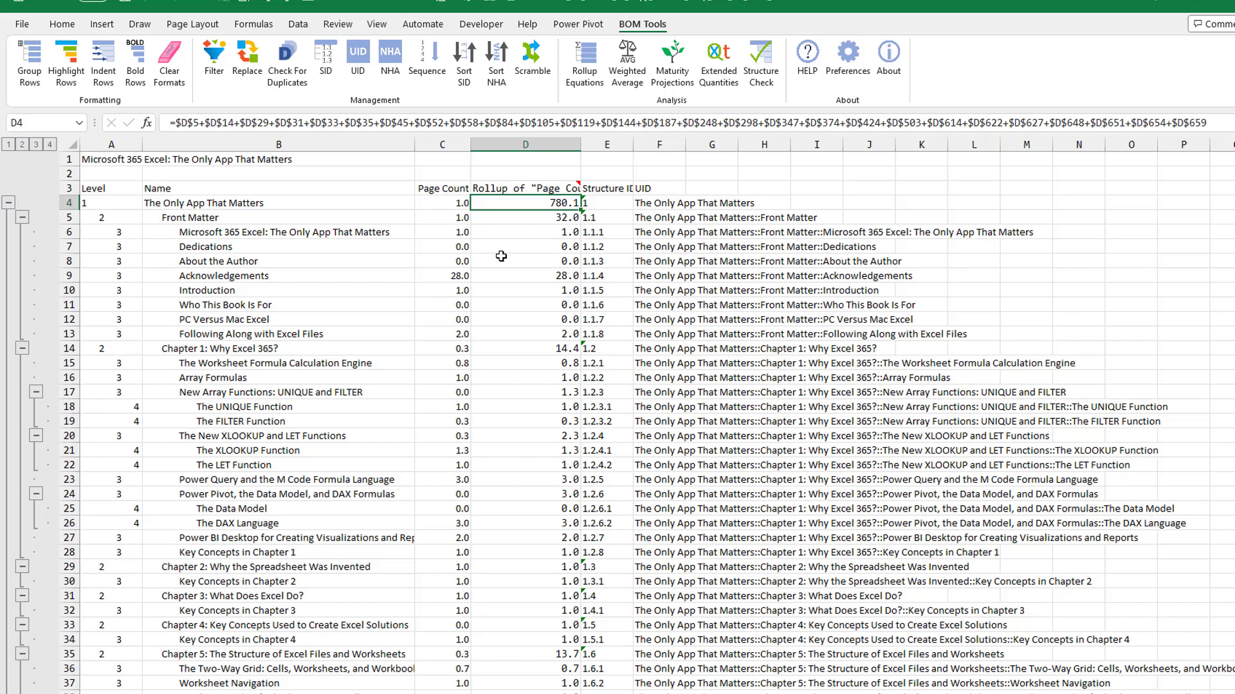
{"action": "mouse_move", "coordinate": [427, 59]}
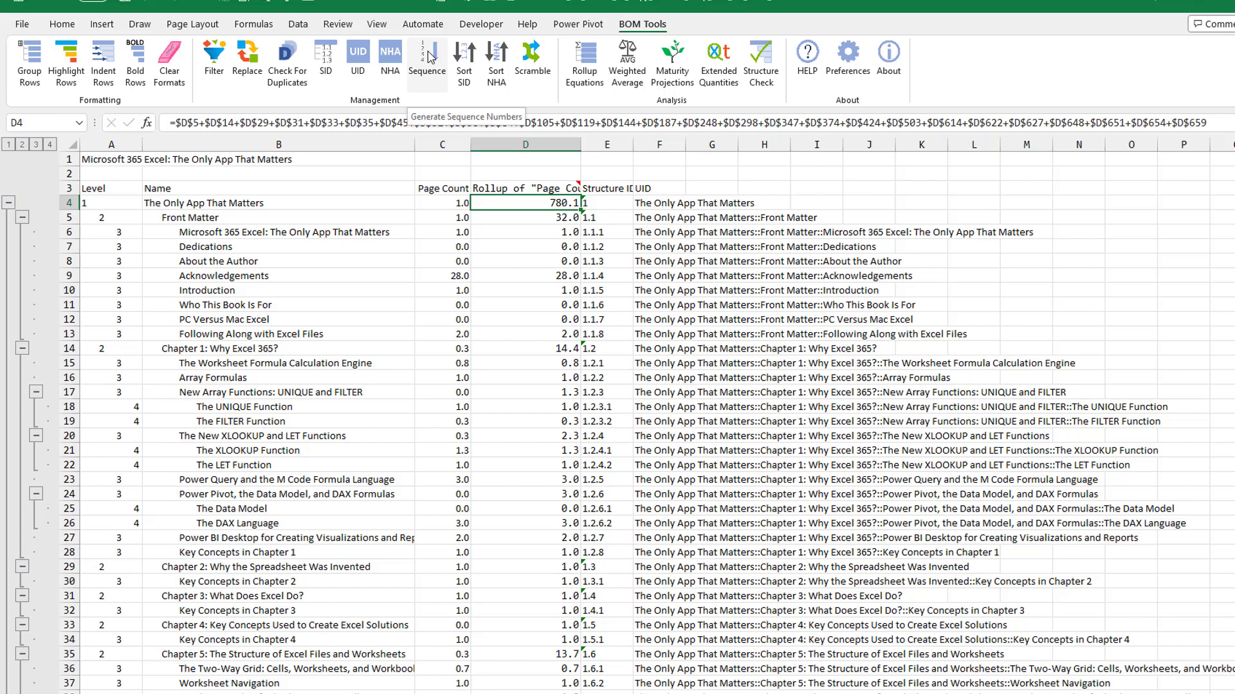
{"action": "mouse_move", "coordinate": [496, 56]}
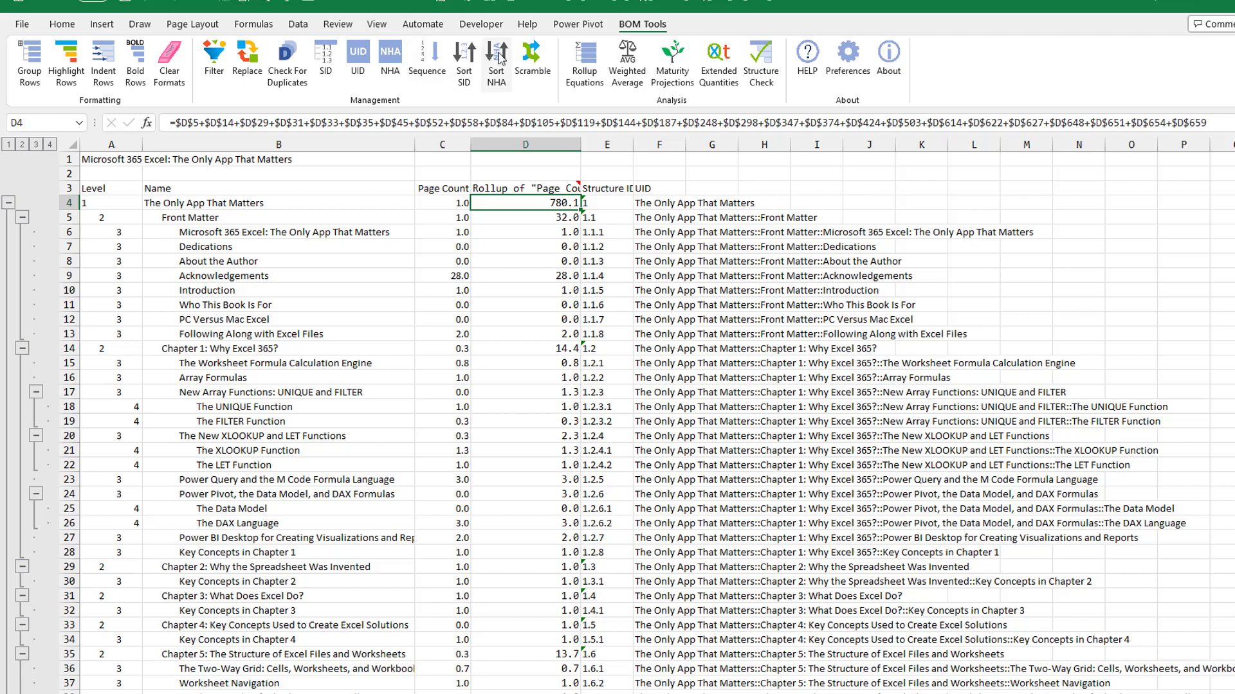
{"action": "mouse_move", "coordinate": [885, 89]}
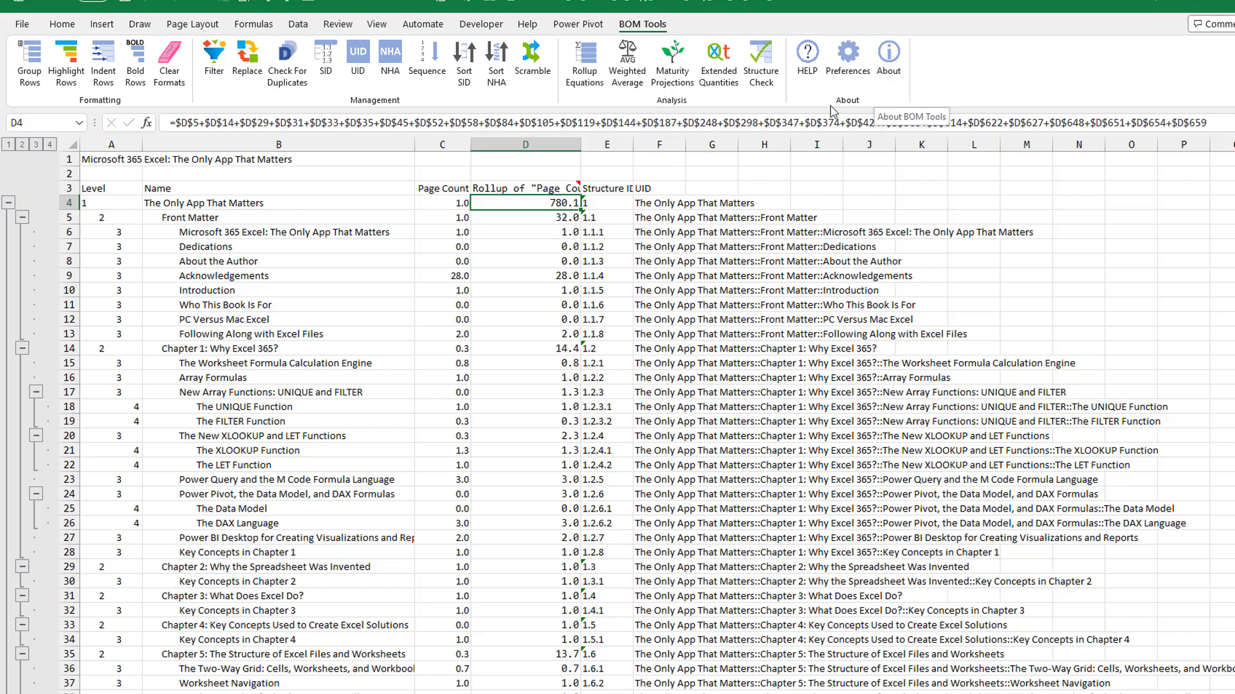
{"action": "mouse_move", "coordinate": [388, 297]}
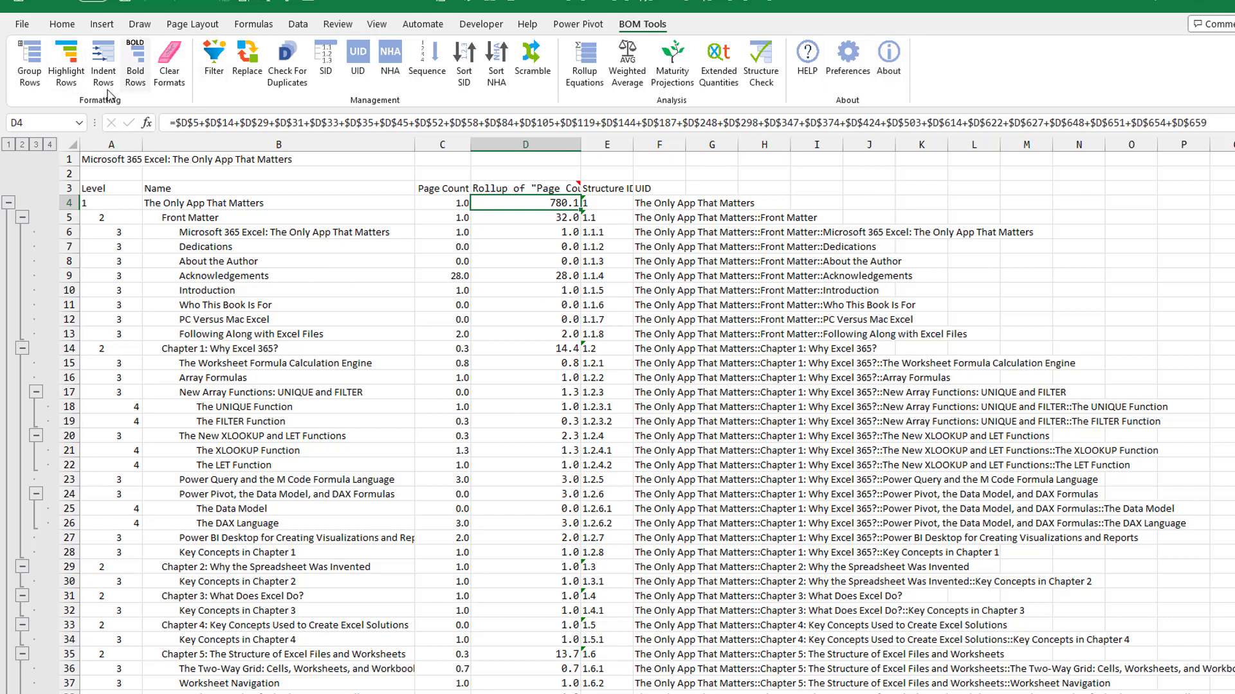
{"action": "mouse_move", "coordinate": [847, 58]}
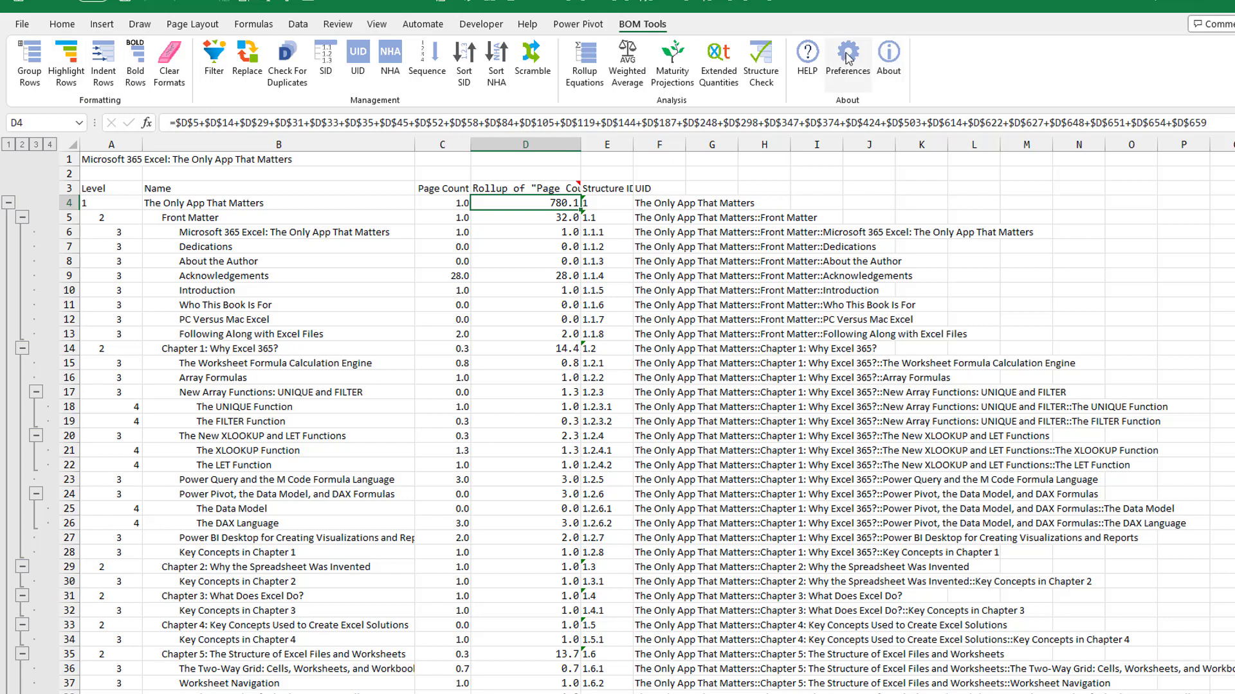
Choose the Green preset under Color Themes and save it as the level color preference.
{"action": "left_click", "coordinate": [848, 55]}
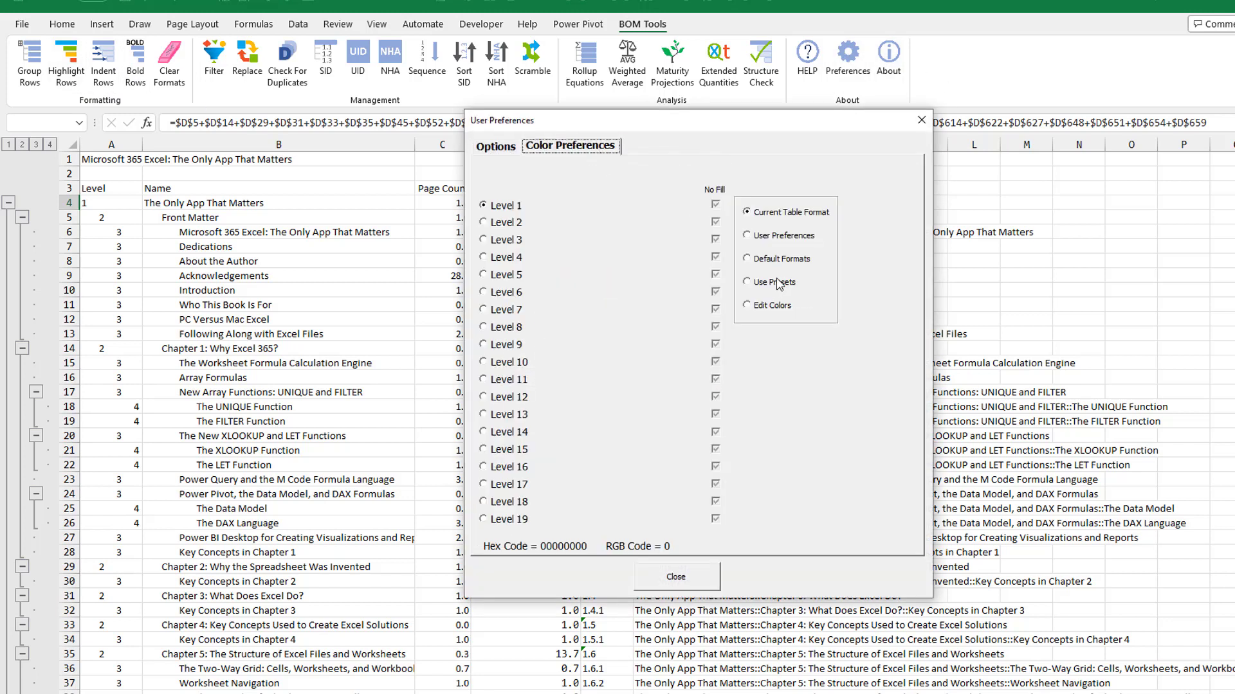
{"action": "left_click", "coordinate": [757, 282]}
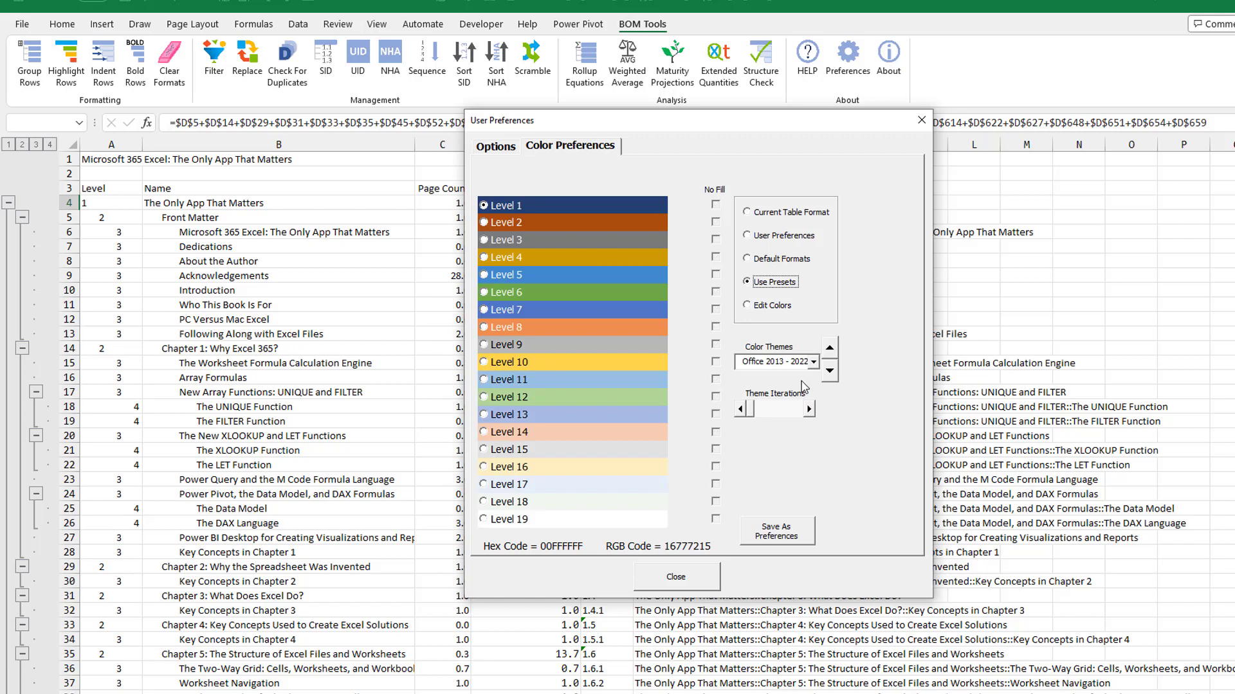
{"action": "left_click", "coordinate": [795, 362]}
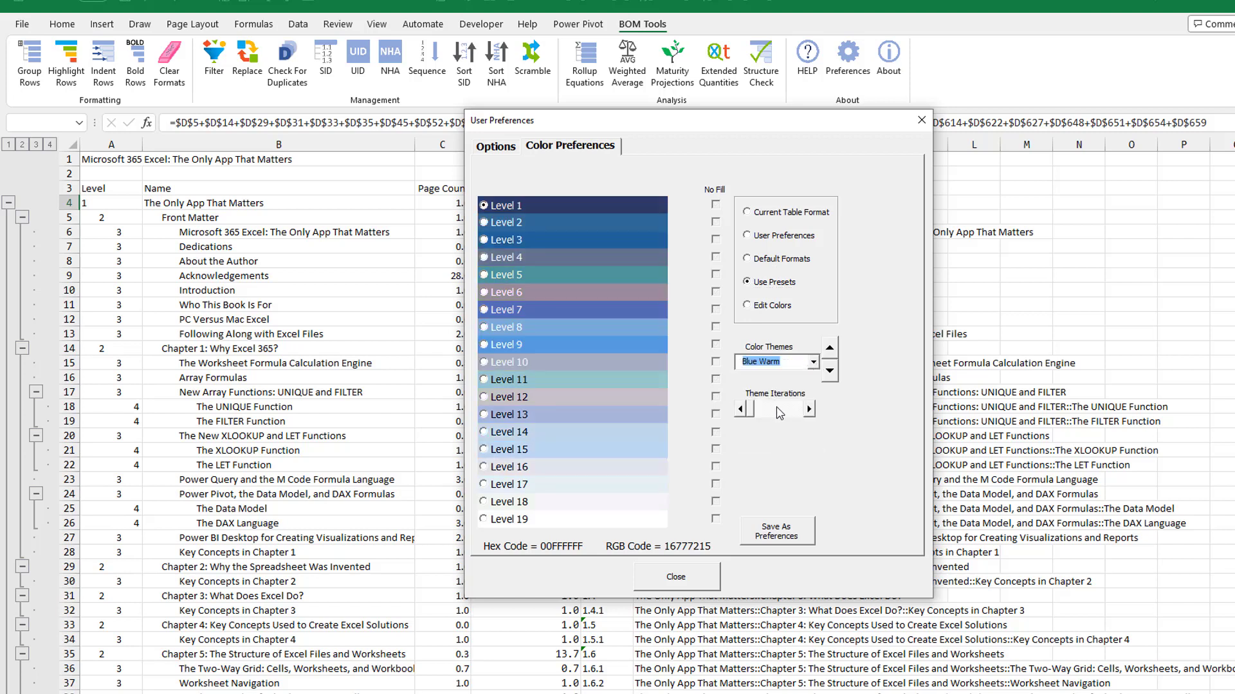
{"action": "left_click", "coordinate": [827, 361]}
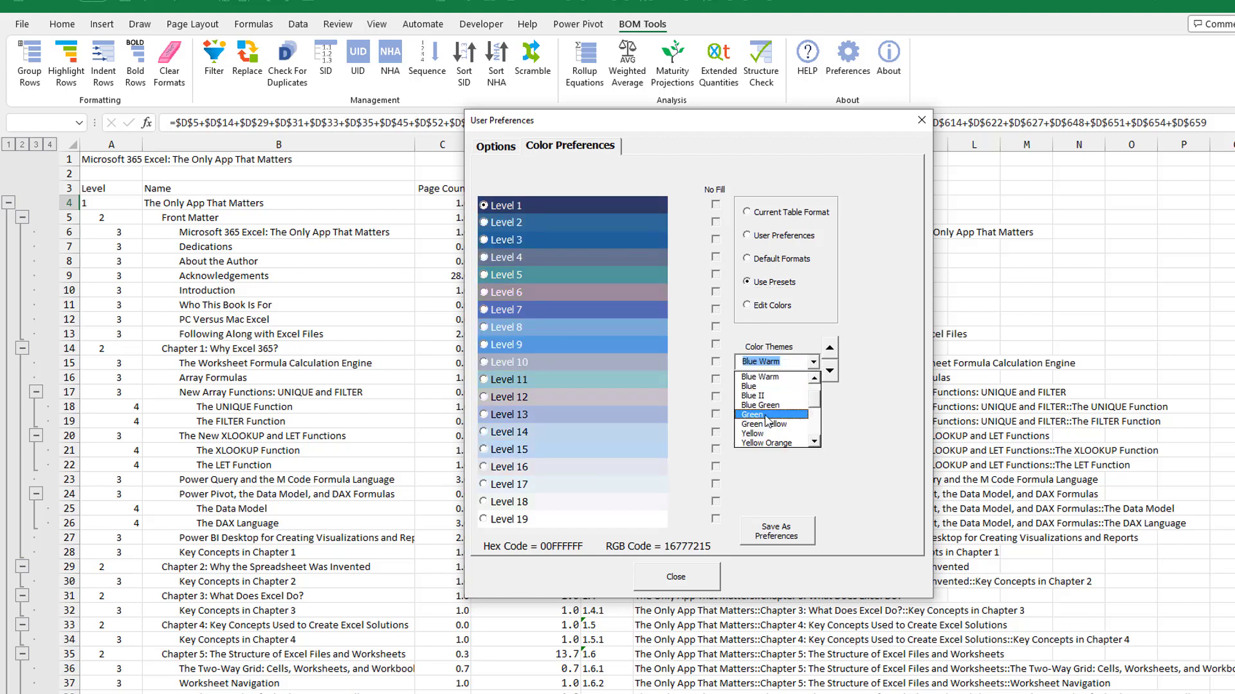
{"action": "left_click", "coordinate": [760, 414]}
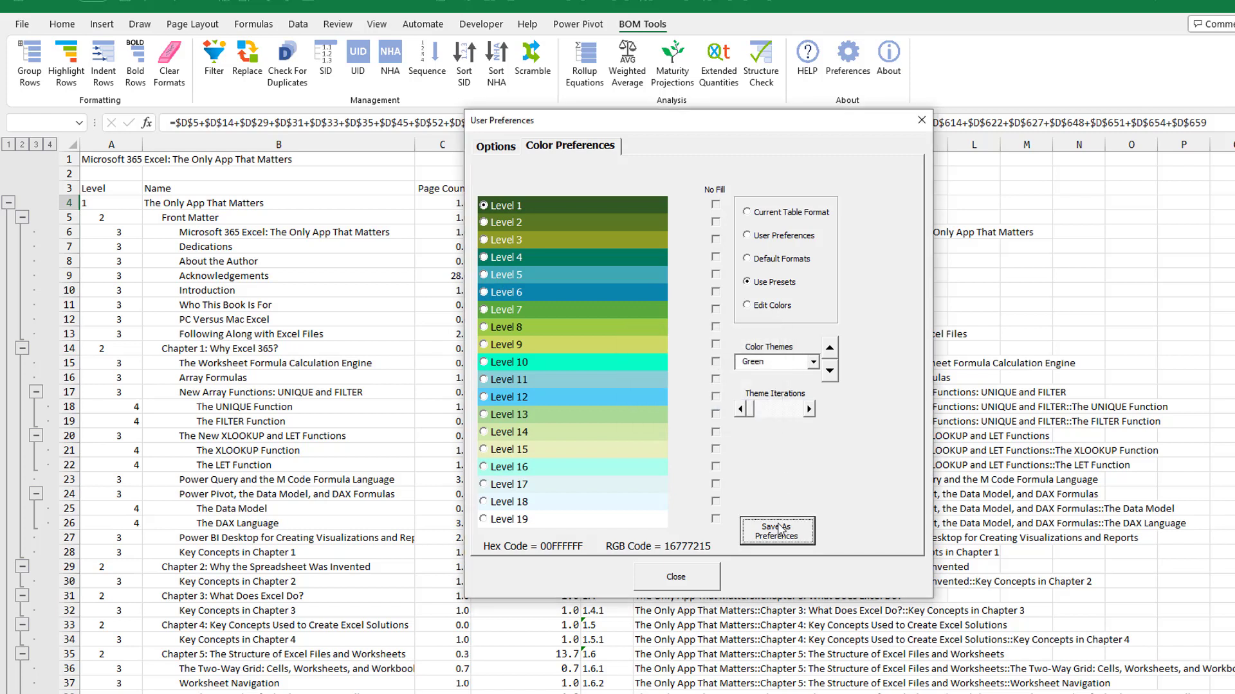
{"action": "left_click", "coordinate": [675, 576]}
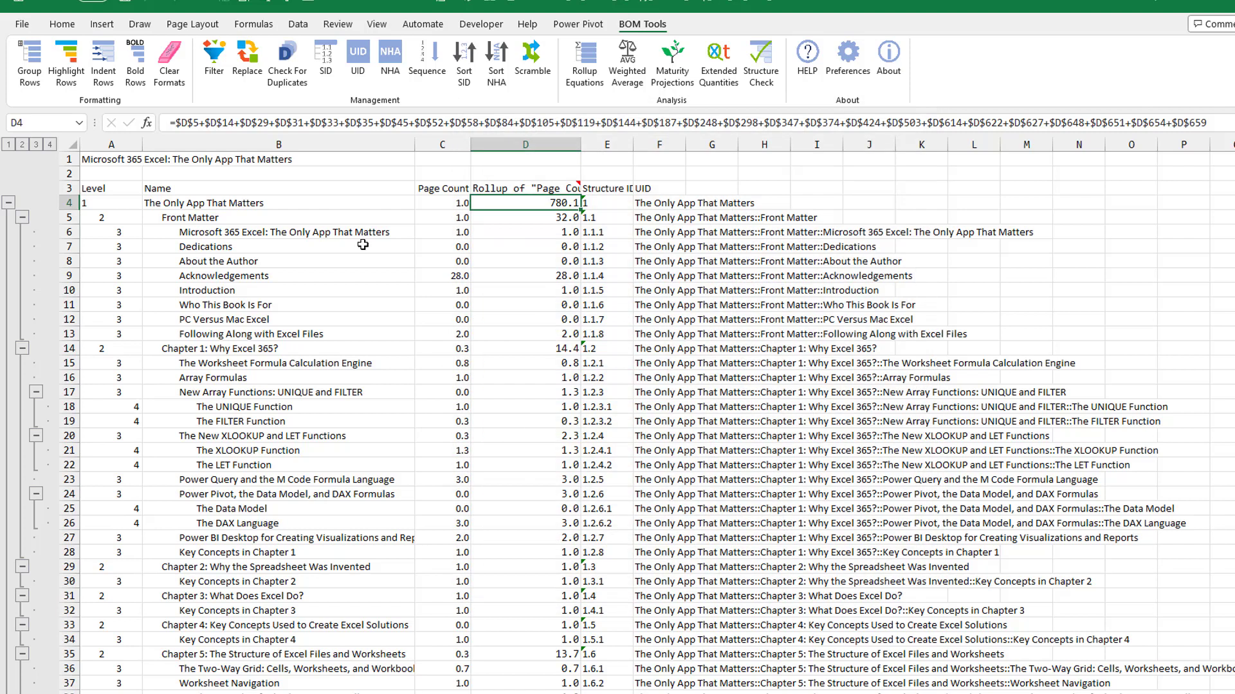
Highlight all rows by level using the saved User Preferences colors.
{"action": "left_click", "coordinate": [66, 63]}
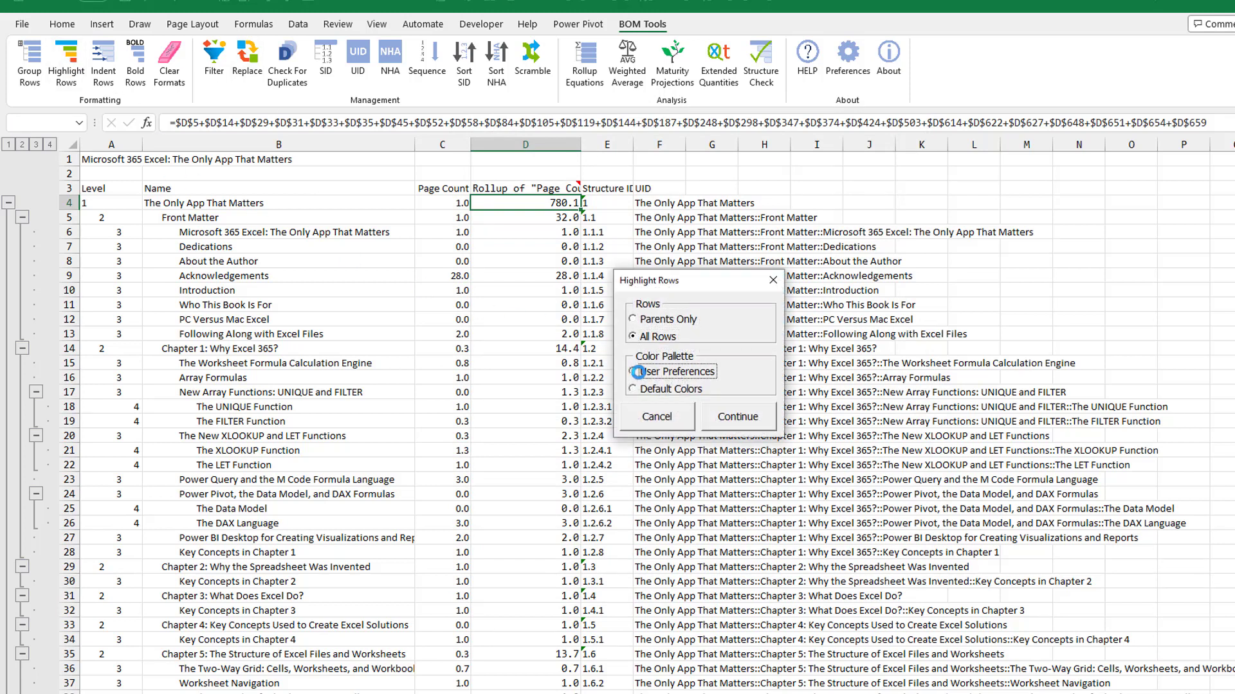
{"action": "left_click", "coordinate": [736, 415]}
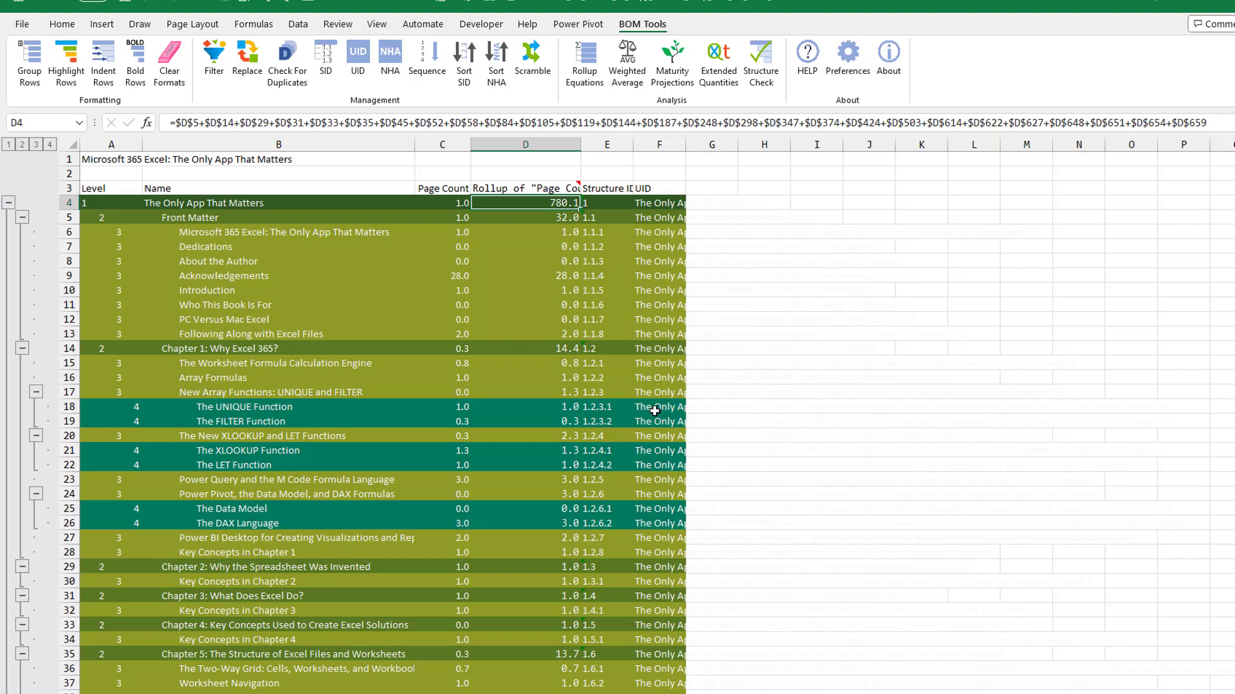
{"action": "mouse_move", "coordinate": [583, 341]}
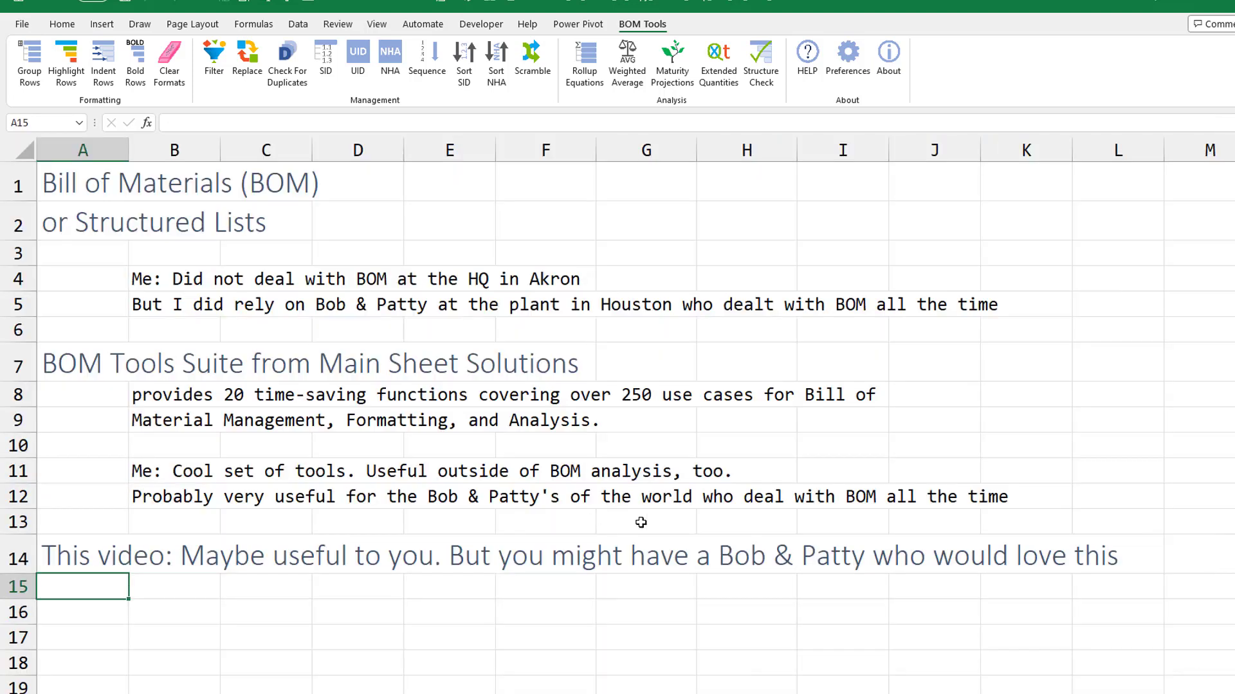
{"action": "mouse_move", "coordinate": [634, 345]}
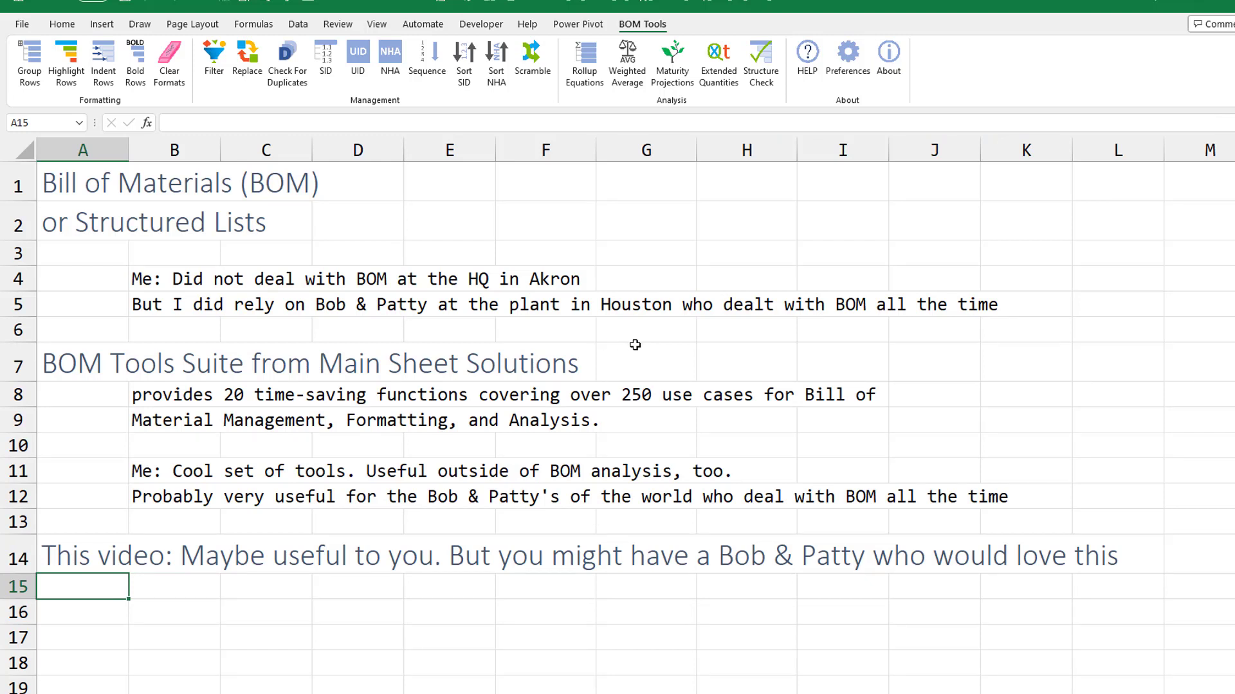
{"action": "mouse_move", "coordinate": [372, 338]}
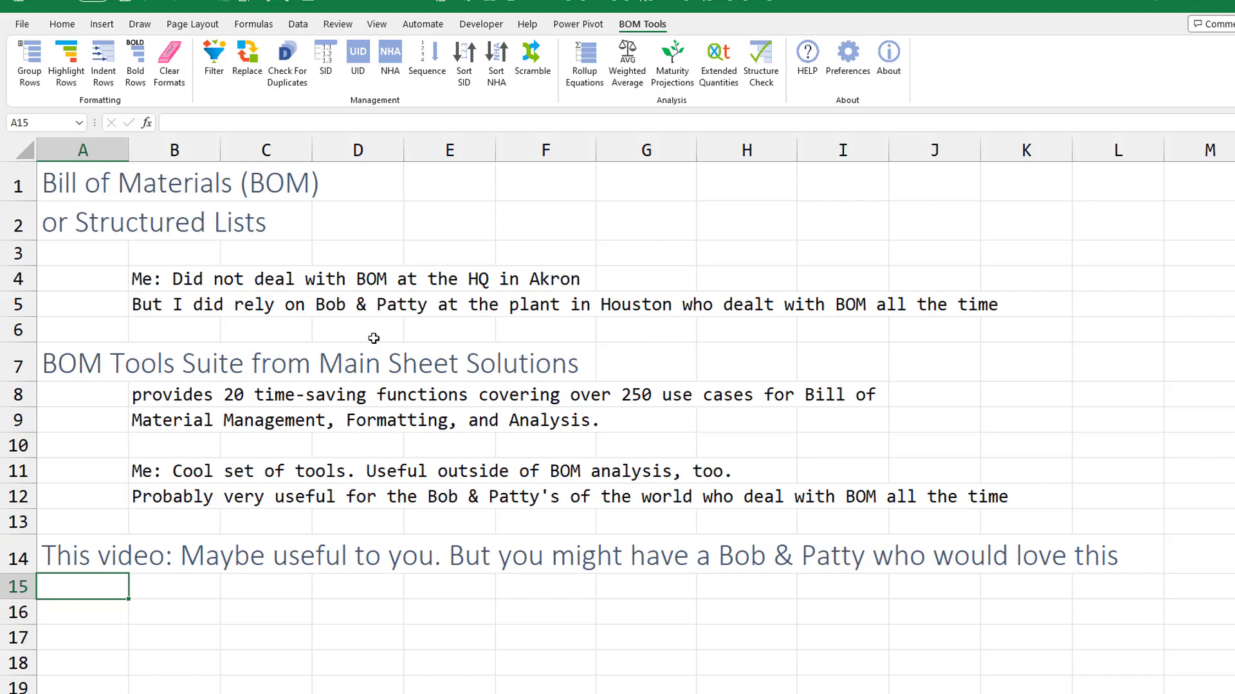
{"action": "mouse_move", "coordinate": [393, 318]}
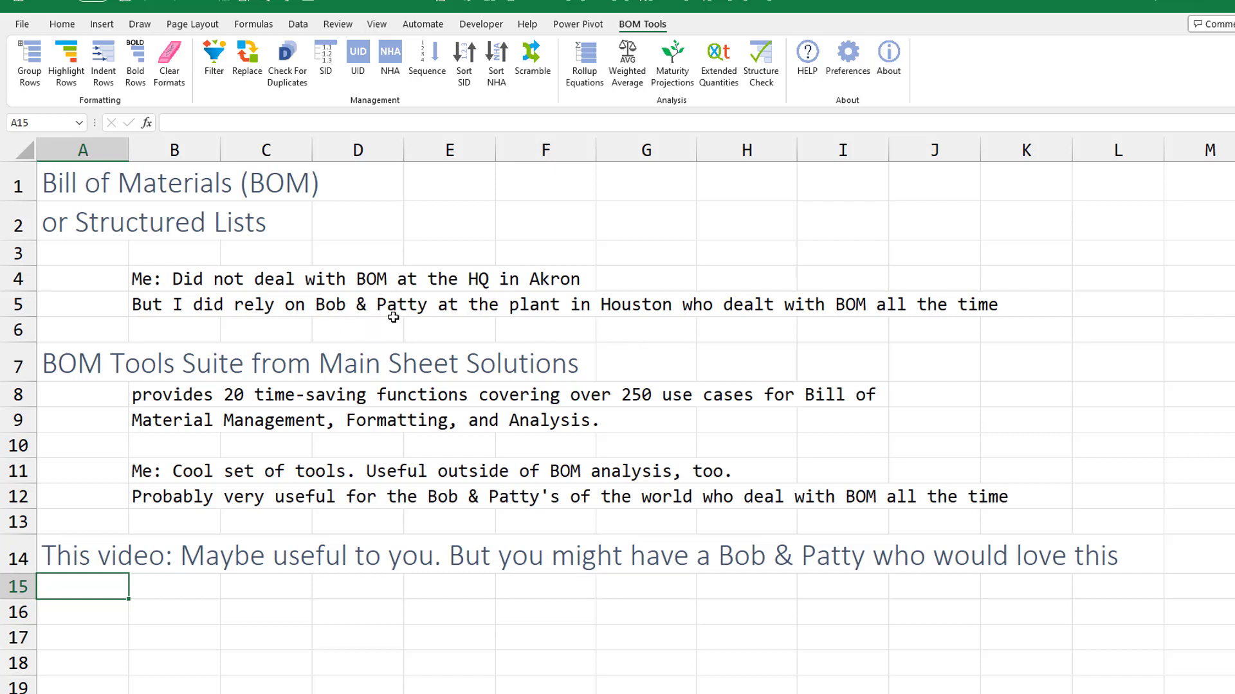
{"action": "mouse_move", "coordinate": [462, 331]}
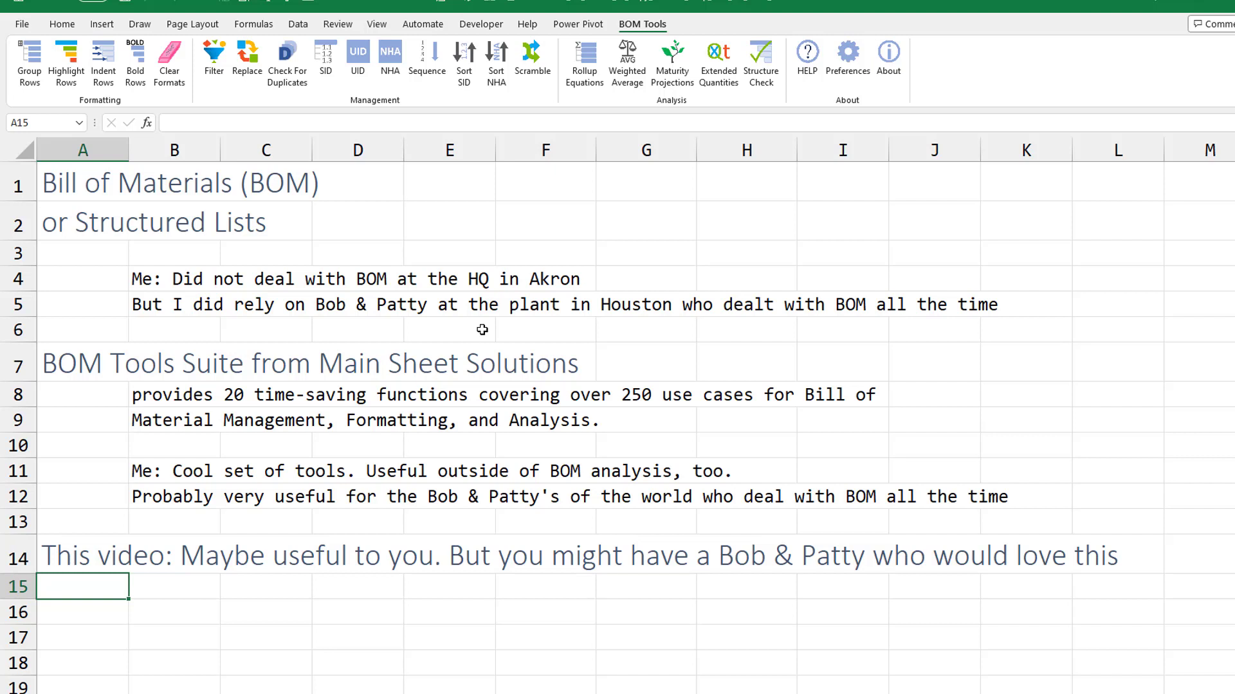
{"action": "mouse_move", "coordinate": [628, 322]}
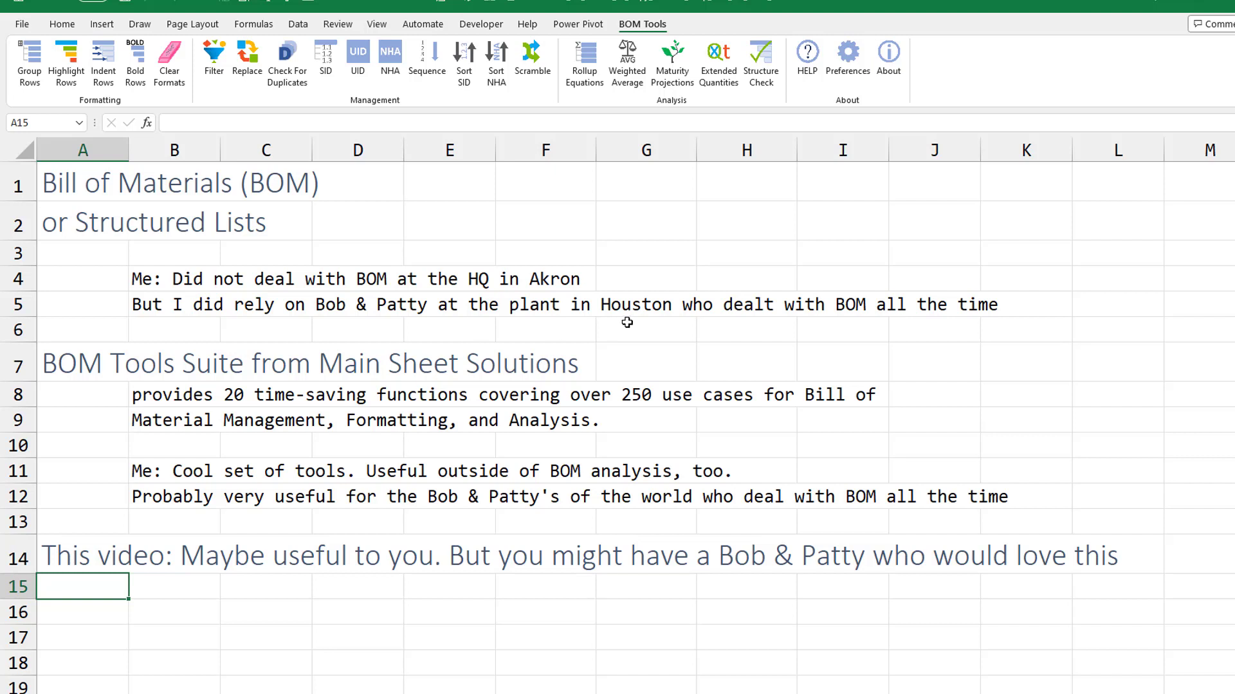
{"action": "mouse_move", "coordinate": [682, 326]}
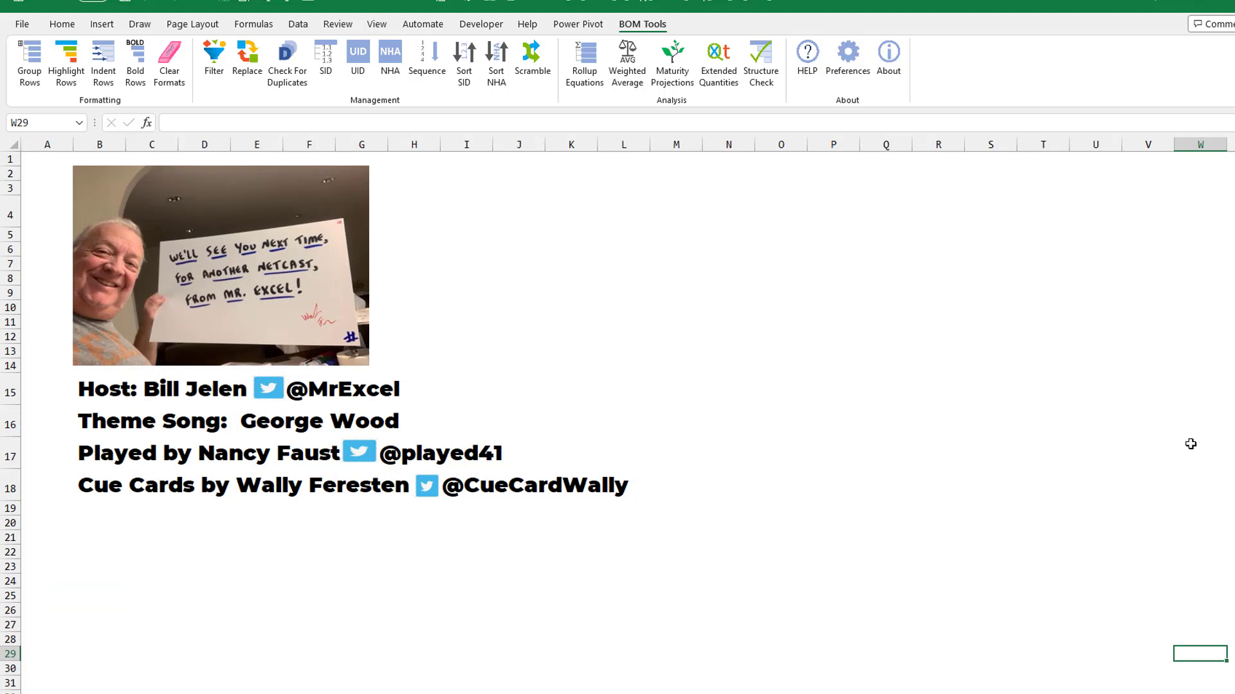
{"action": "mouse_move", "coordinate": [1120, 413]}
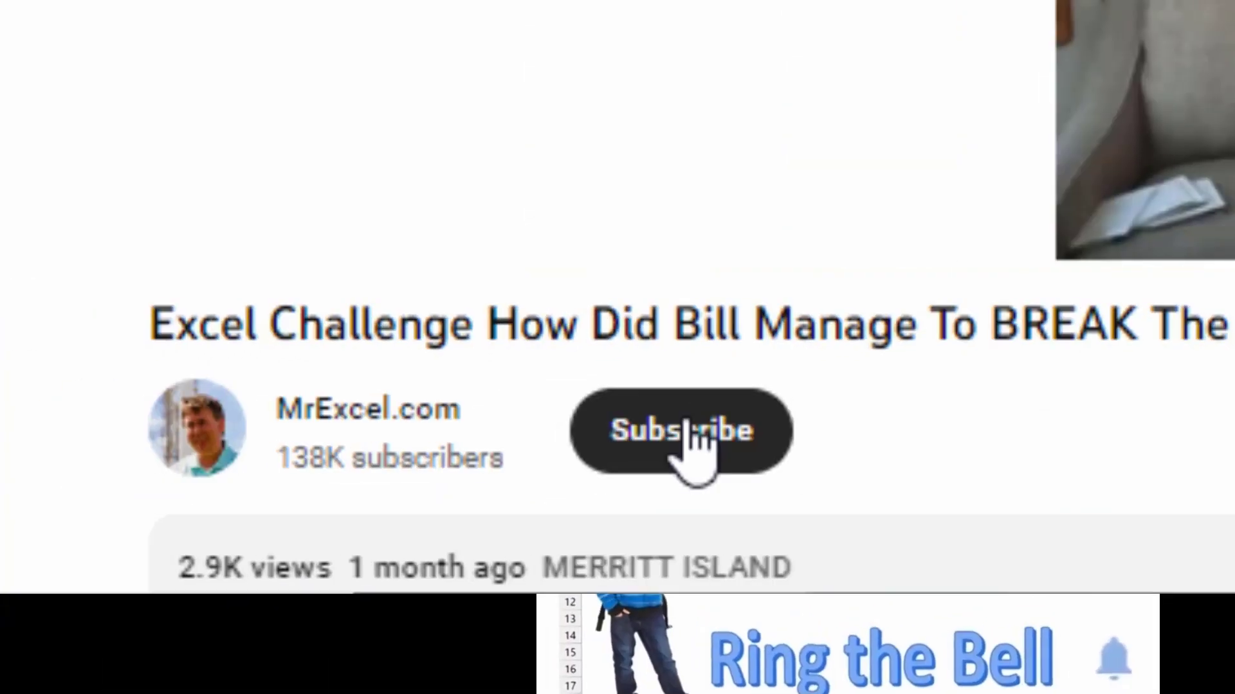
Show the closing credits end card for the episode.
{"action": "left_click", "coordinate": [679, 430]}
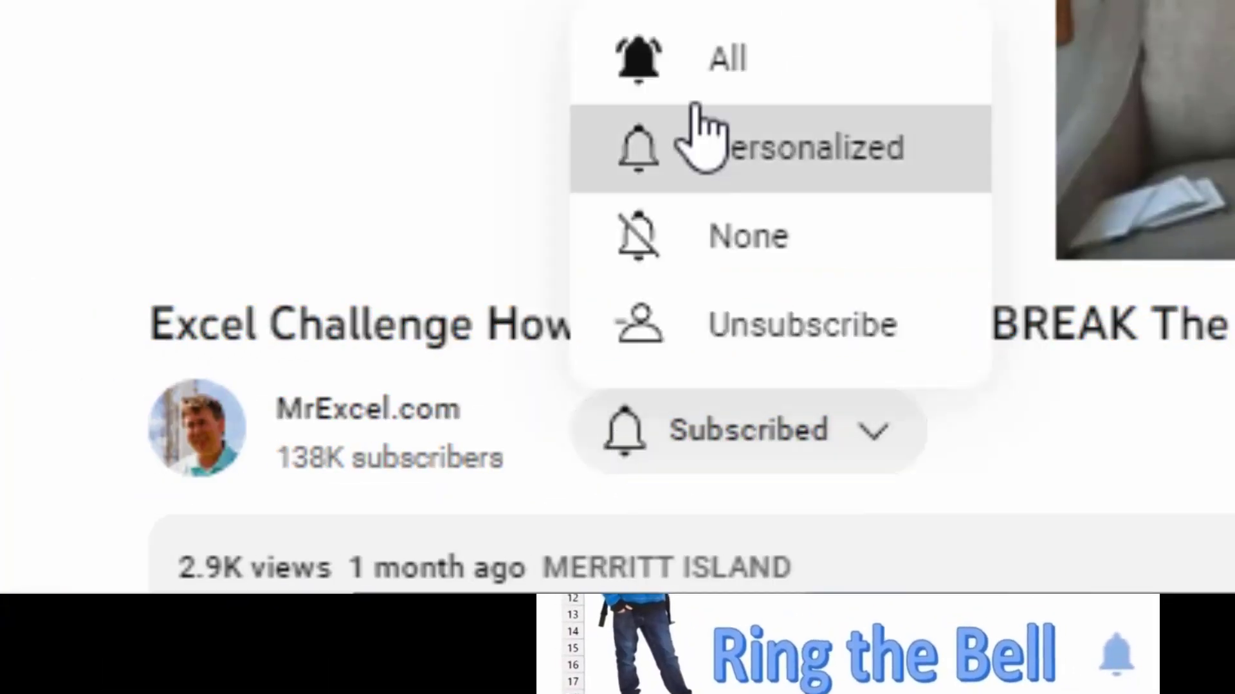